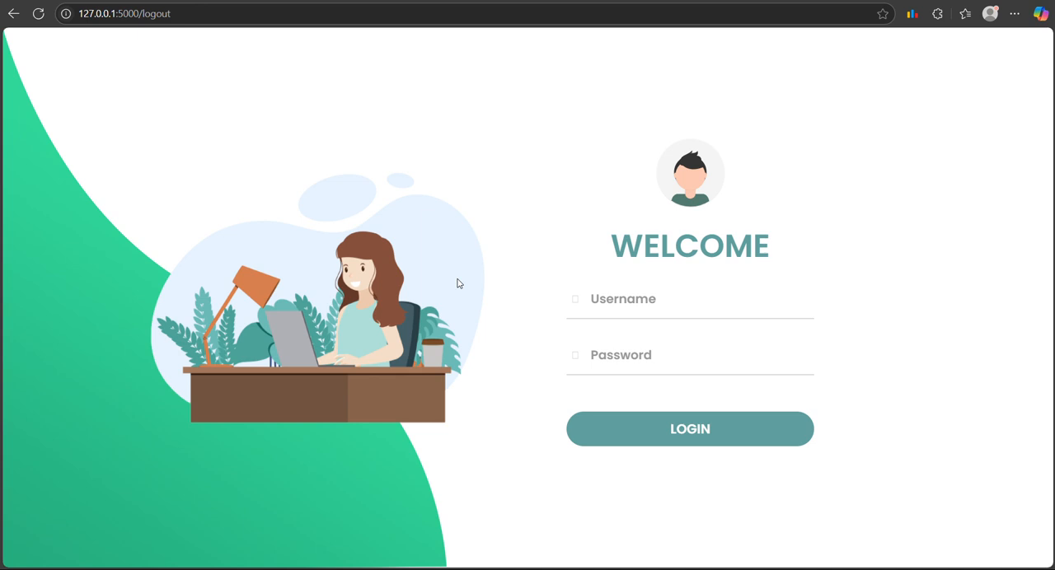
pyautogui.moveTo(461, 286)
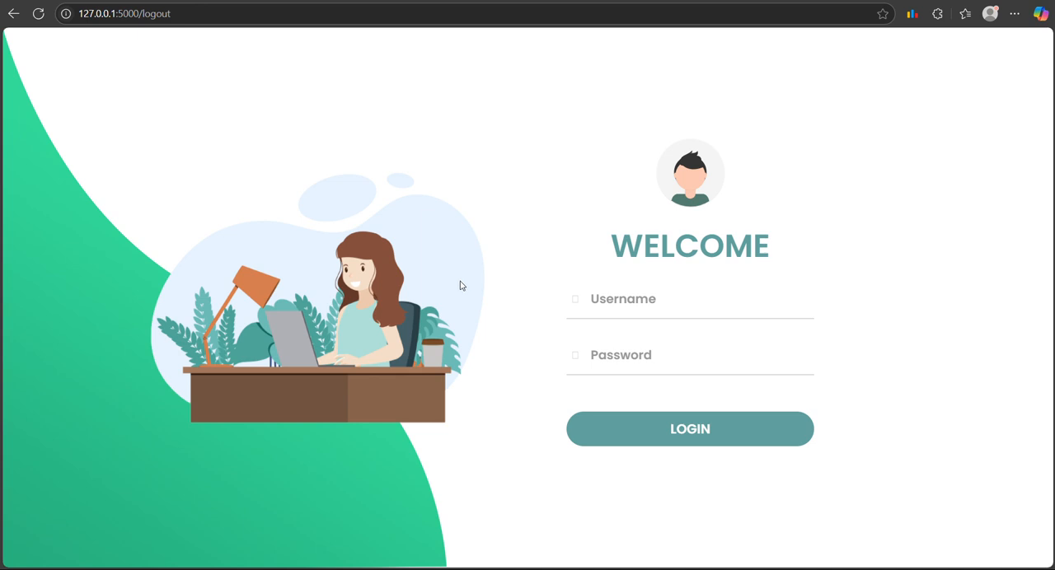
pyautogui.moveTo(586, 345)
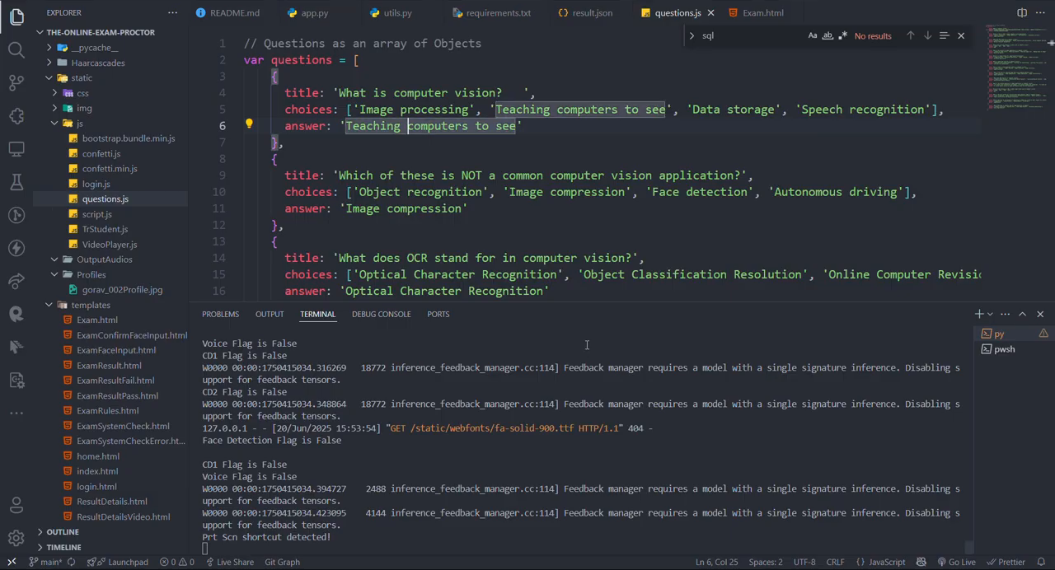
# Scroll up through utils.py to review the cheating-detection helper functions from the top
pyautogui.scroll(-3)
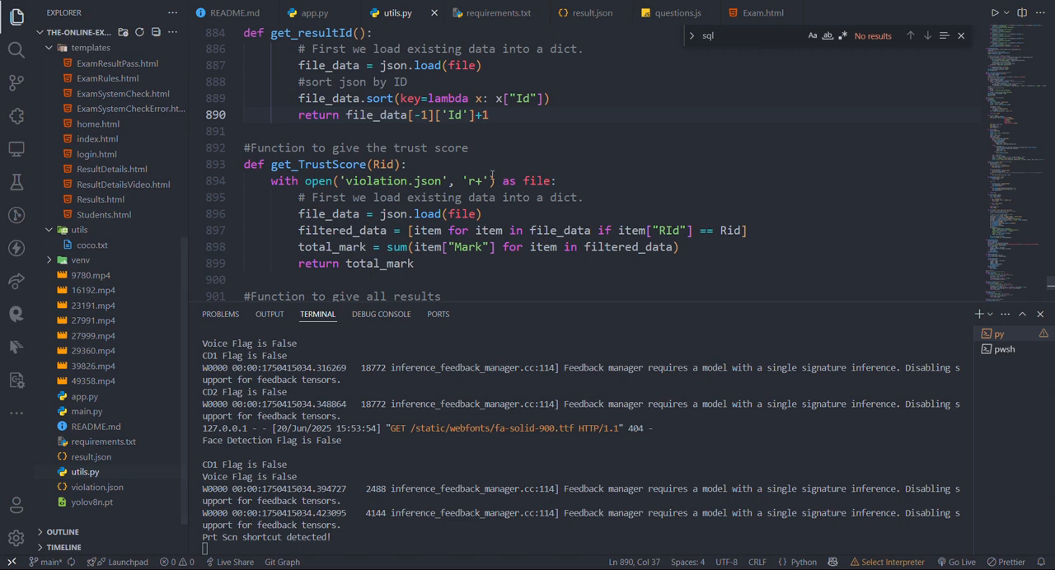
pyautogui.scroll(3)
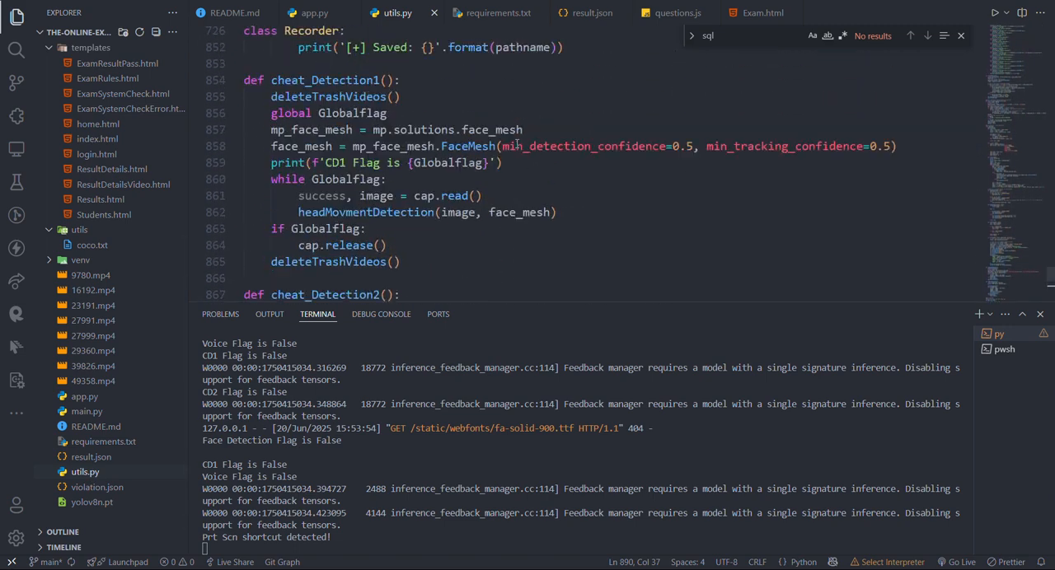
pyautogui.scroll(3)
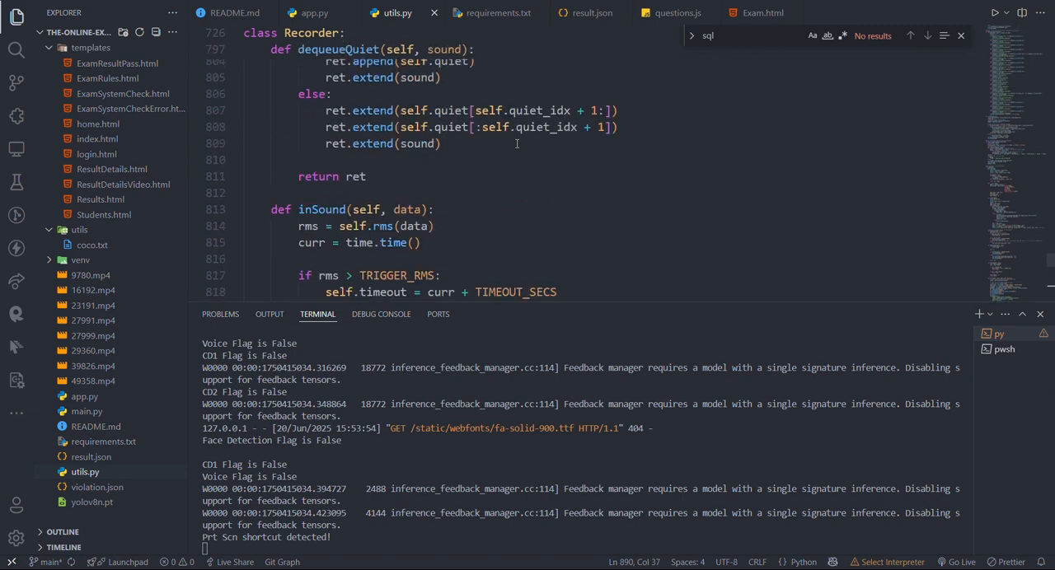
pyautogui.scroll(3)
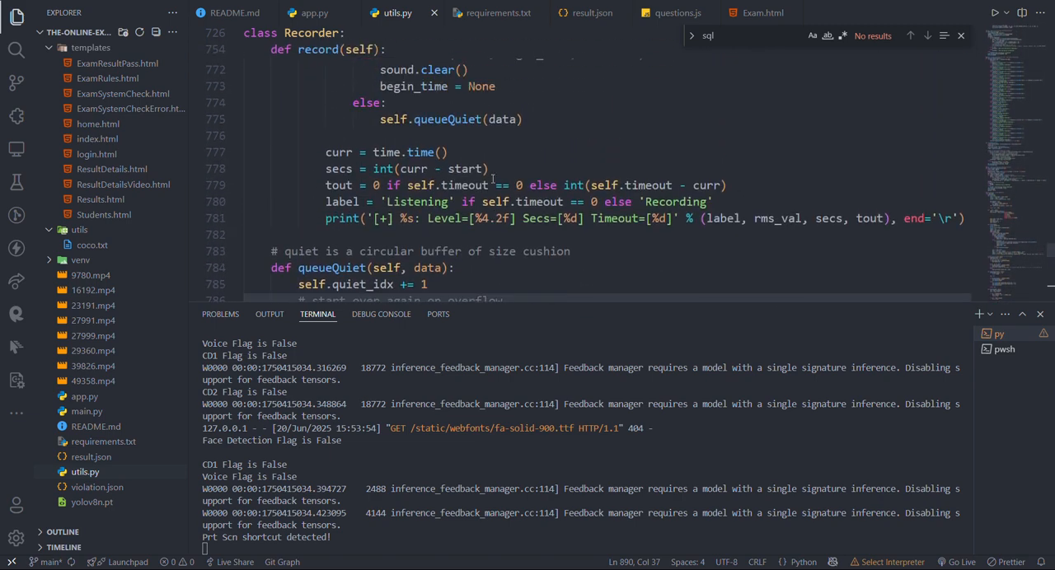
pyautogui.scroll(3)
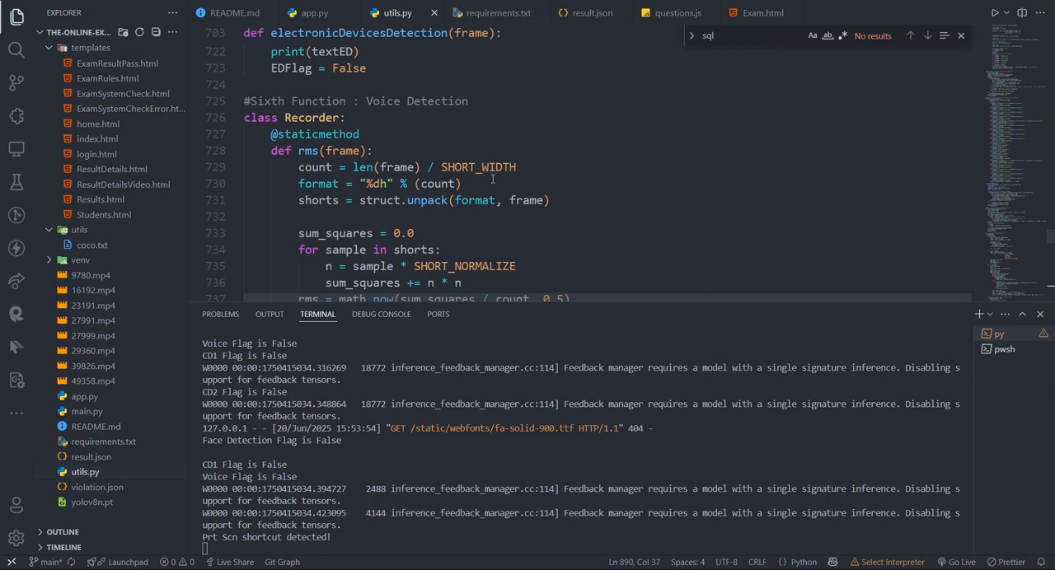
pyautogui.scroll(3)
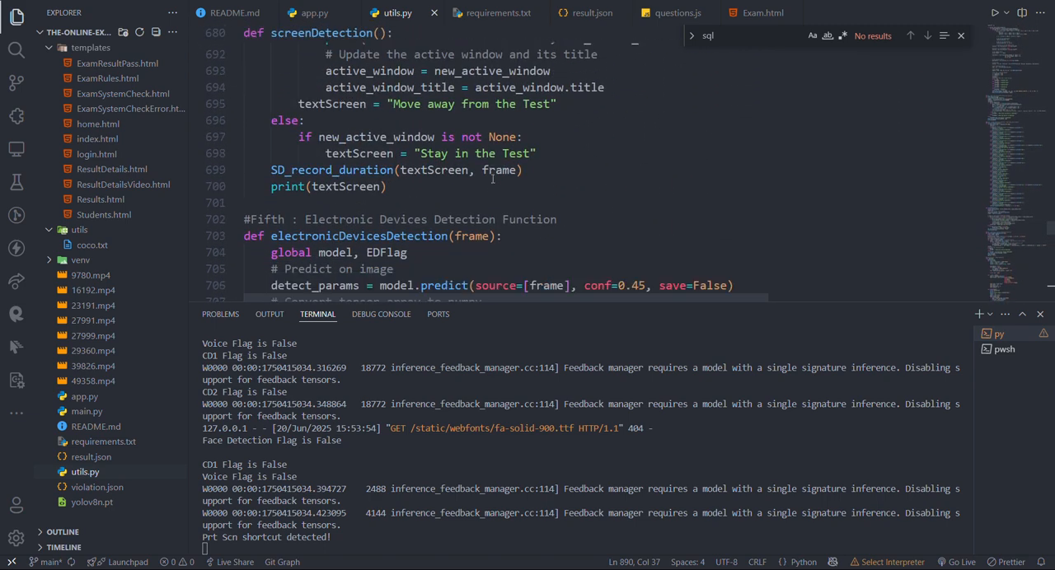
pyautogui.scroll(3)
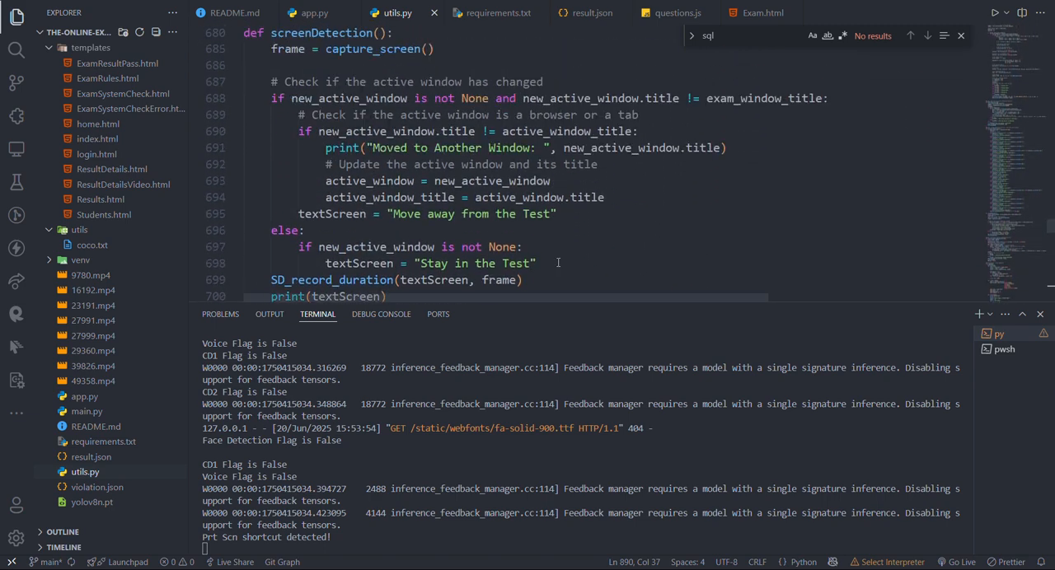
pyautogui.scroll(3)
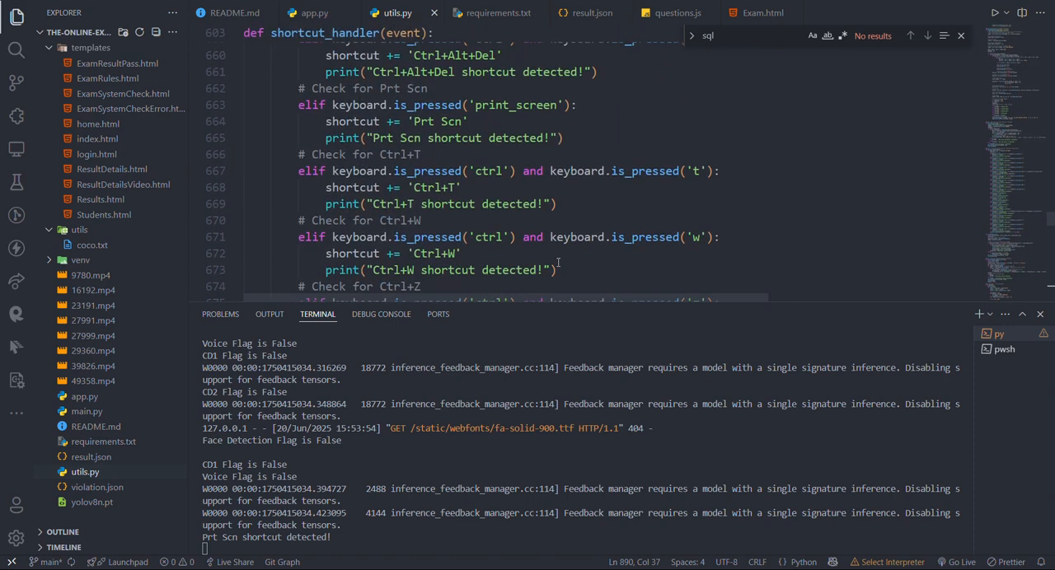
pyautogui.scroll(3)
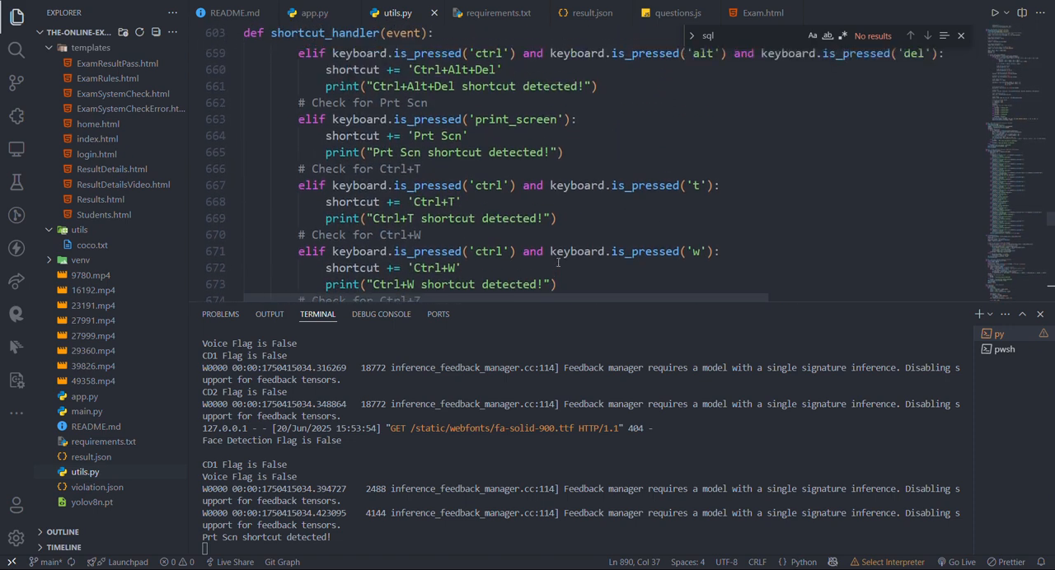
pyautogui.scroll(3)
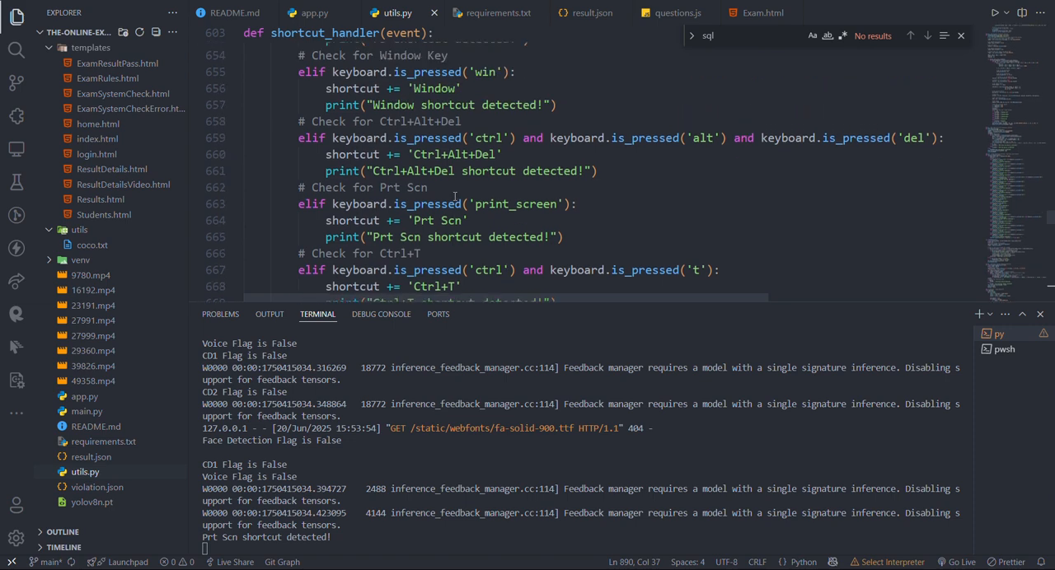
pyautogui.scroll(3)
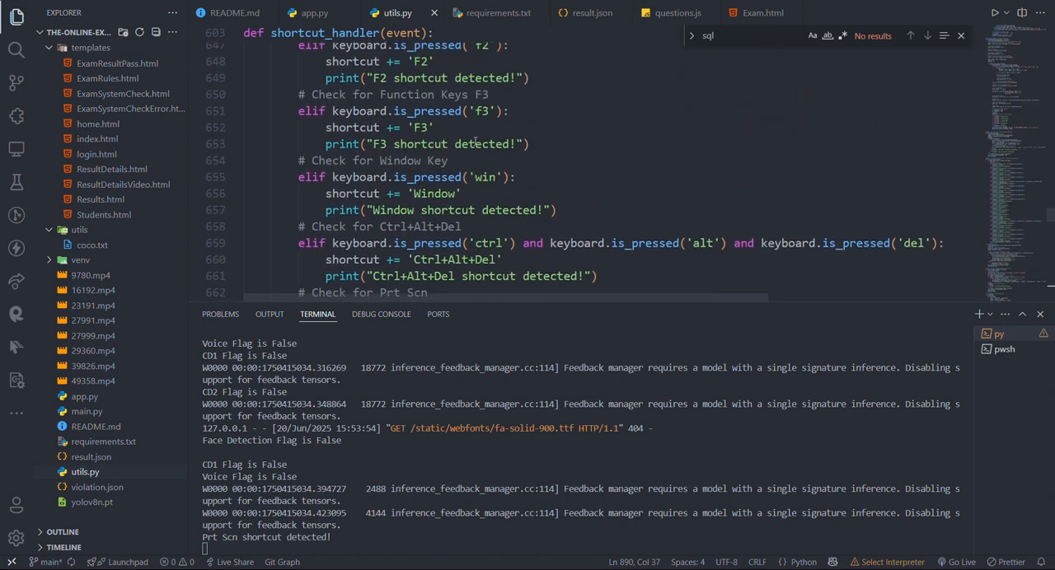
pyautogui.scroll(3)
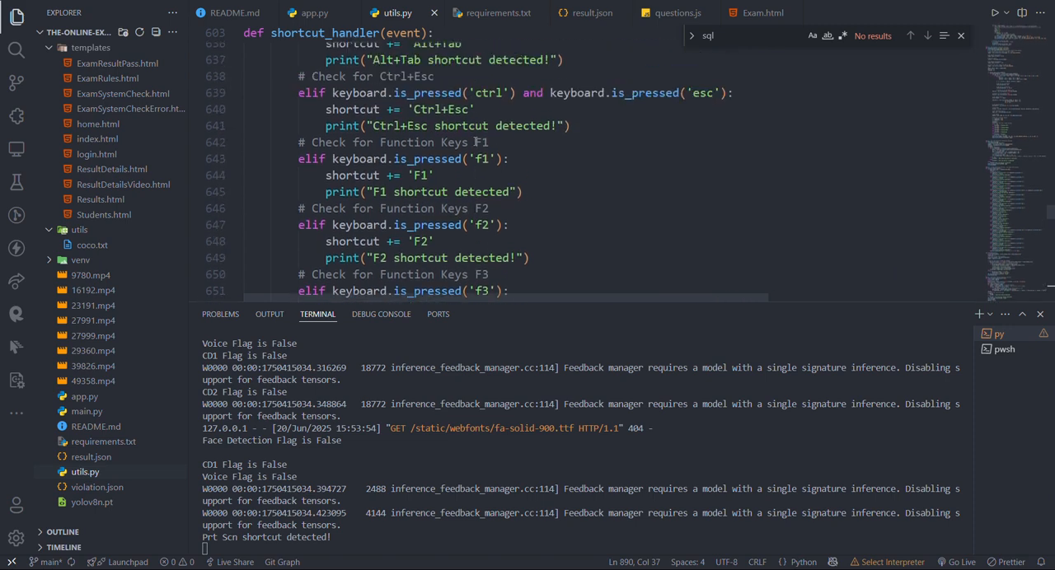
pyautogui.scroll(3)
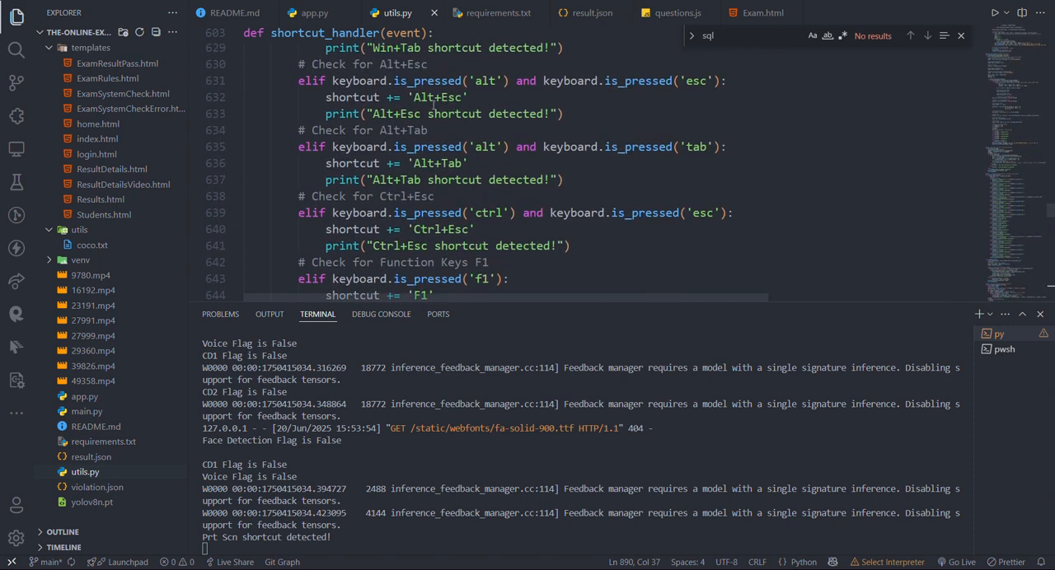
pyautogui.scroll(3)
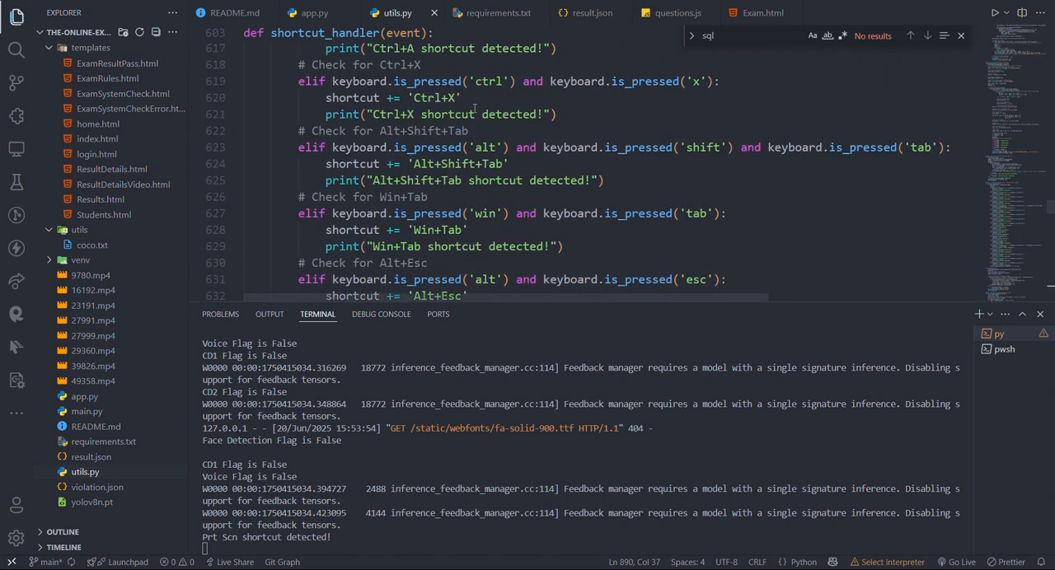
pyautogui.scroll(3)
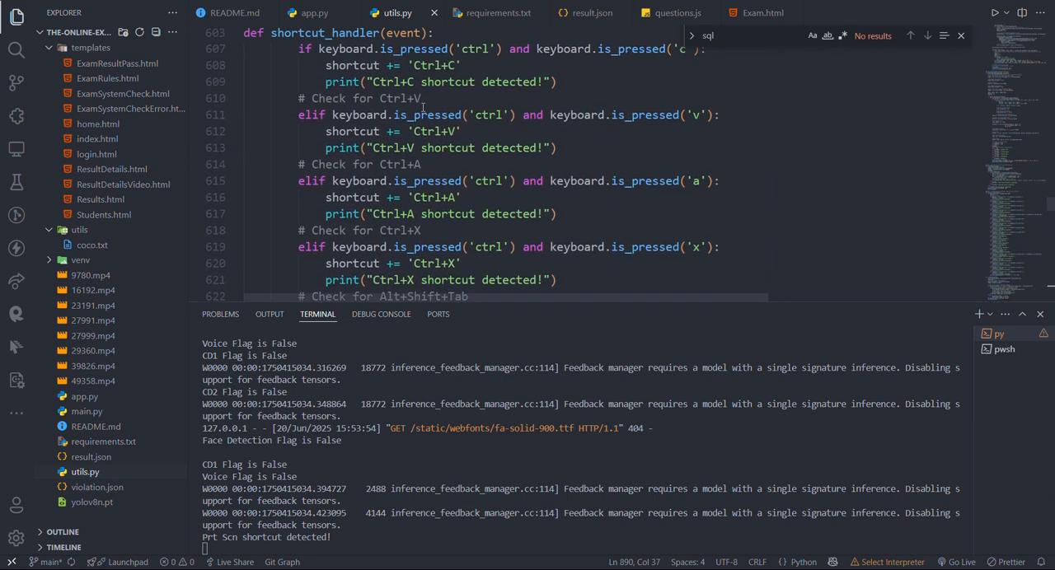
# Scroll back down to the keyboard shortcut handler and the start of the screen-detection function
pyautogui.scroll(-3)
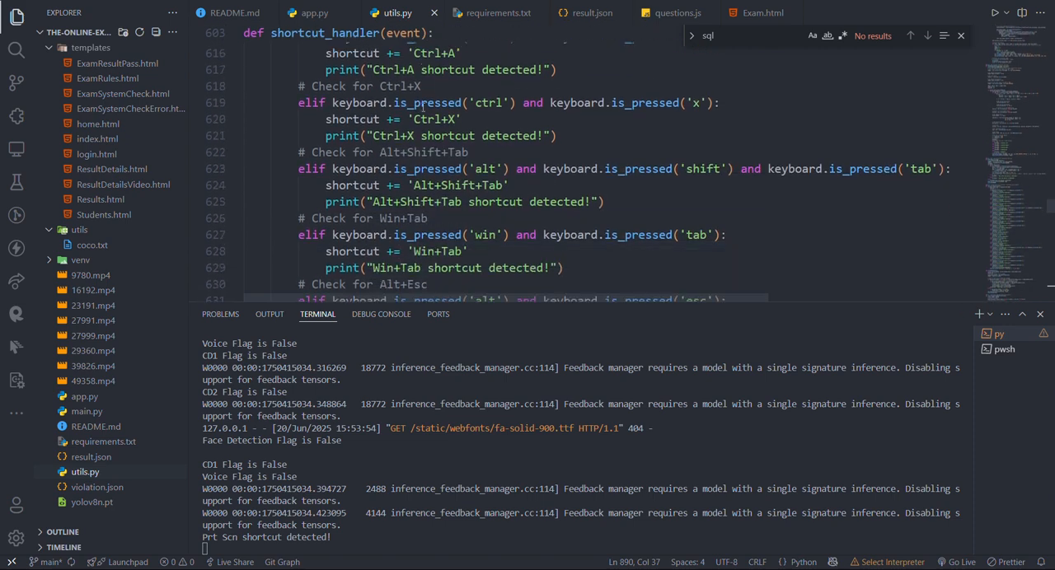
pyautogui.scroll(-3)
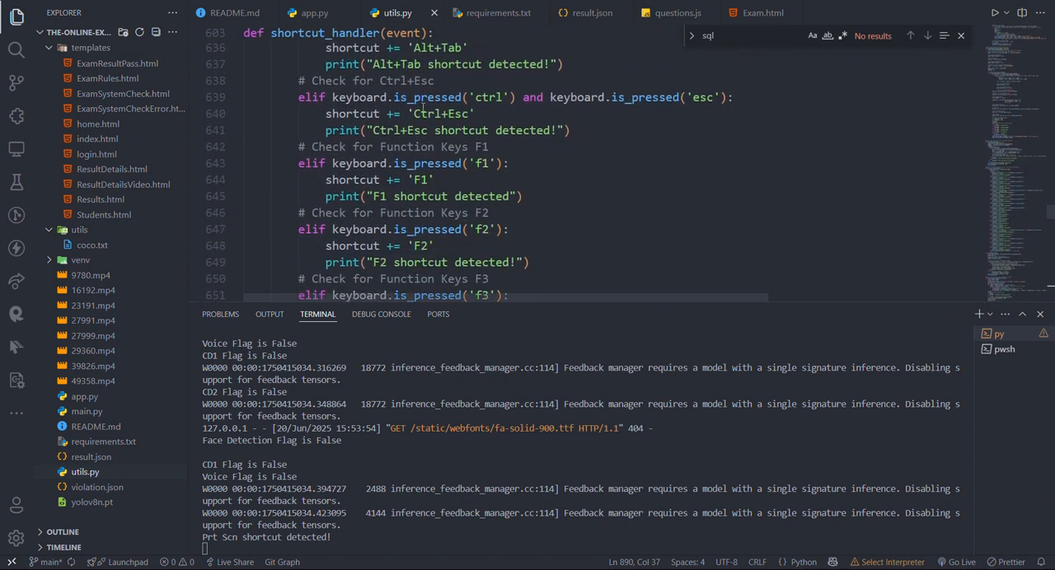
pyautogui.scroll(-3)
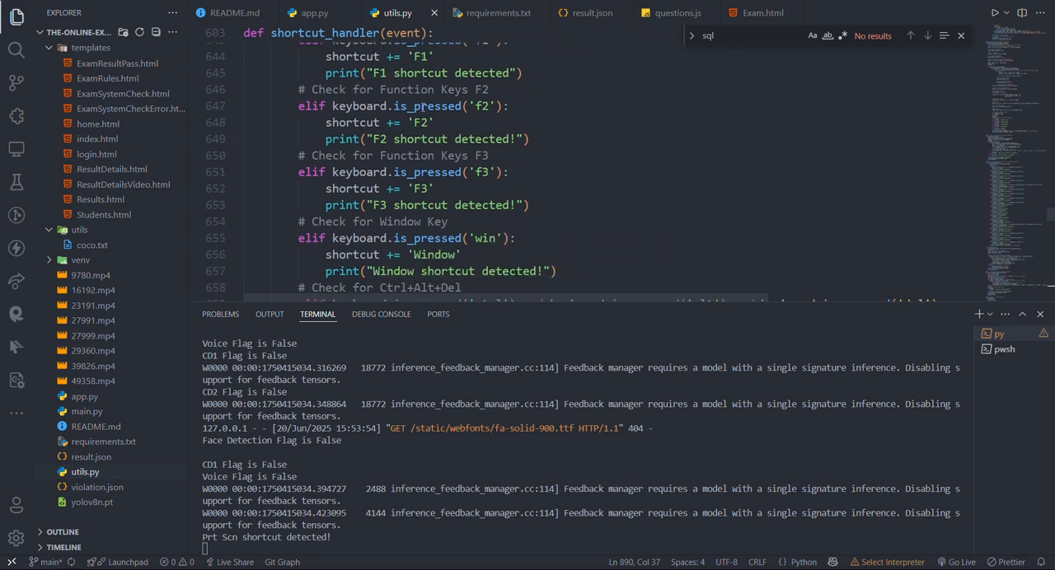
pyautogui.scroll(-3)
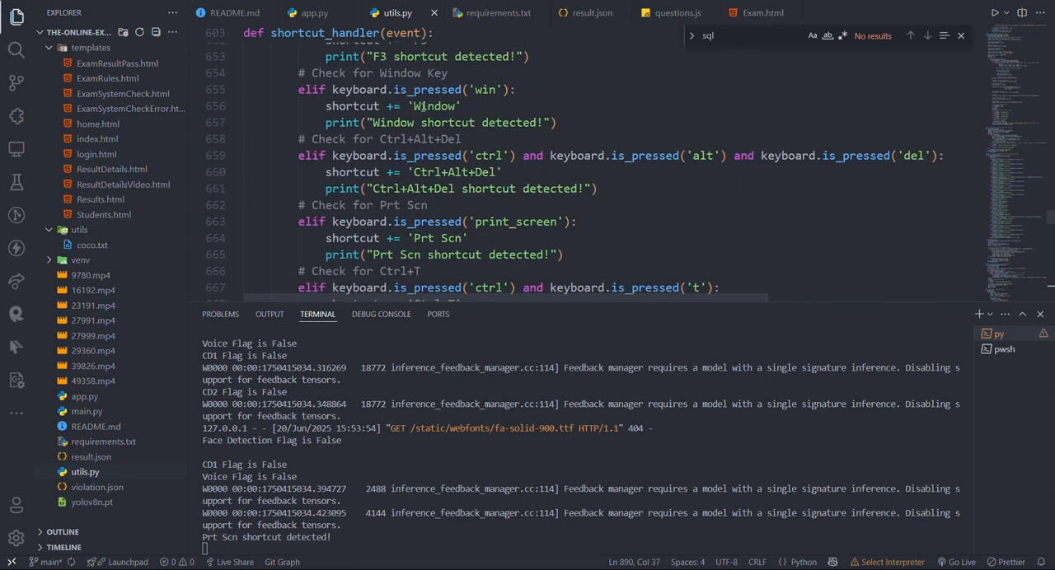
pyautogui.scroll(-3)
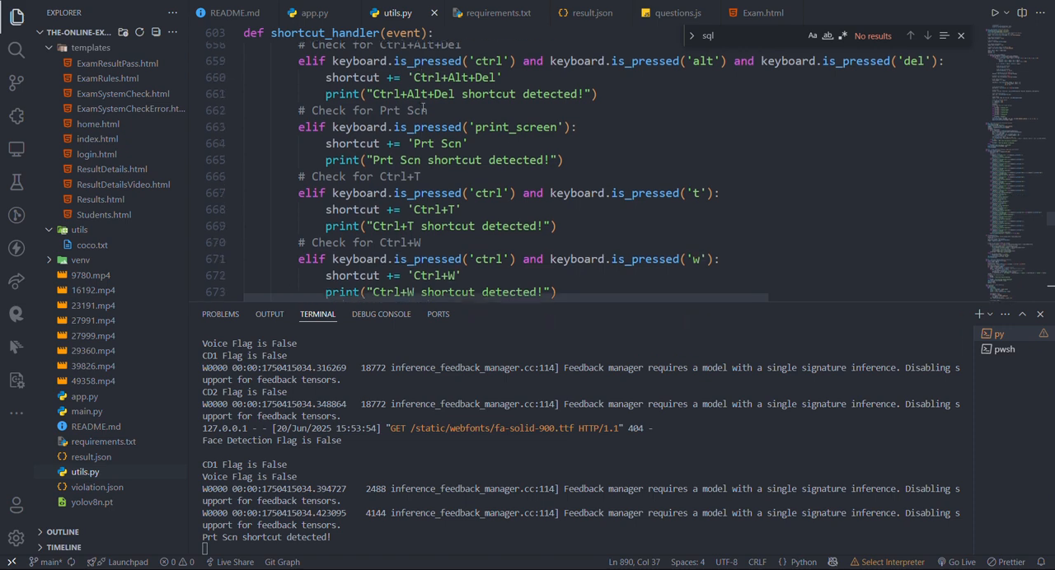
pyautogui.scroll(-3)
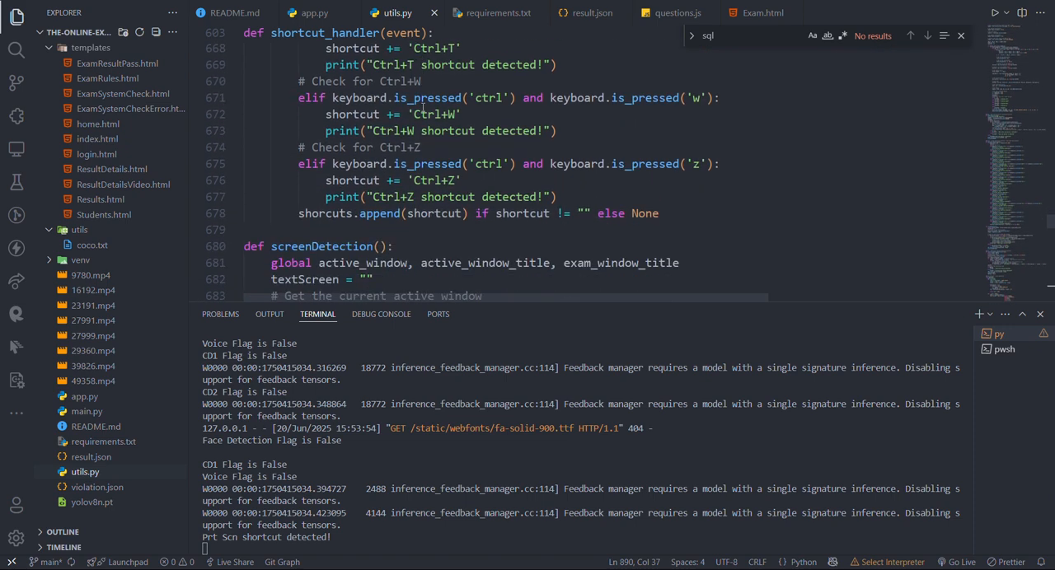
pyautogui.scroll(-3)
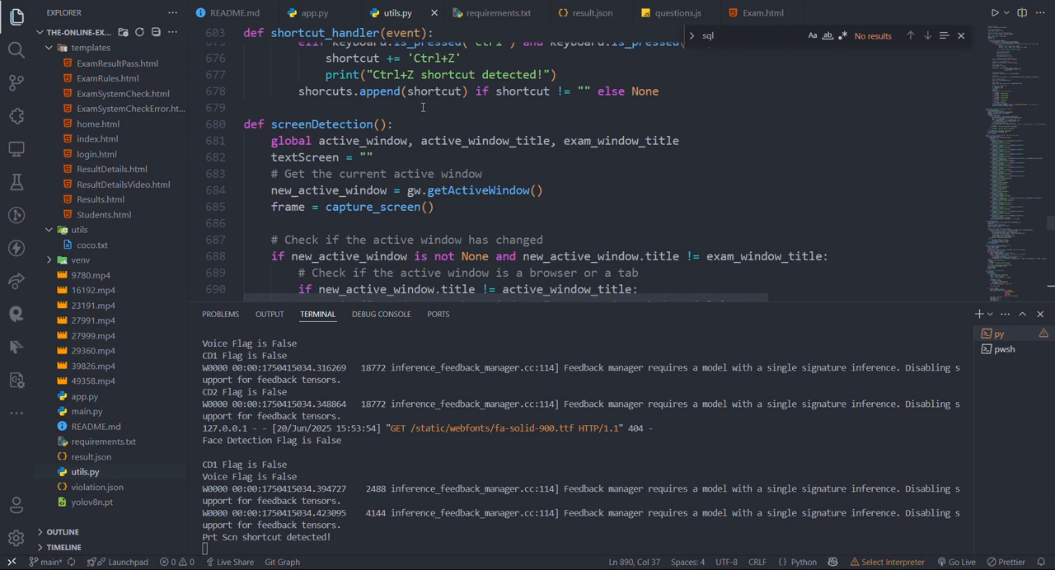
pyautogui.moveTo(404, 157)
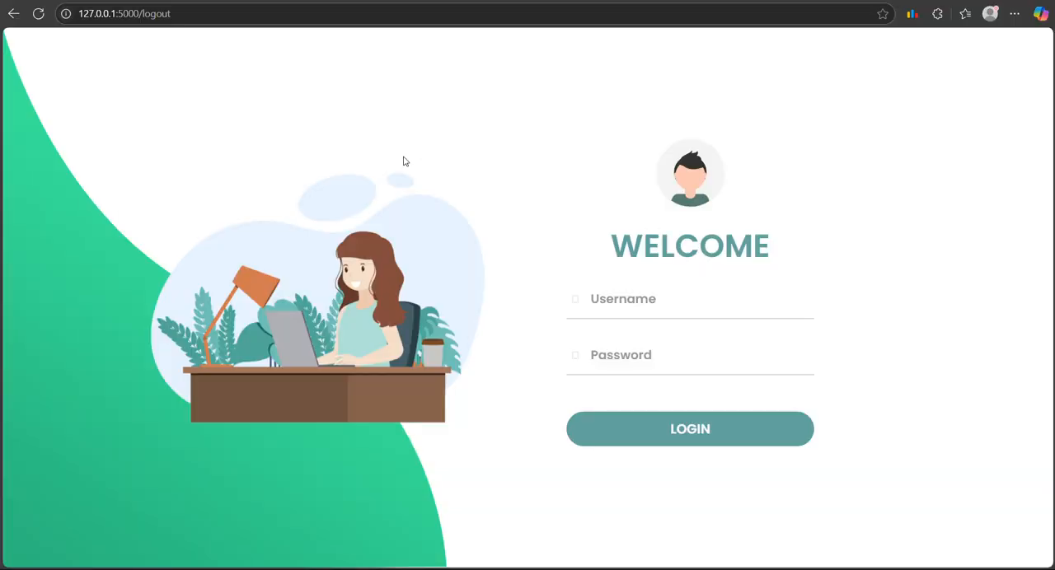
pyautogui.click(696, 298)
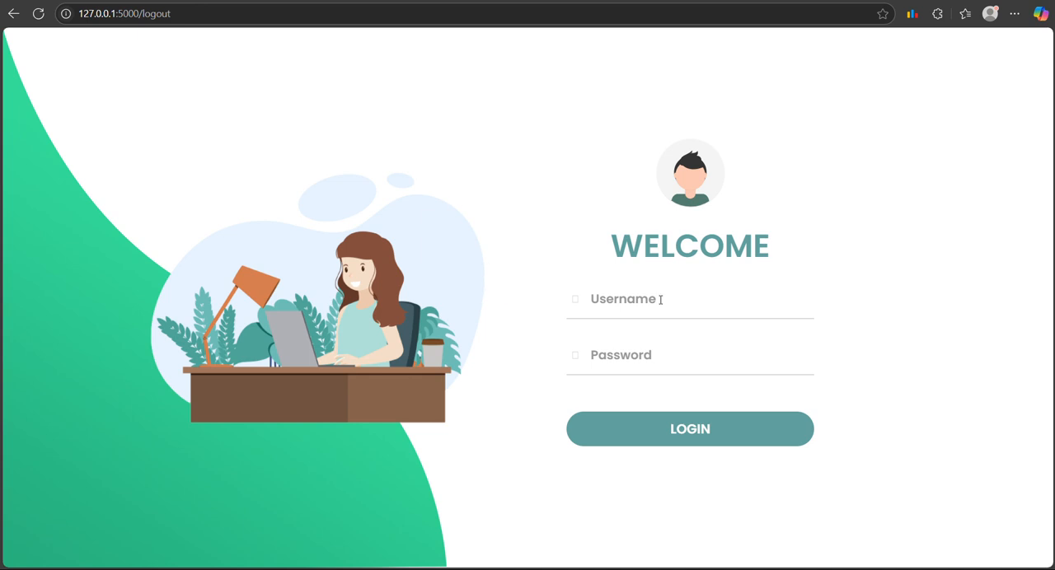
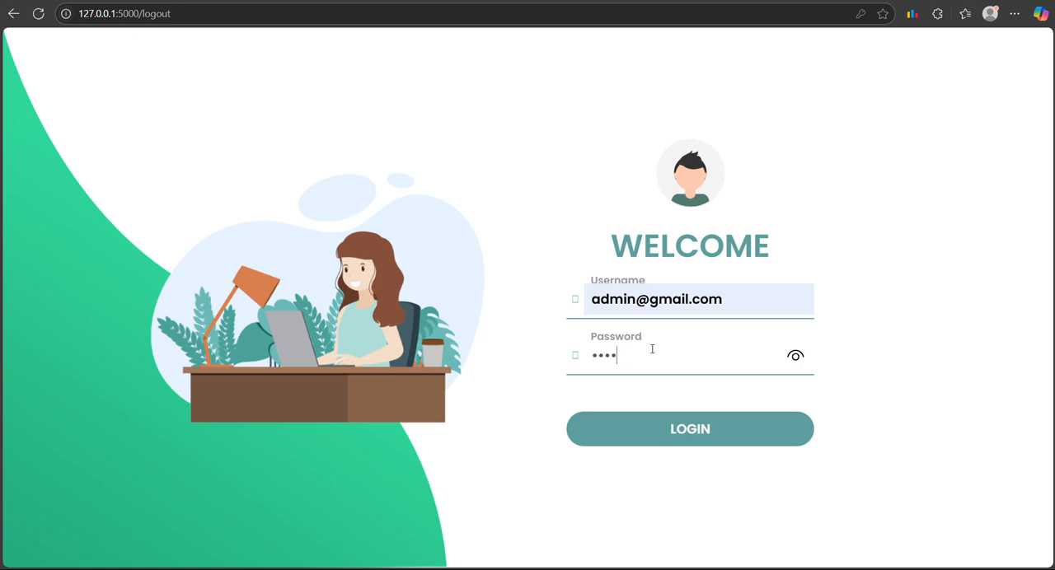
pyautogui.click(689, 428)
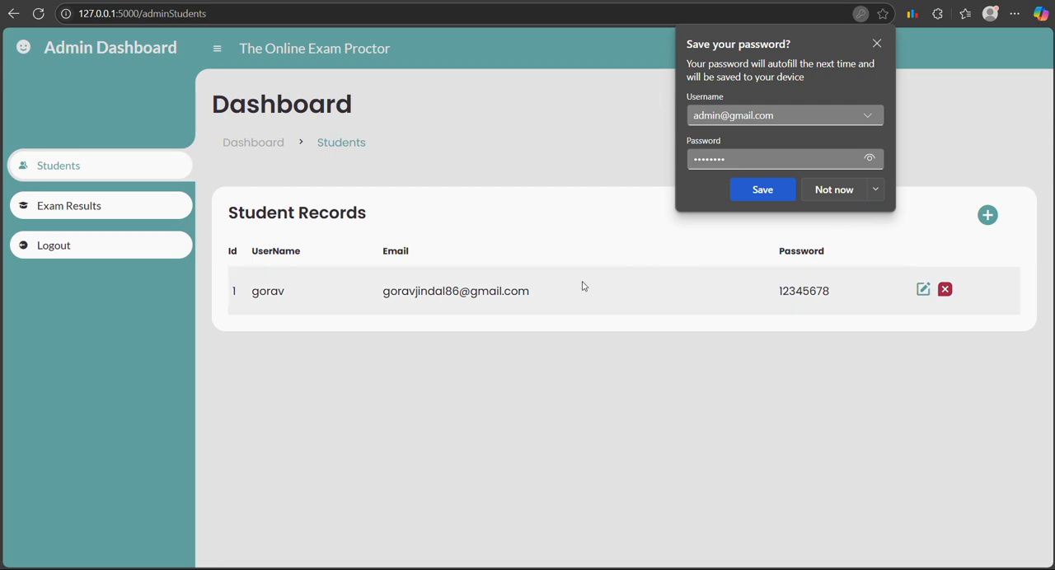
pyautogui.click(834, 190)
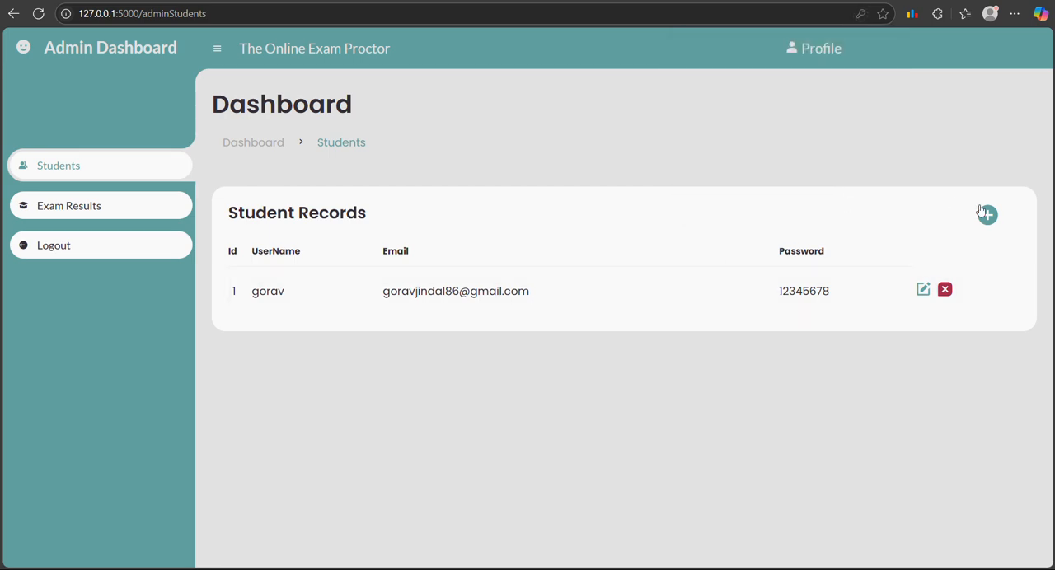
pyautogui.click(987, 215)
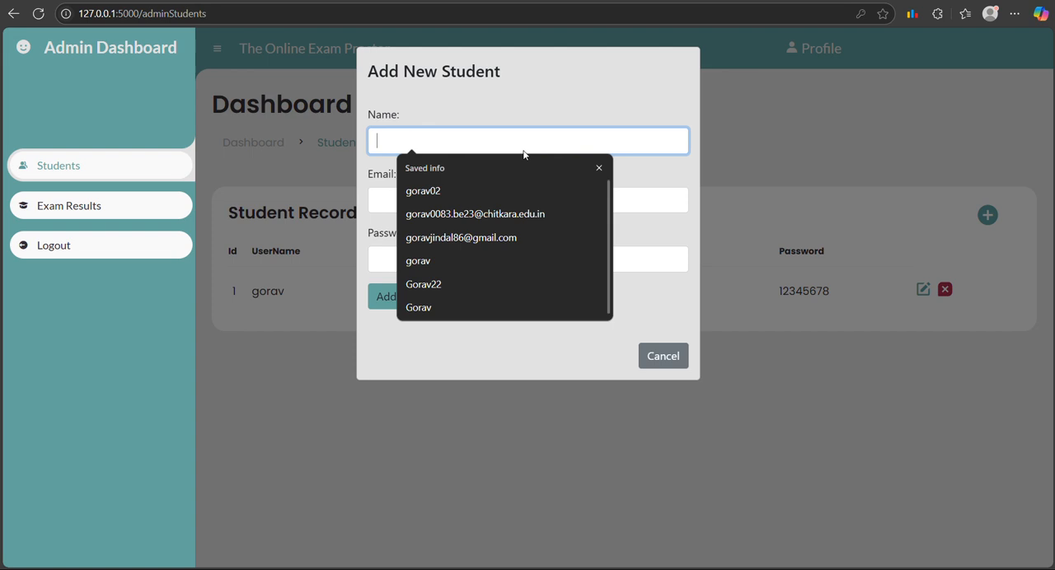
pyautogui.write('gora')
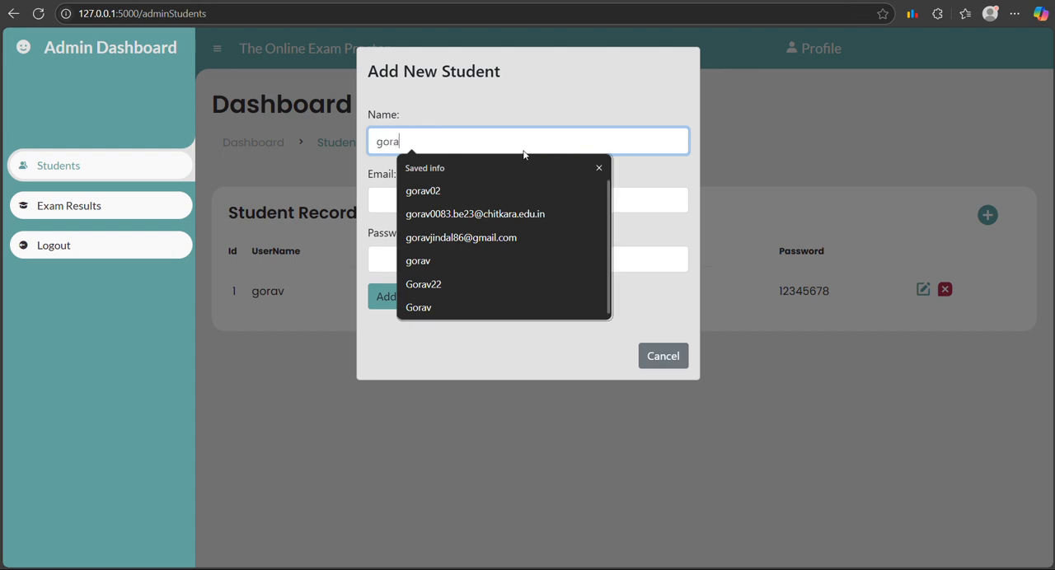
pyautogui.write('0')
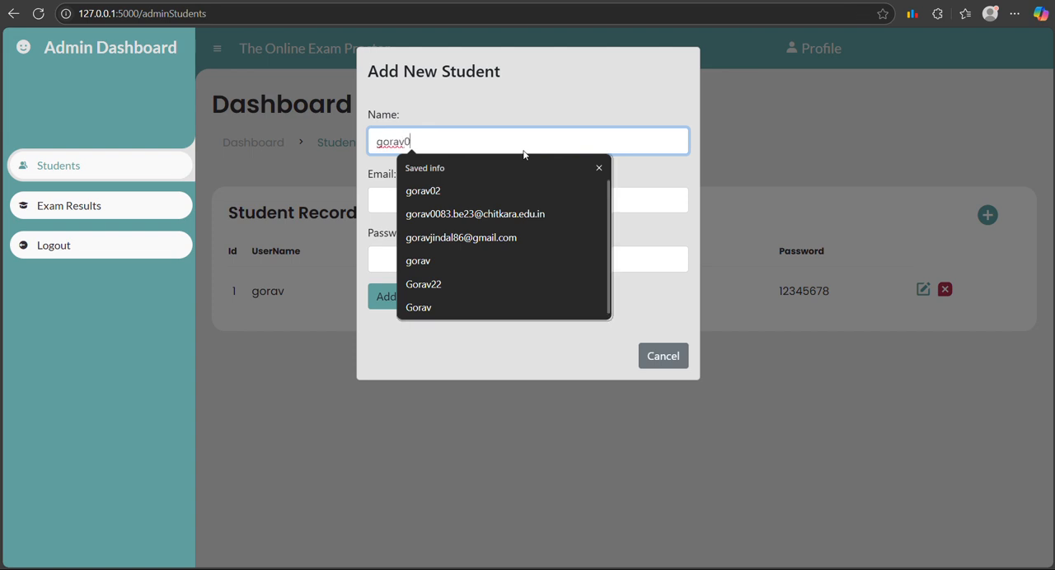
pyautogui.click(423, 190)
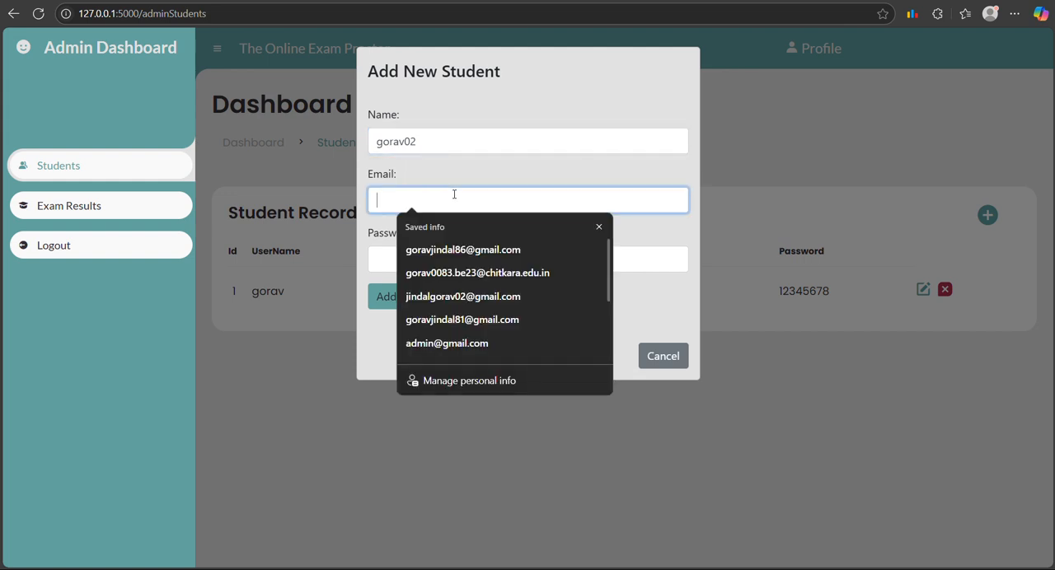
pyautogui.click(462, 249)
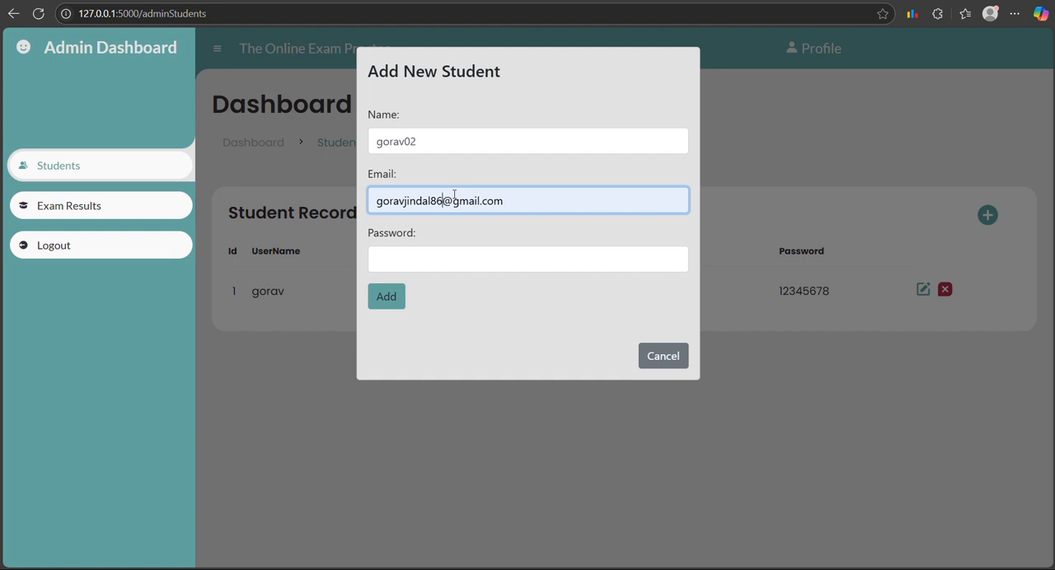
pyautogui.press('Backspace')
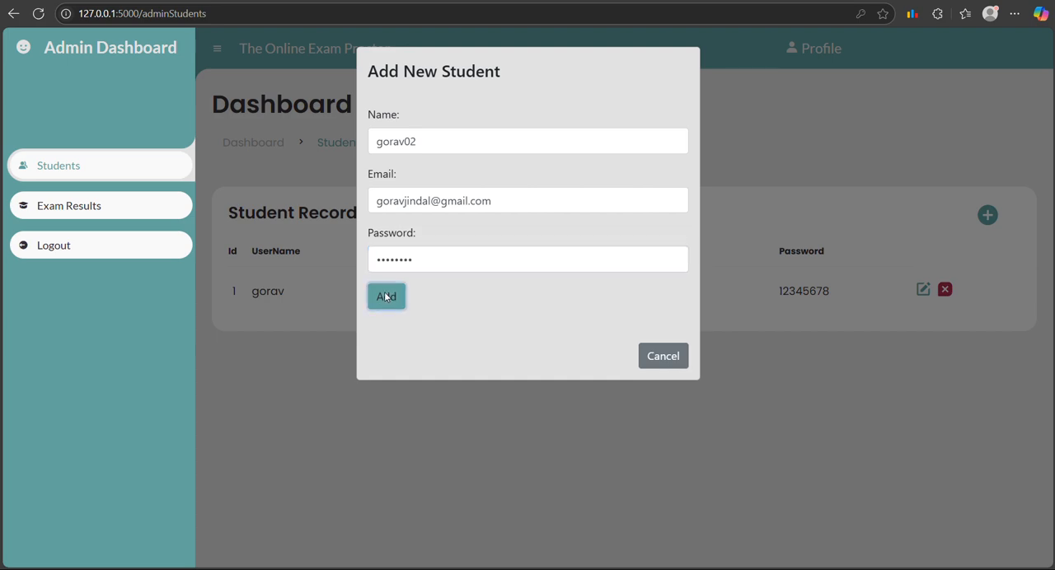
pyautogui.click(386, 296)
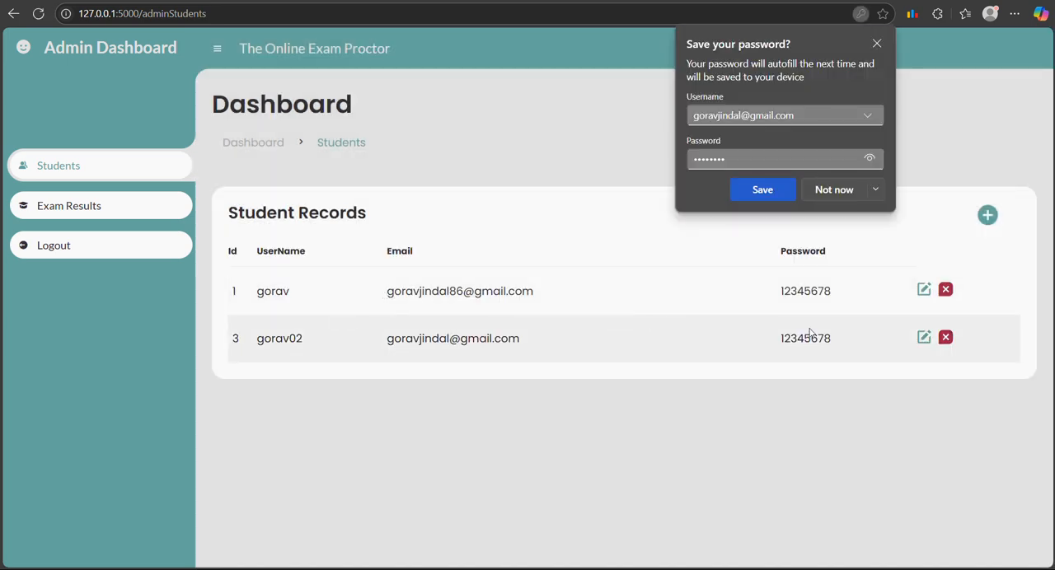
# Log out of the admin account and sign in as the new student gorav to reach the rules page
pyautogui.click(833, 189)
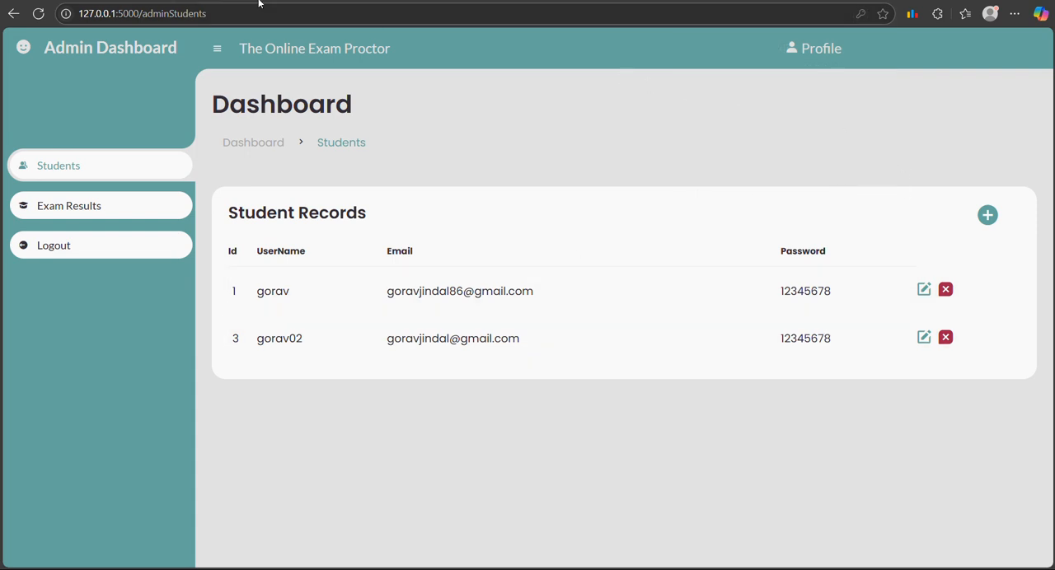
pyautogui.moveTo(114, 246)
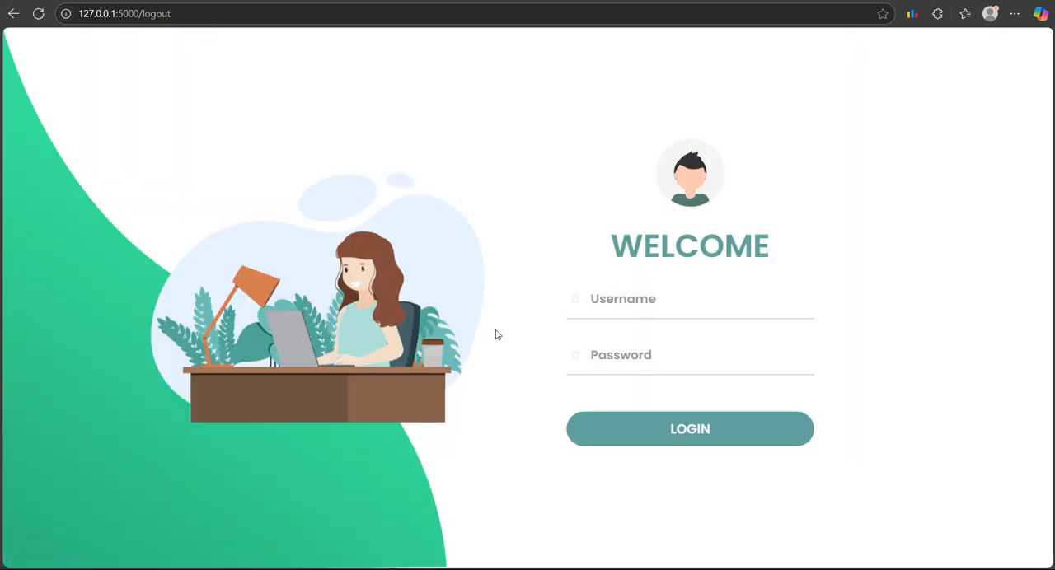
pyautogui.click(690, 298)
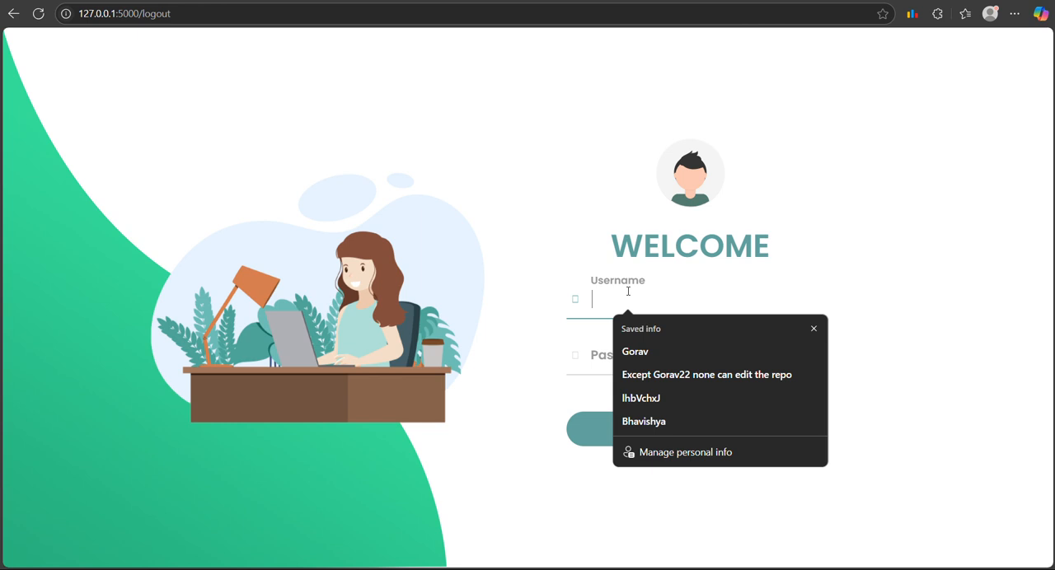
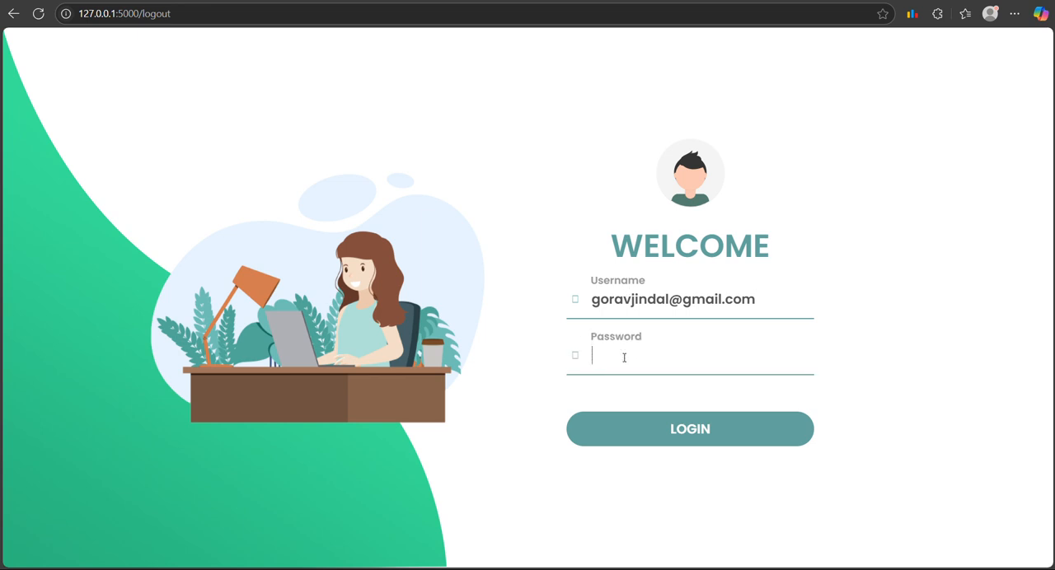
pyautogui.write('password')
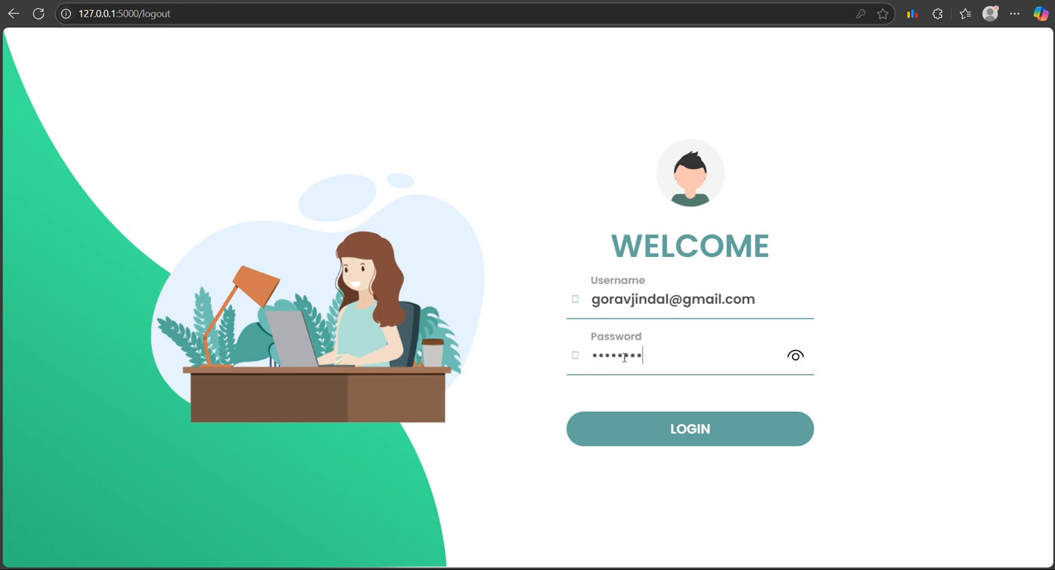
pyautogui.click(689, 429)
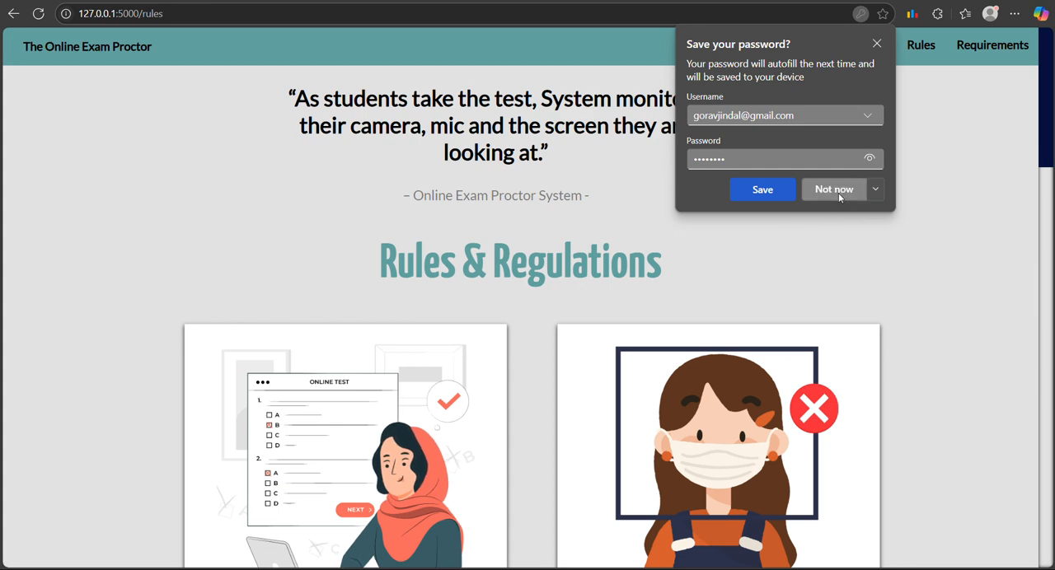
# Read through the Rules & Regulations, highlighting the camera and microphone monitoring rule, down to Next
pyautogui.click(833, 189)
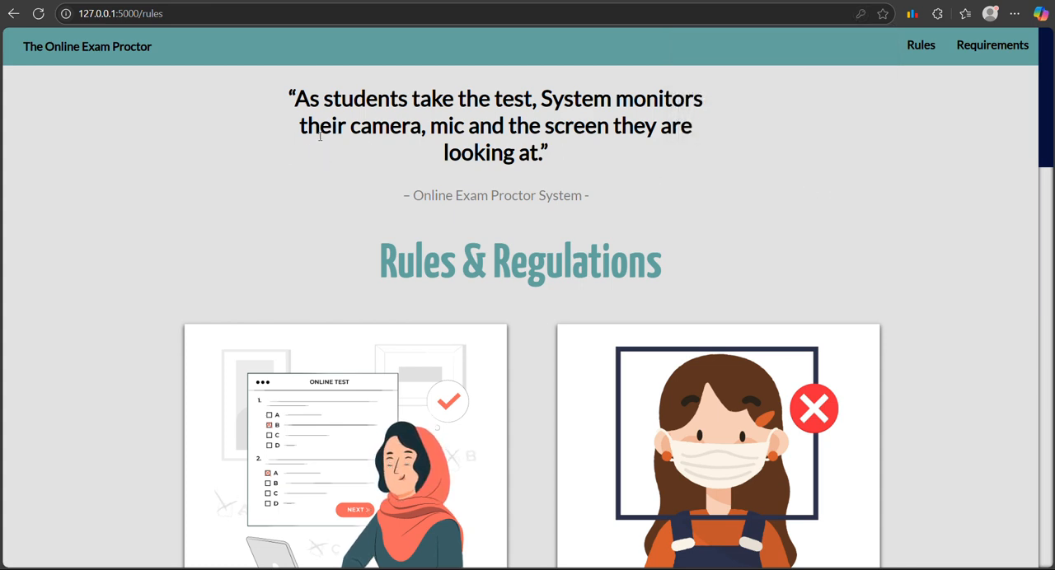
pyautogui.moveTo(516, 140)
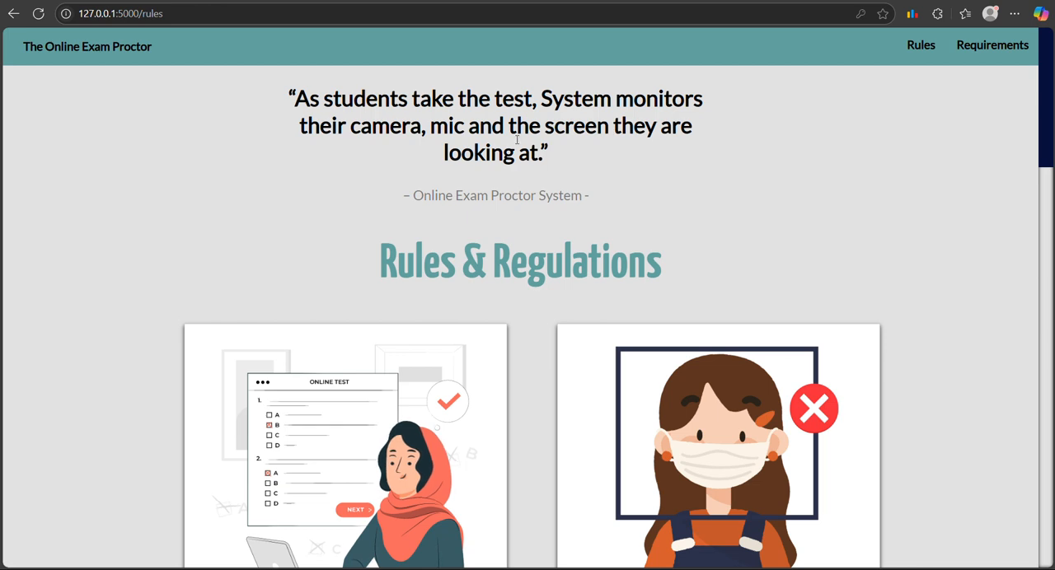
pyautogui.scroll(-3)
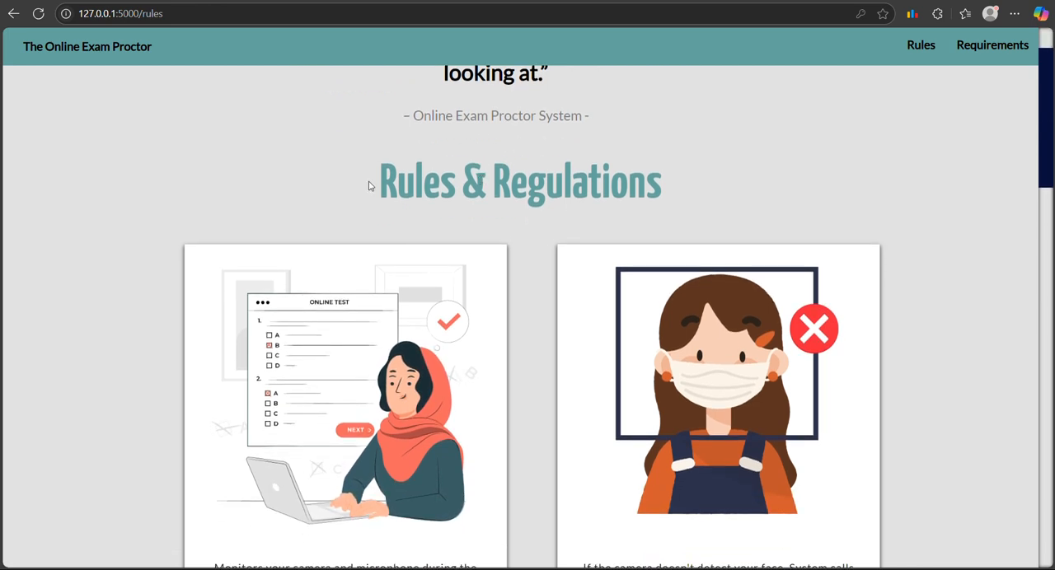
pyautogui.scroll(-3)
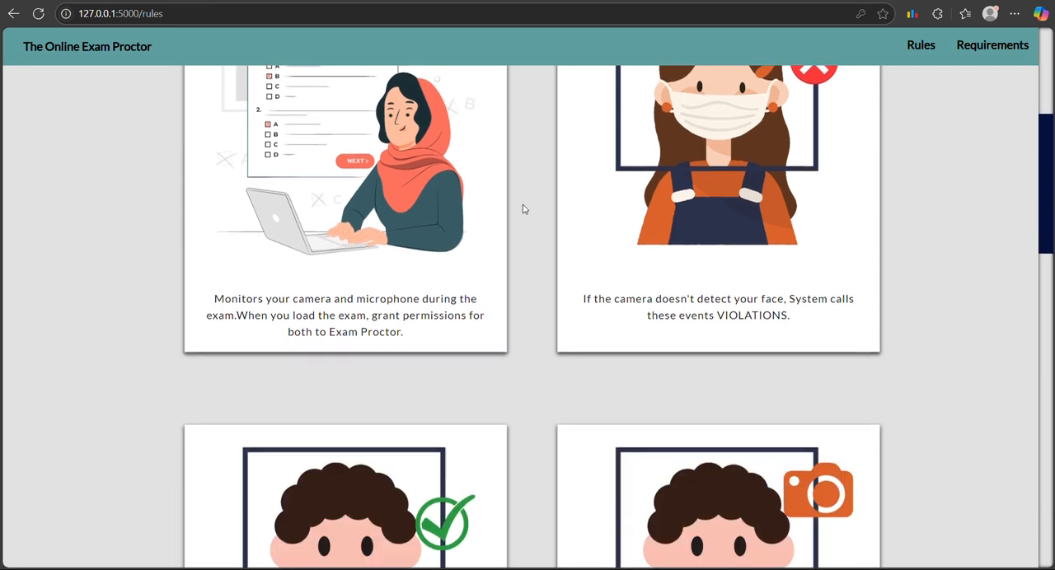
pyautogui.scroll(-3)
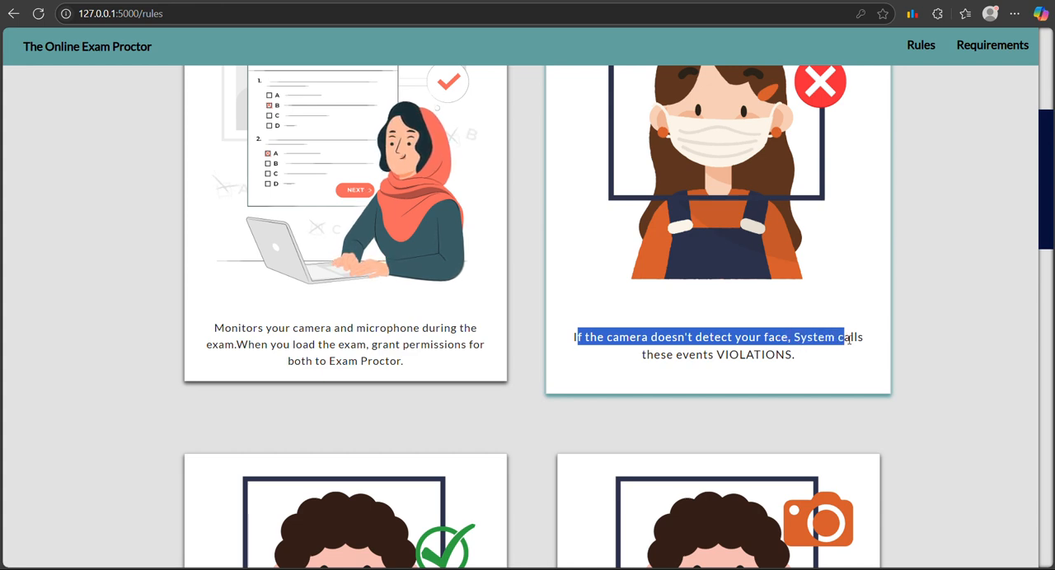
pyautogui.moveTo(844, 337); pyautogui.dragTo(795, 354)
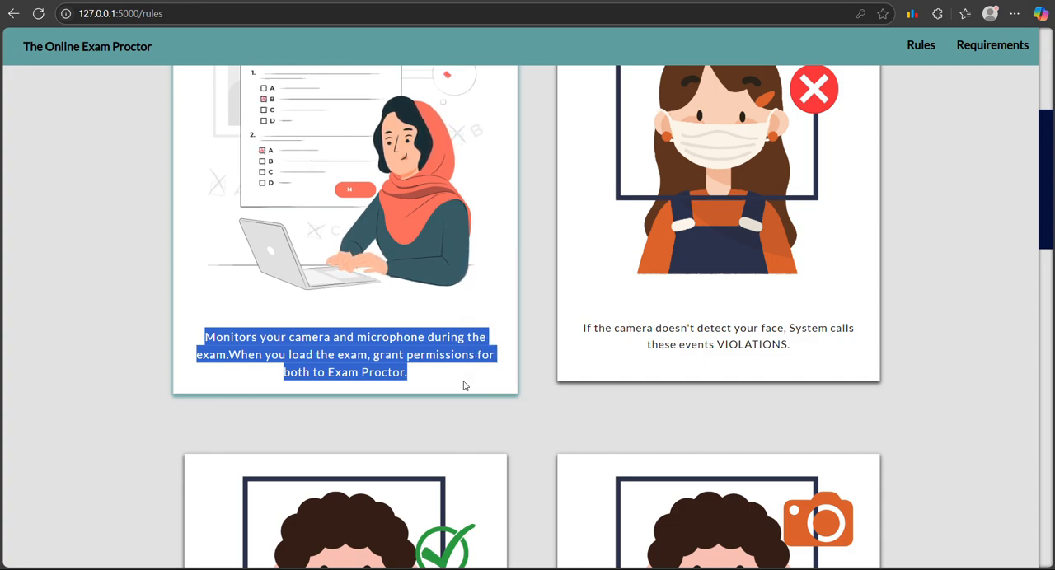
pyautogui.scroll(-3)
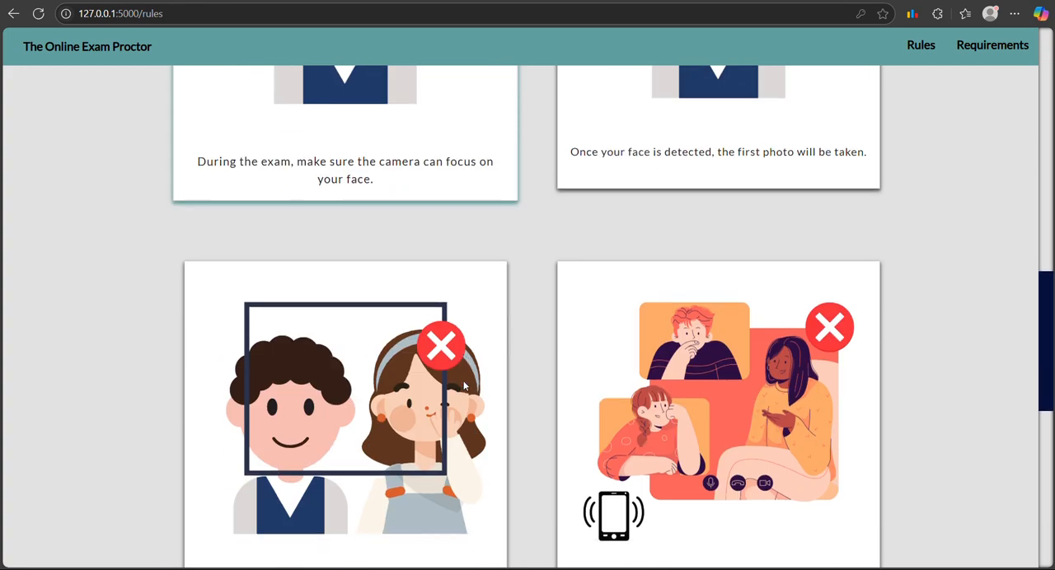
pyautogui.scroll(-3)
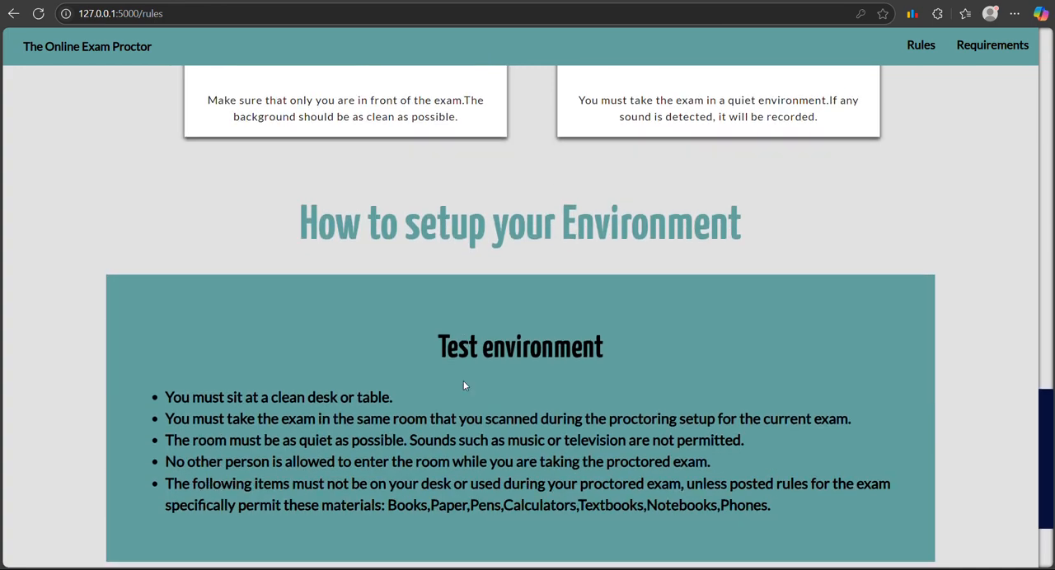
pyautogui.scroll(-3)
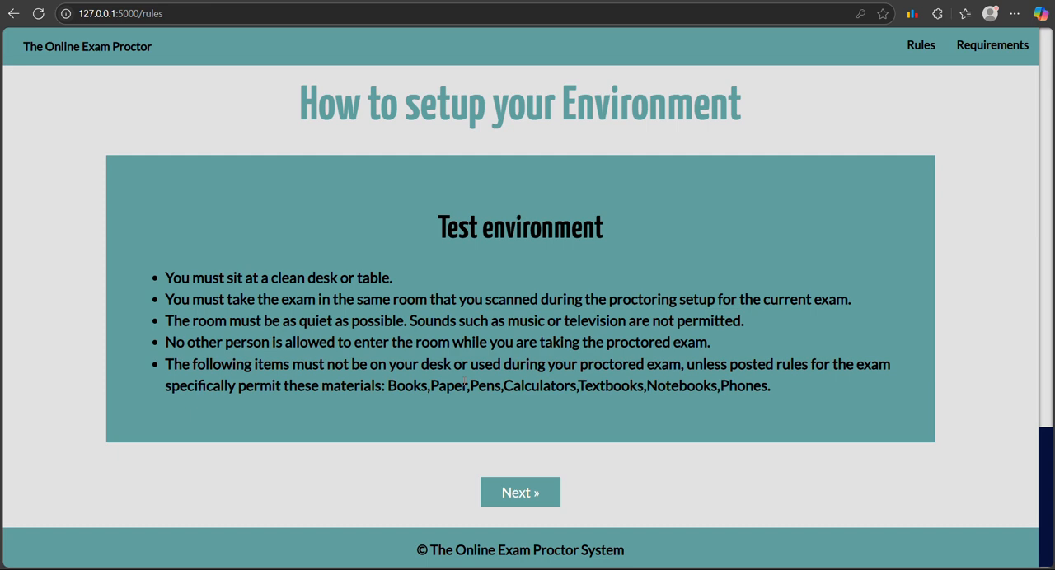
pyautogui.moveTo(528, 511)
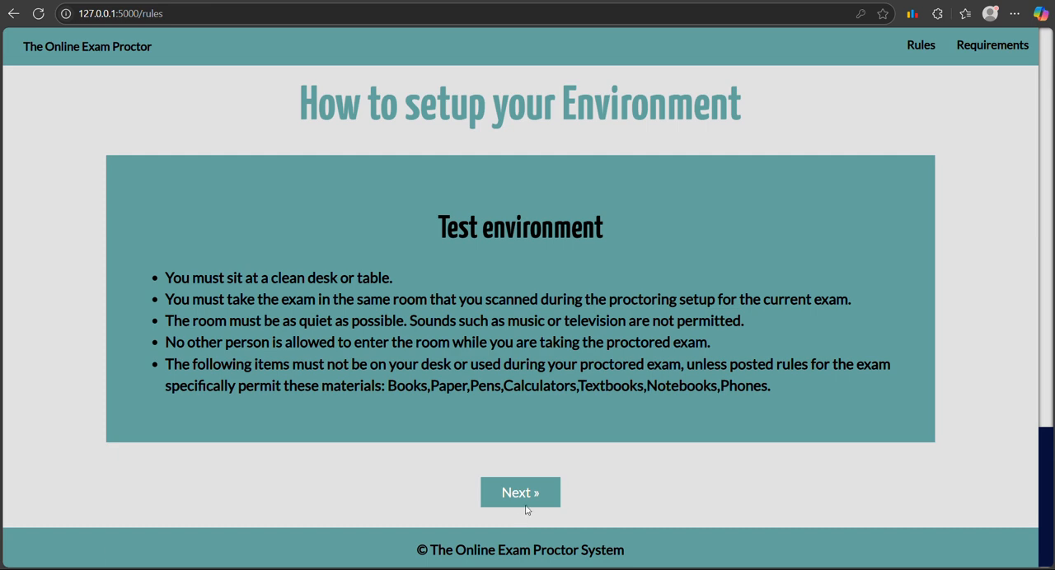
# Proceed to face capture and save an initial face photo
pyautogui.click(520, 492)
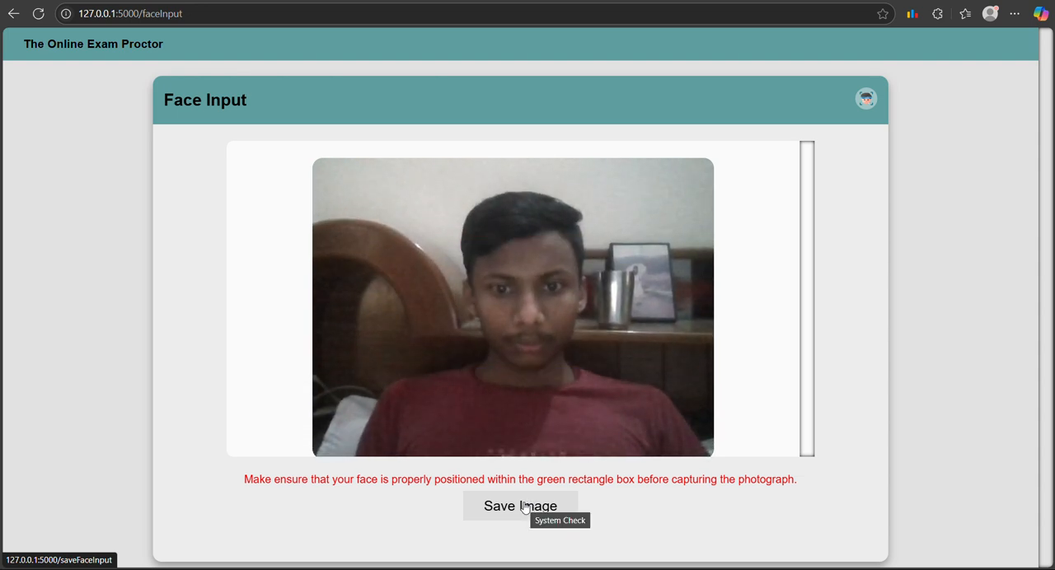
pyautogui.click(520, 506)
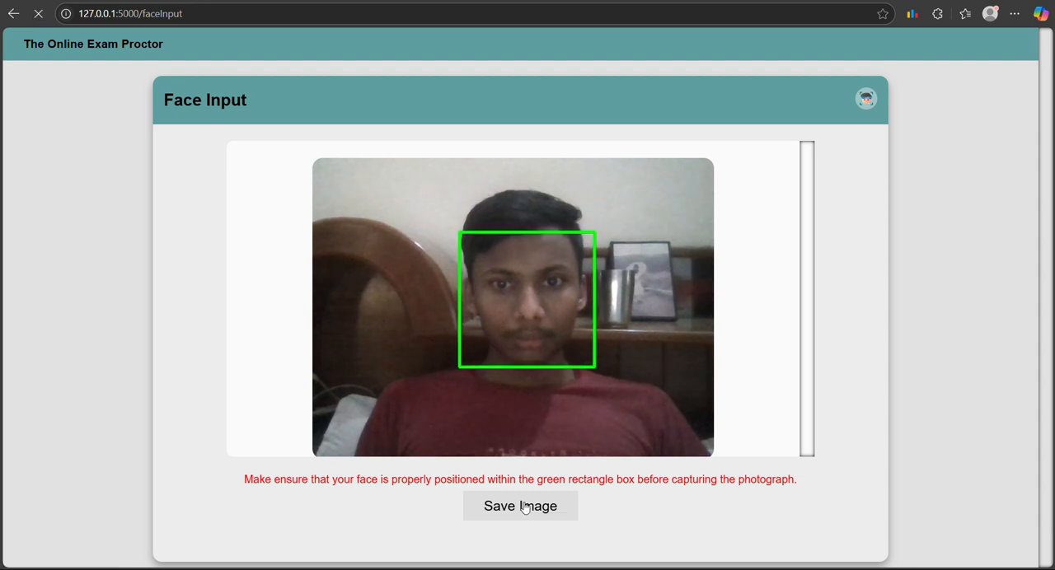
pyautogui.moveTo(566, 273)
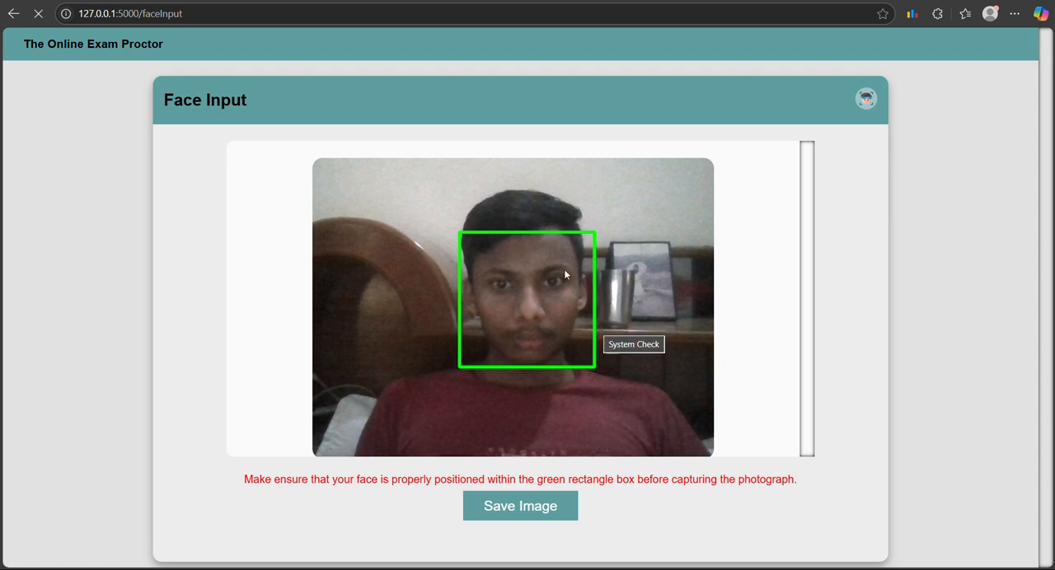
pyautogui.moveTo(588, 456)
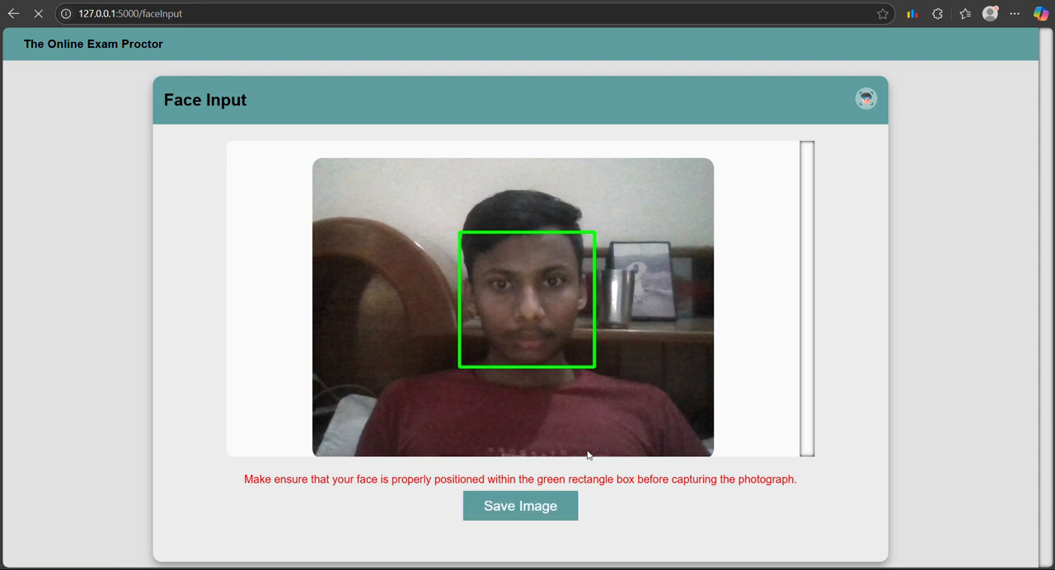
pyautogui.moveTo(588, 454)
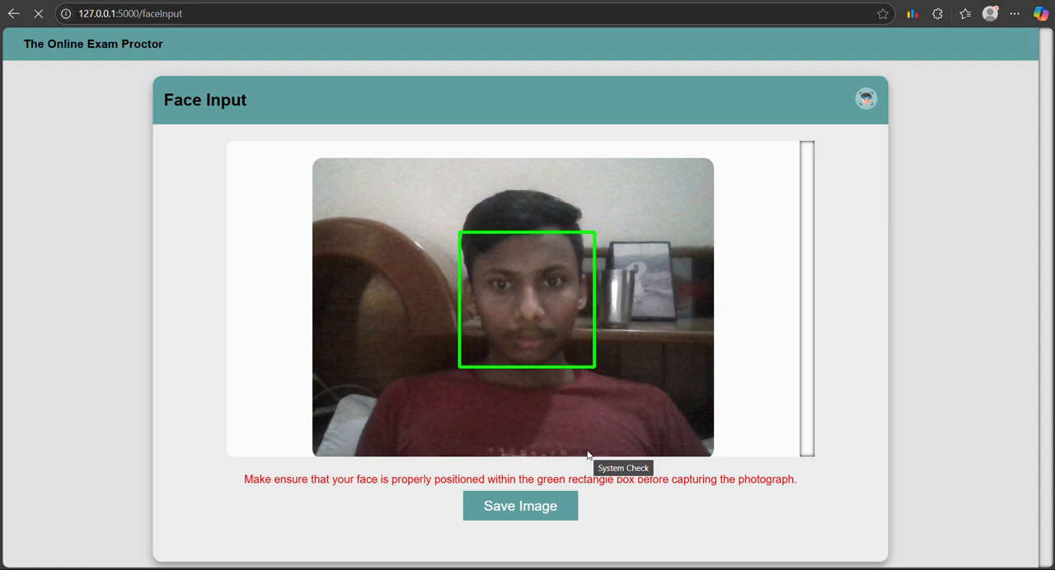
pyautogui.moveTo(239, 473)
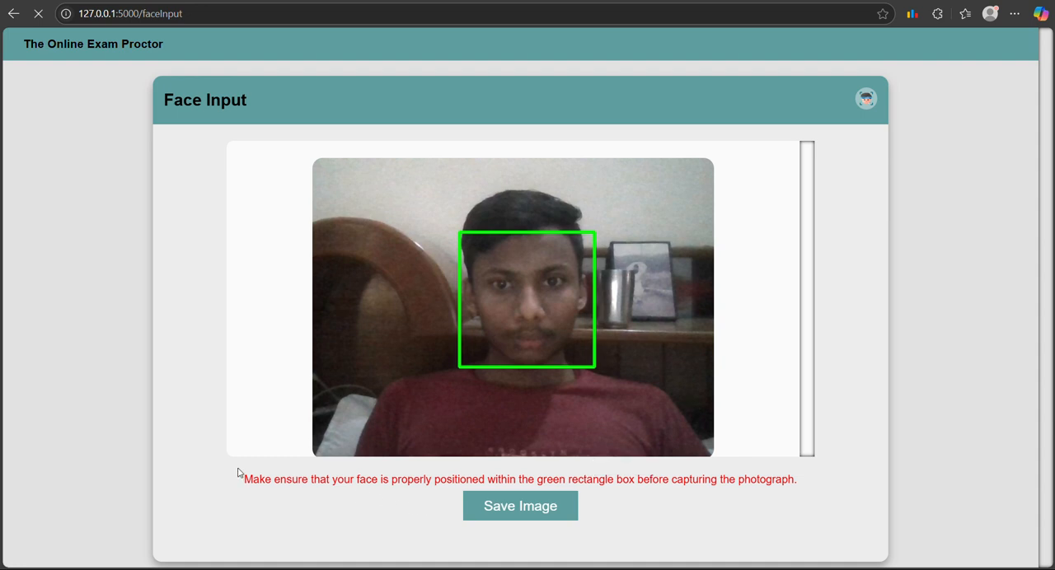
pyautogui.click(520, 505)
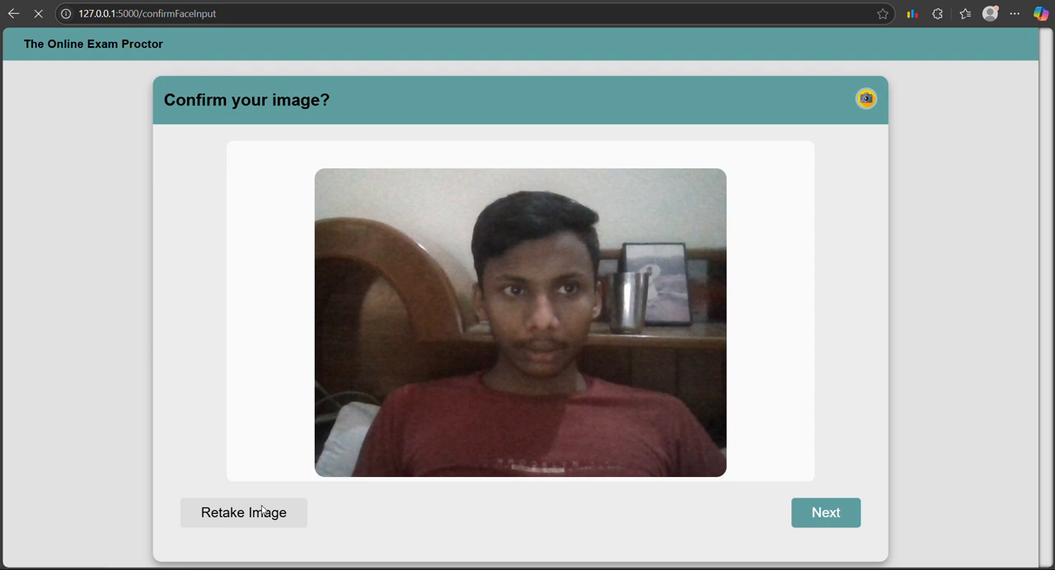
# Retake the face photo and save the repositioned image for confirmation
pyautogui.click(243, 513)
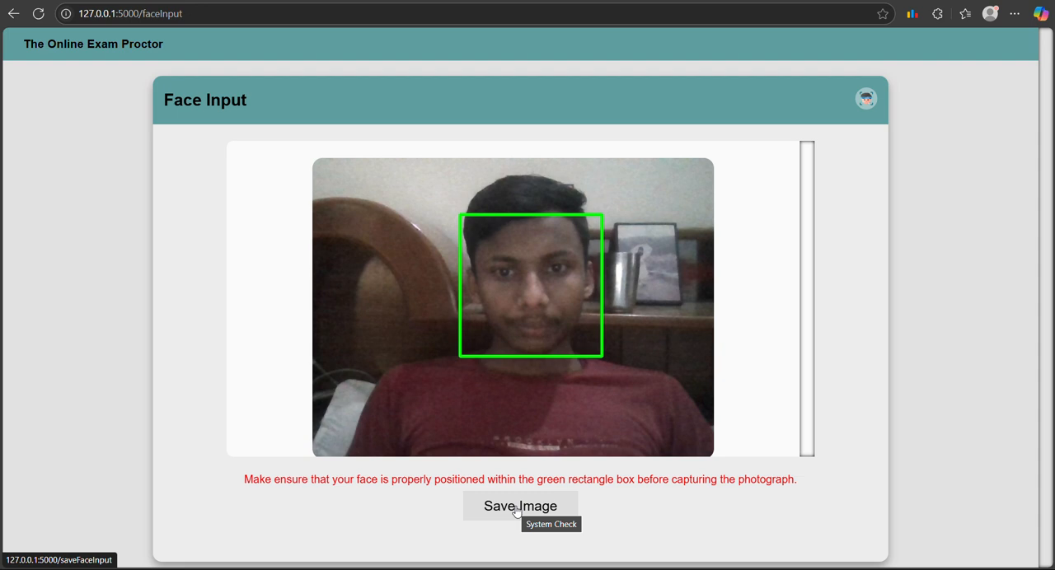
pyautogui.click(520, 506)
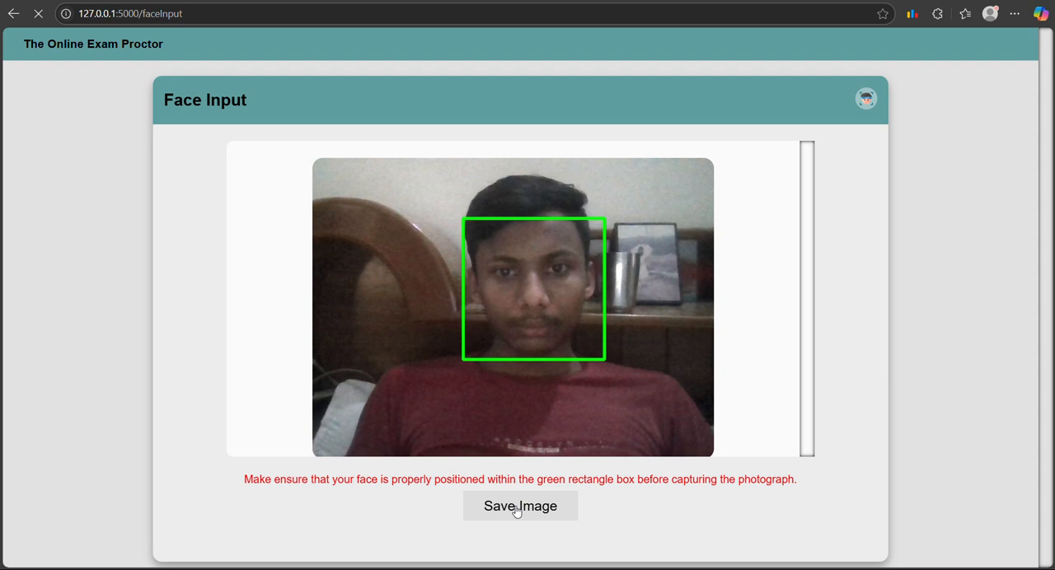
pyautogui.click(520, 506)
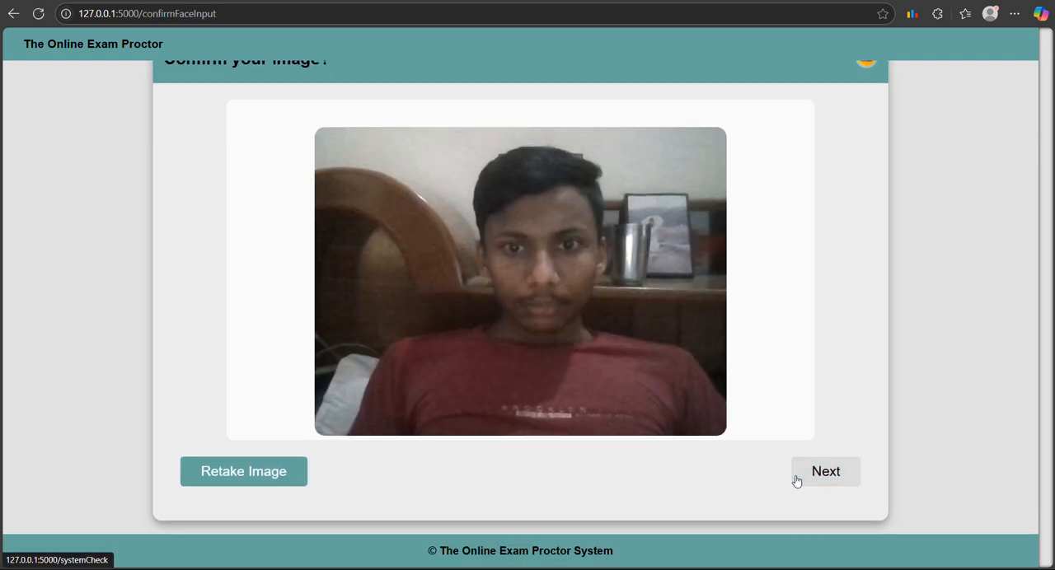
# Accept the photo, block the site's Camera and Microphone permissions, and reload the system check
pyautogui.click(825, 471)
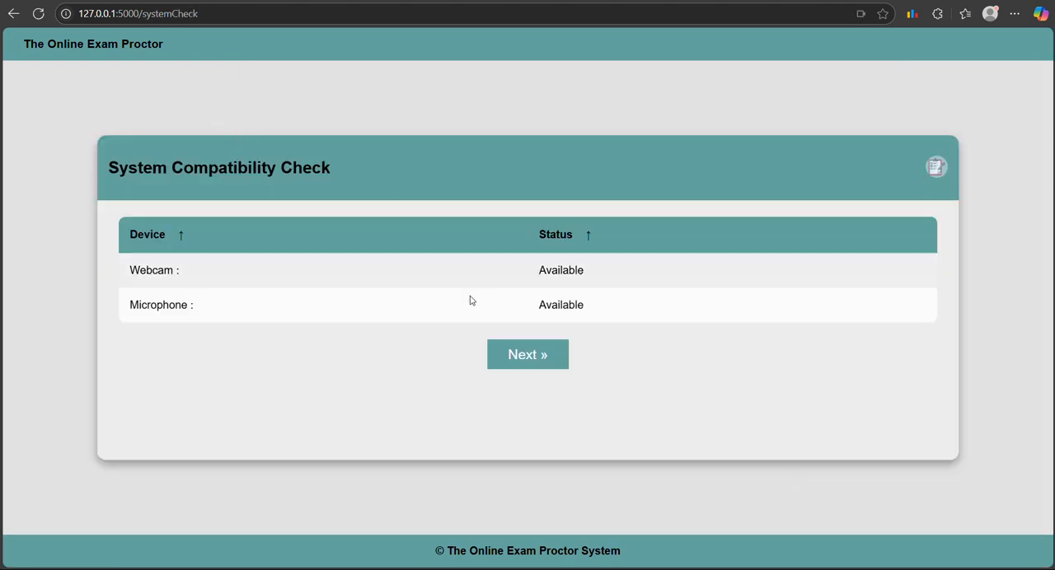
pyautogui.moveTo(163, 281)
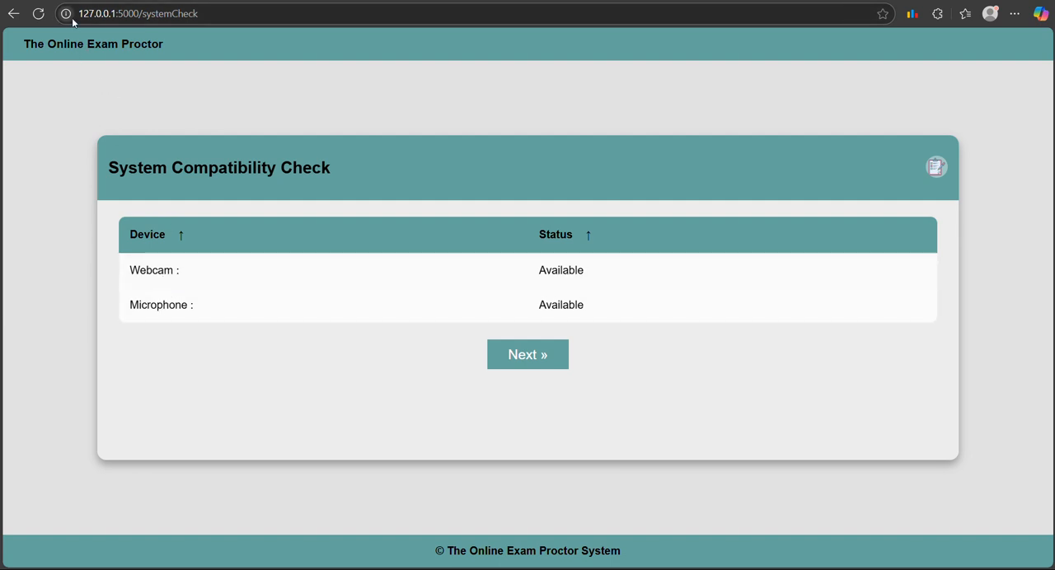
pyautogui.click(66, 13)
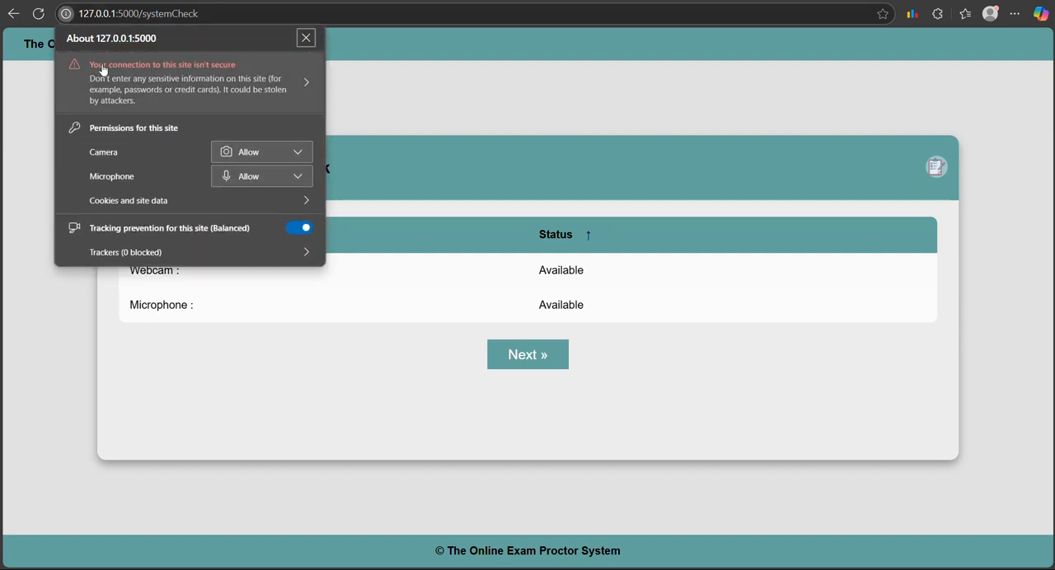
pyautogui.moveTo(270, 181)
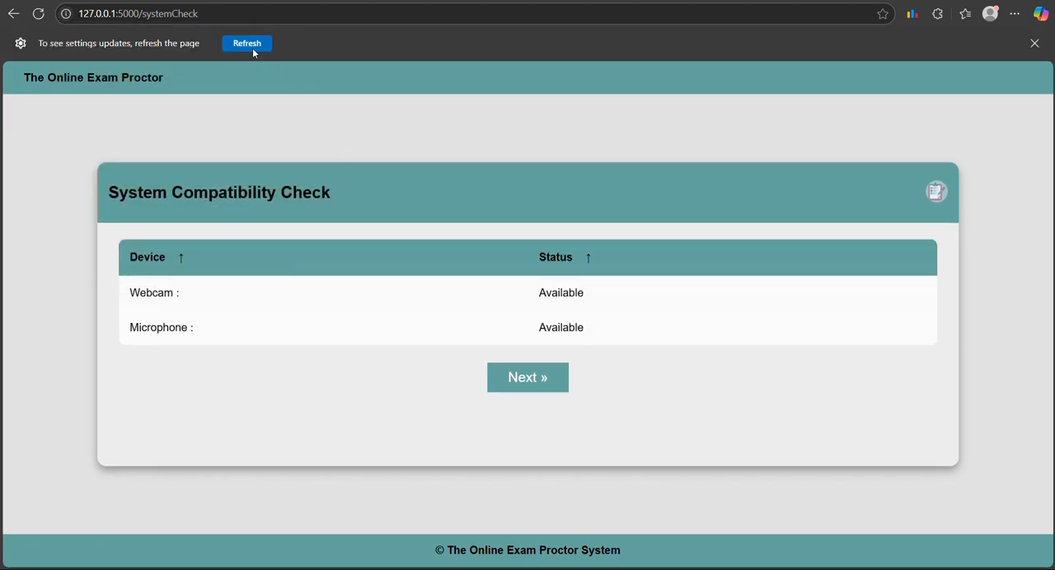
pyautogui.click(246, 43)
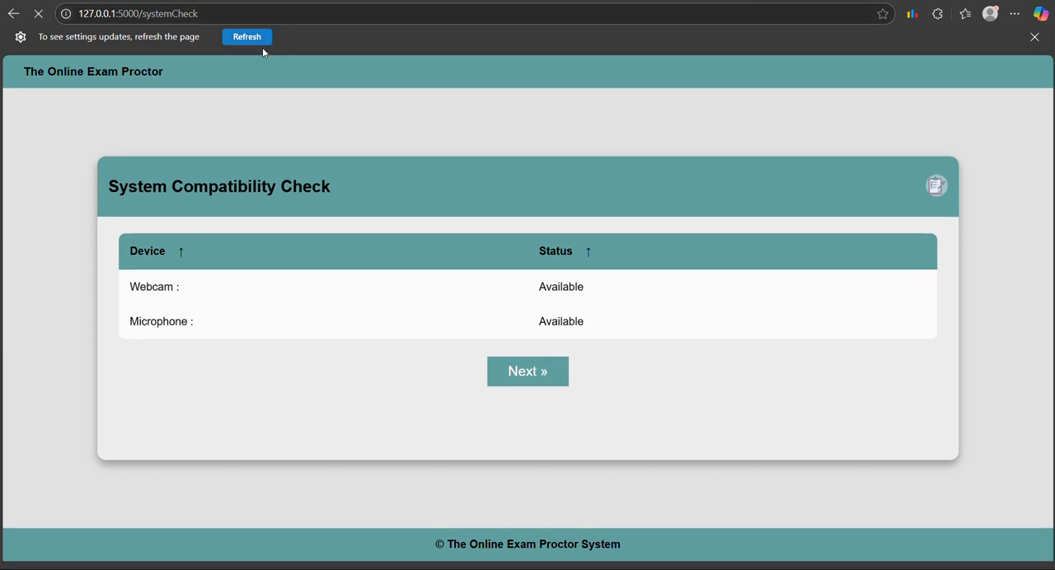
pyautogui.click(247, 36)
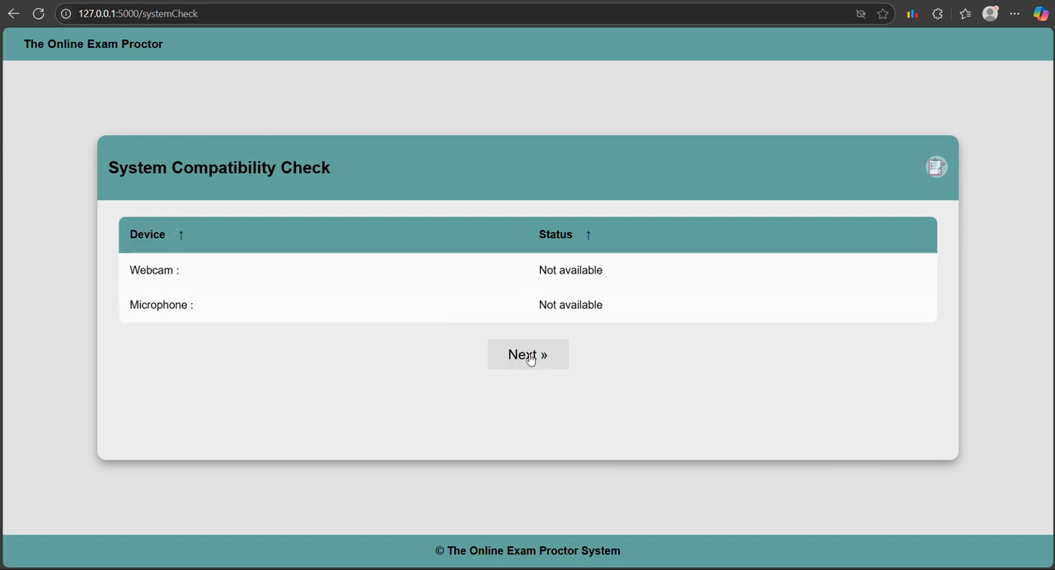
pyautogui.click(527, 354)
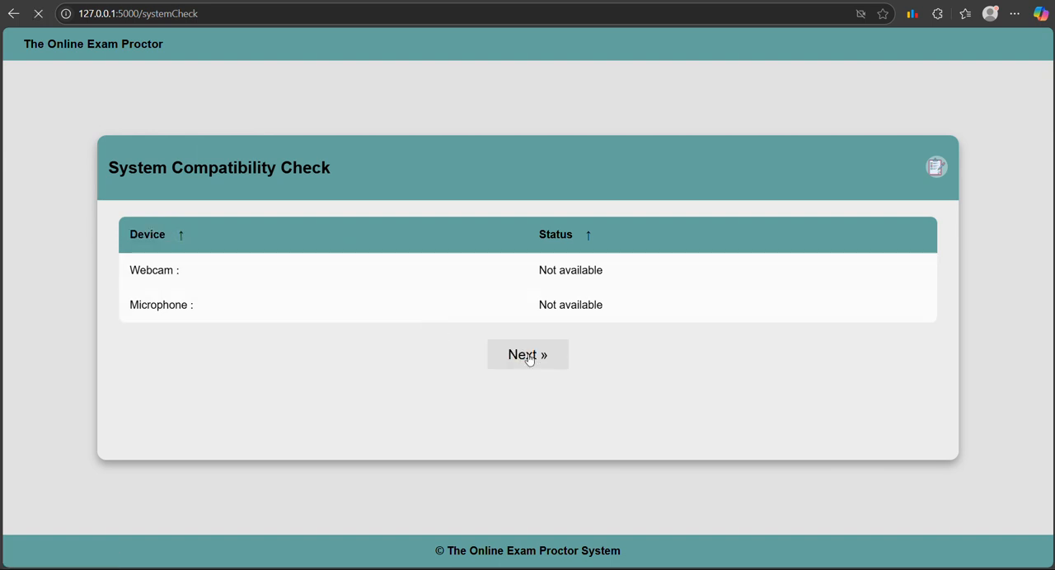
# Trigger the System Compatibility Error, go back, and reload with permissions re-allowed
pyautogui.click(526, 354)
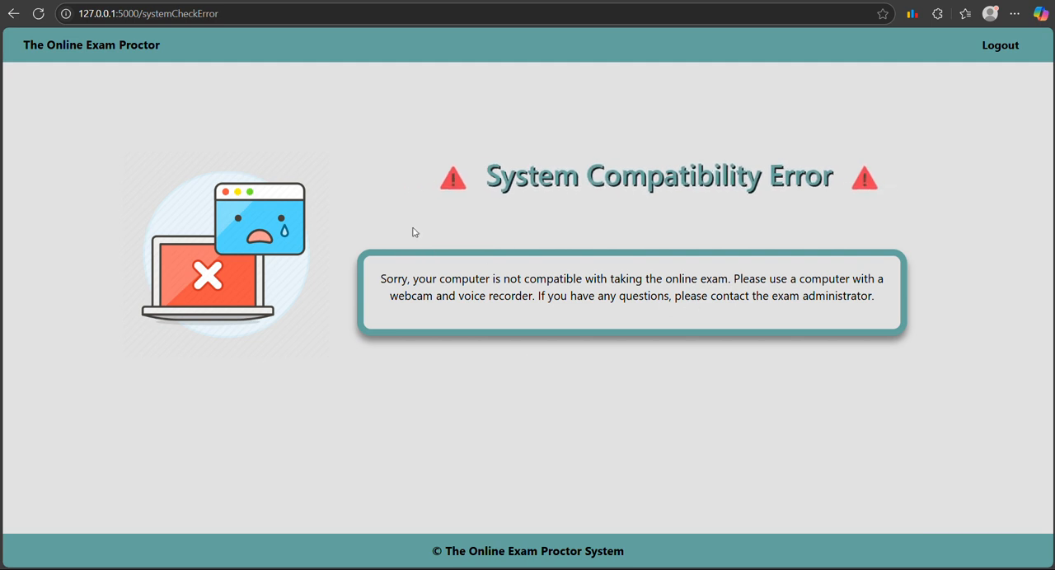
pyautogui.moveTo(806, 223)
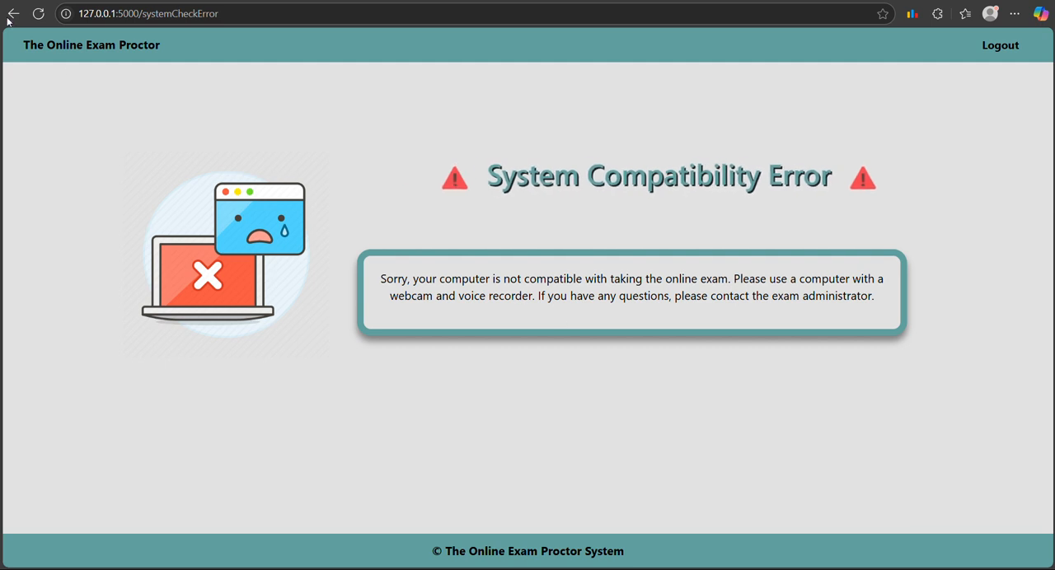
pyautogui.click(13, 13)
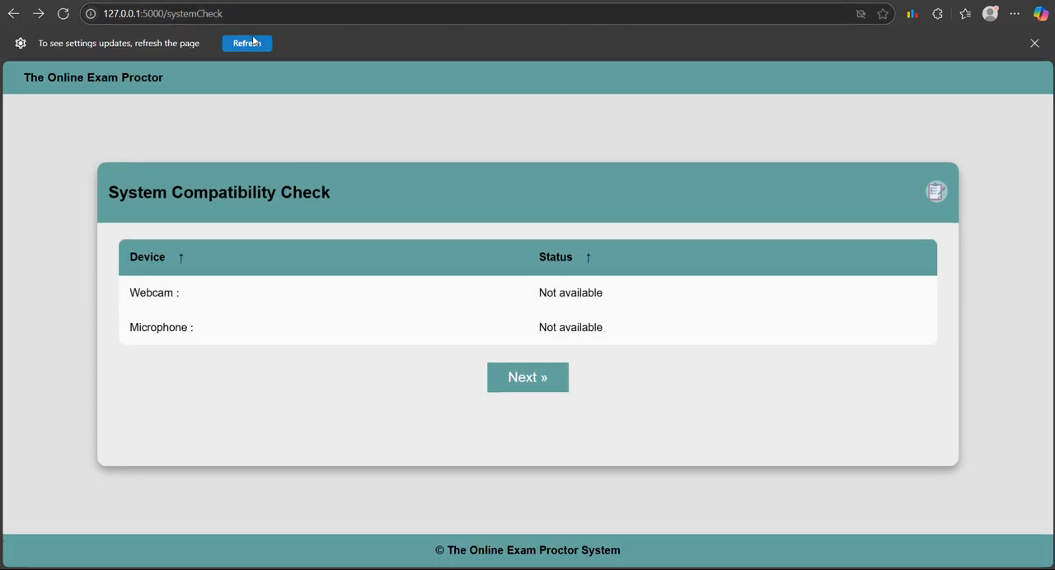
pyautogui.click(246, 43)
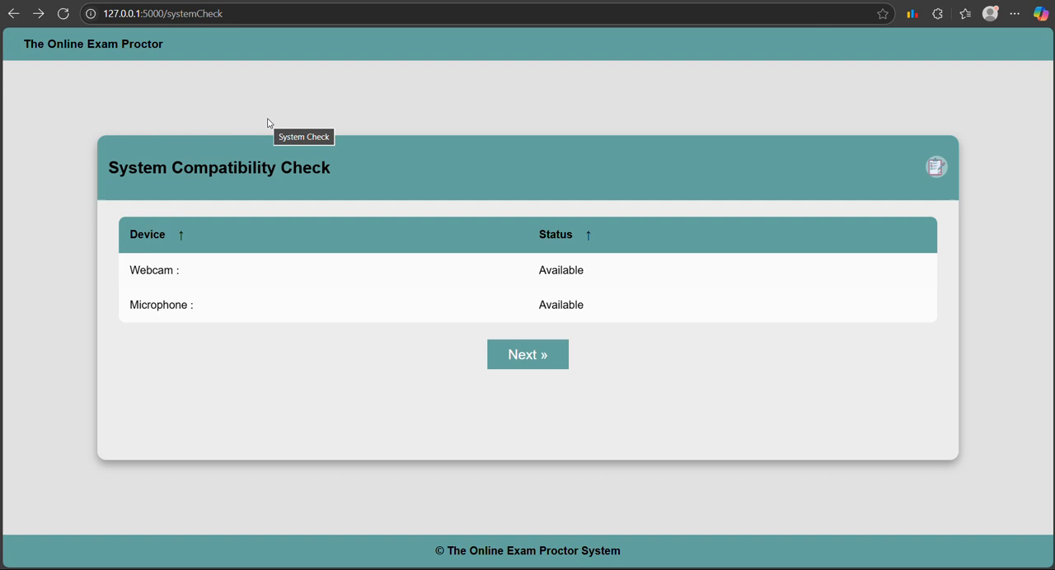
pyautogui.moveTo(527, 339)
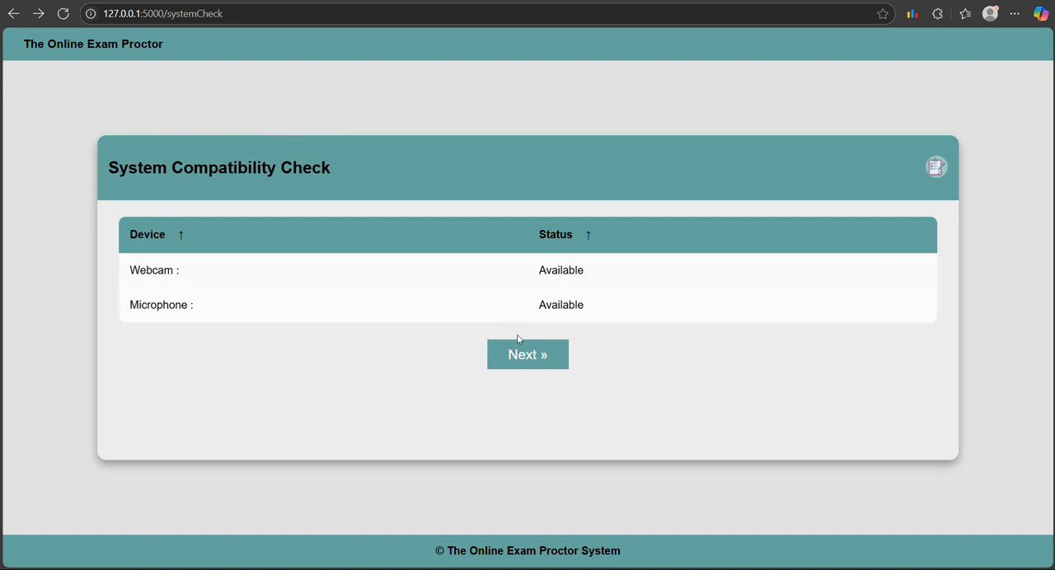
# Pass the system check and start the quiz on the first computer-vision question
pyautogui.click(528, 354)
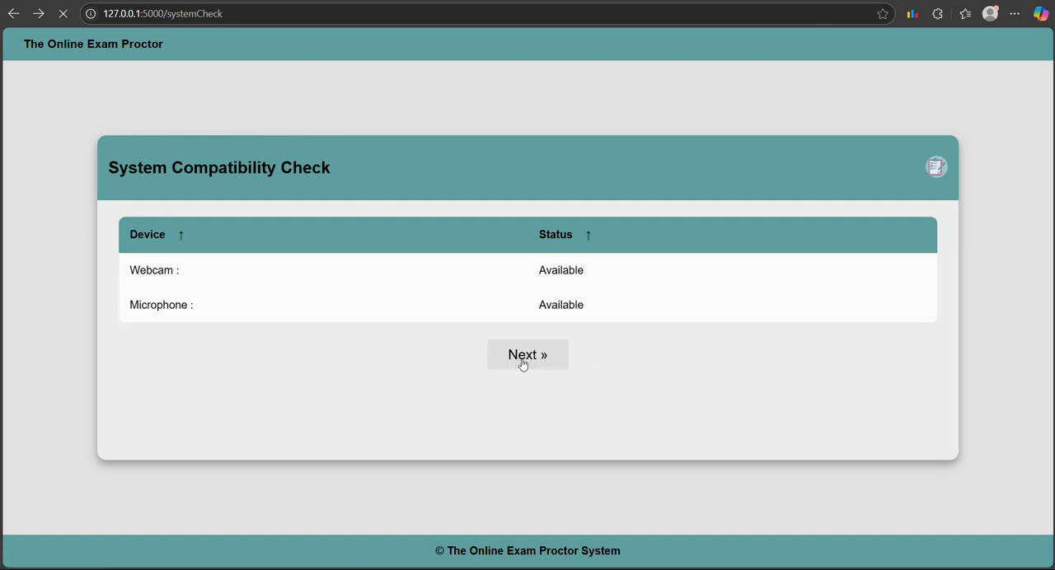
pyautogui.click(528, 354)
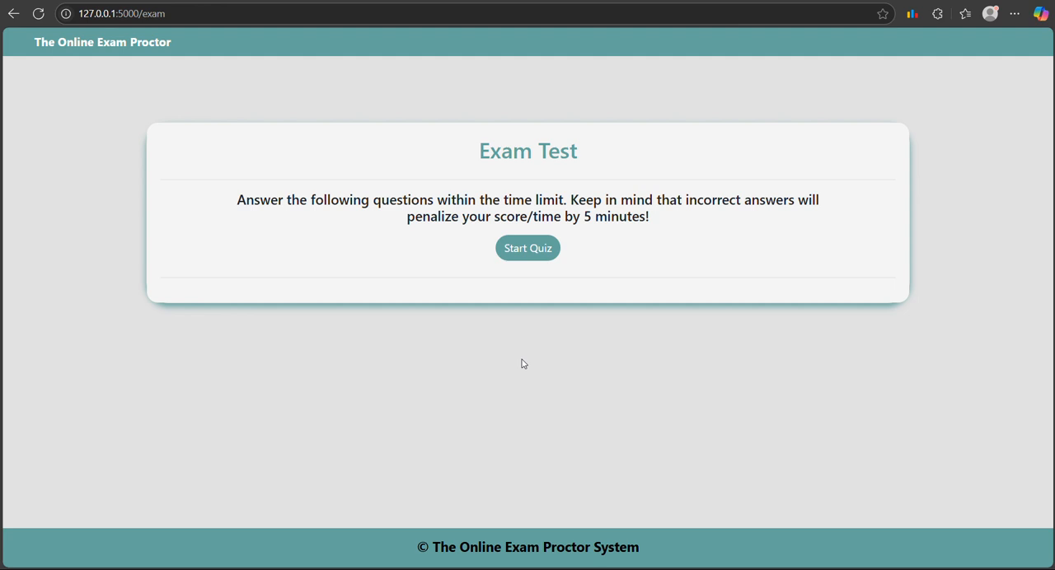
pyautogui.moveTo(484, 370)
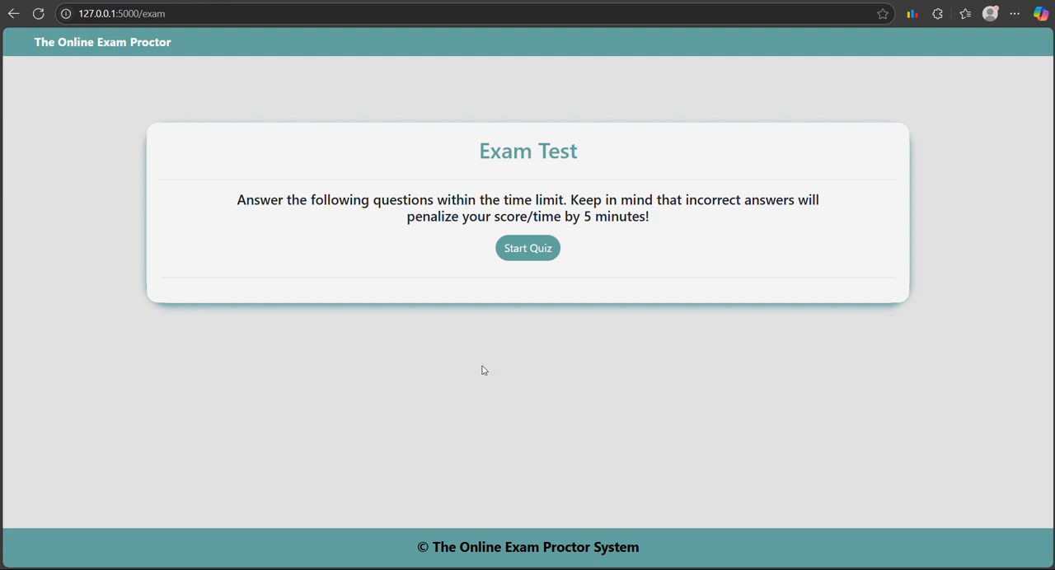
pyautogui.click(528, 248)
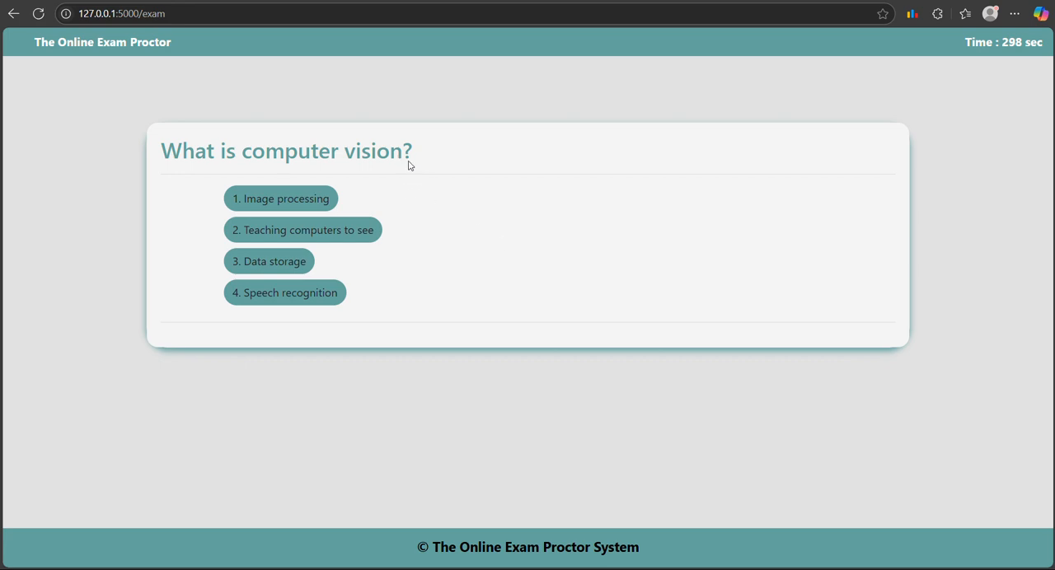
pyautogui.moveTo(424, 208)
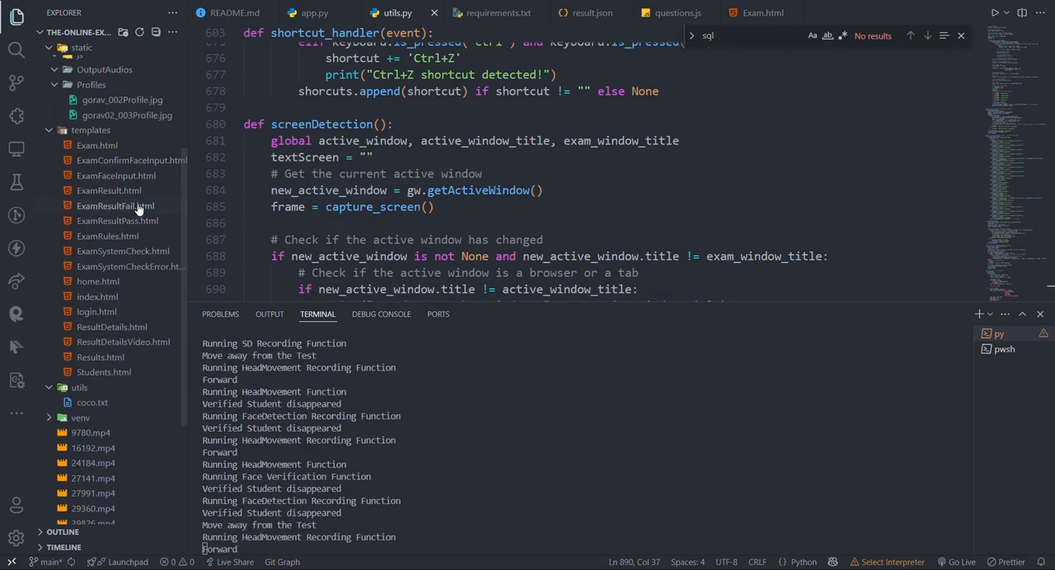
# Show questions.js from static/js with the quiz questions, choices and correct answers
pyautogui.click(79, 63)
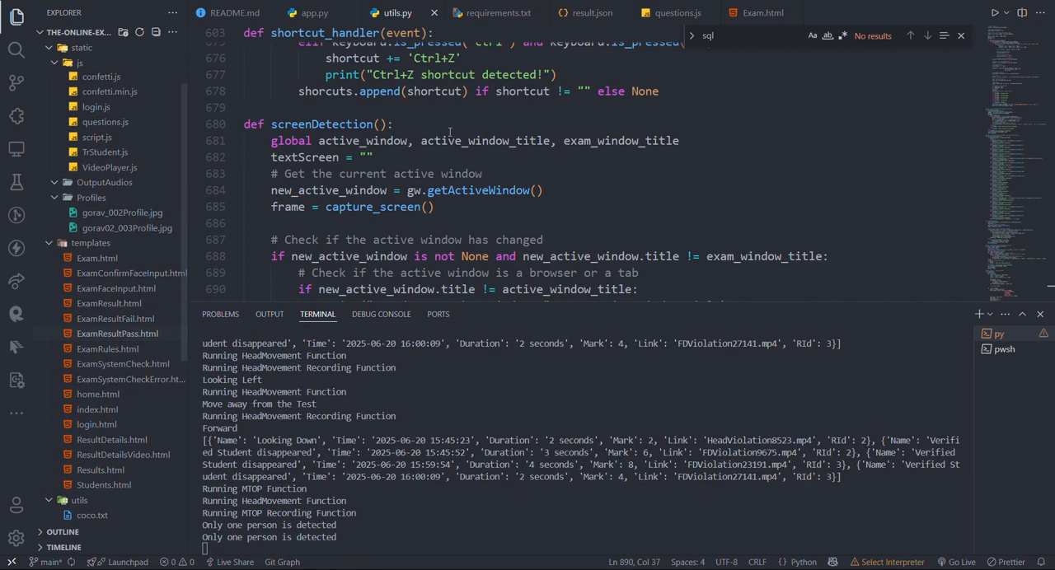
pyautogui.click(674, 13)
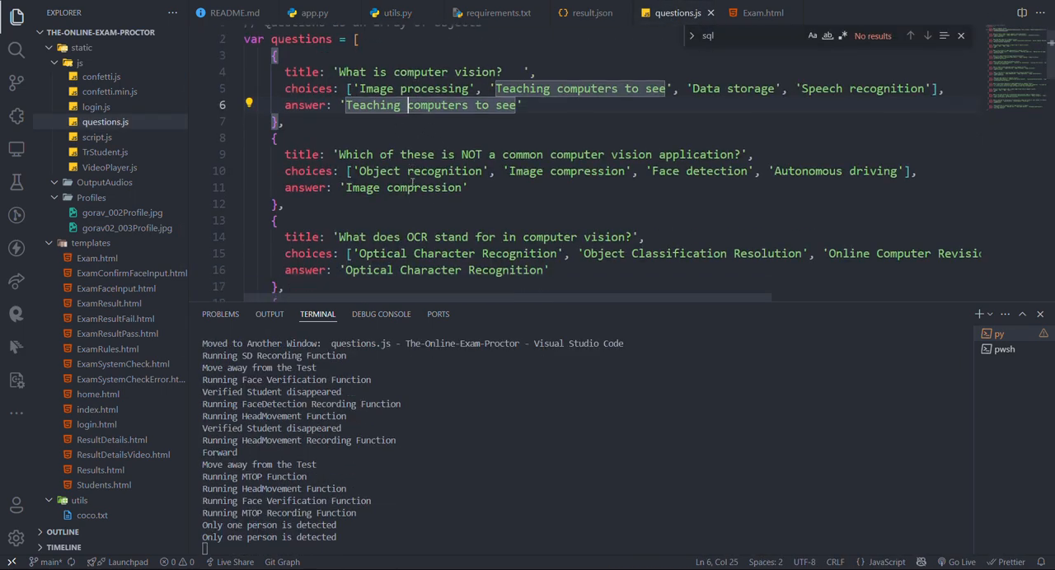
pyautogui.scroll(-3)
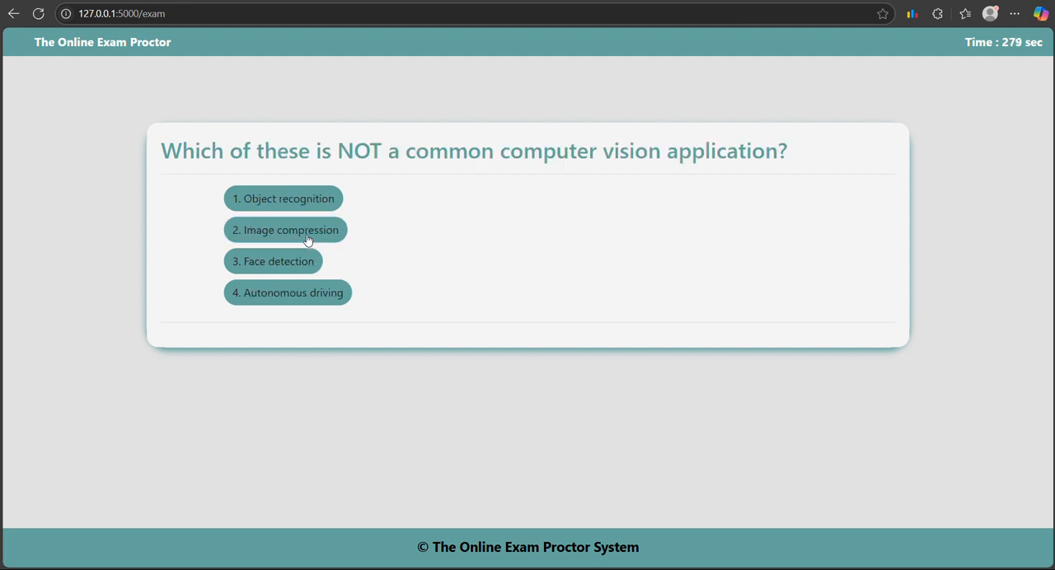
pyautogui.moveTo(384, 208)
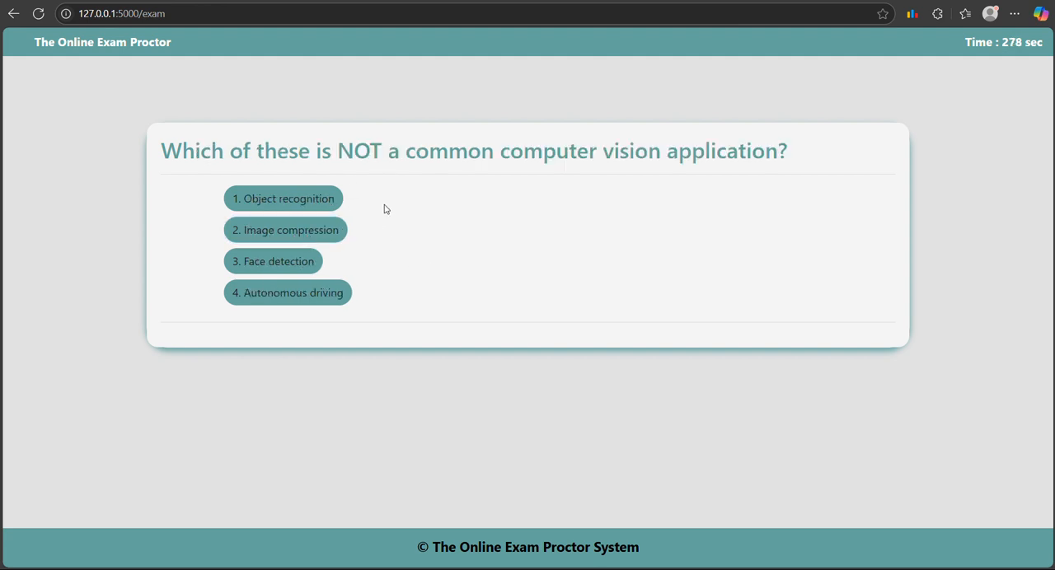
pyautogui.moveTo(427, 211)
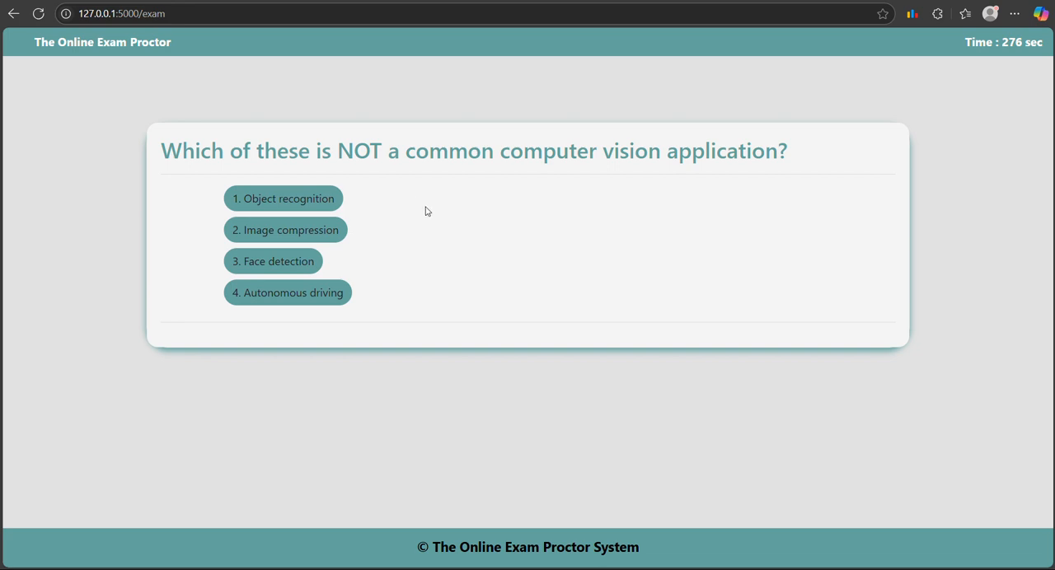
pyautogui.moveTo(381, 239)
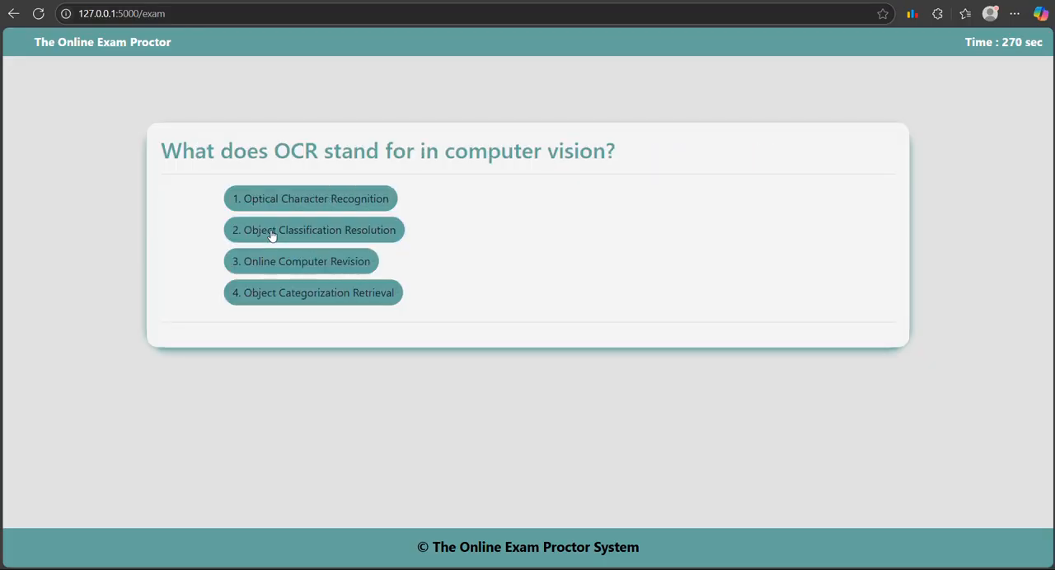
pyautogui.moveTo(381, 258)
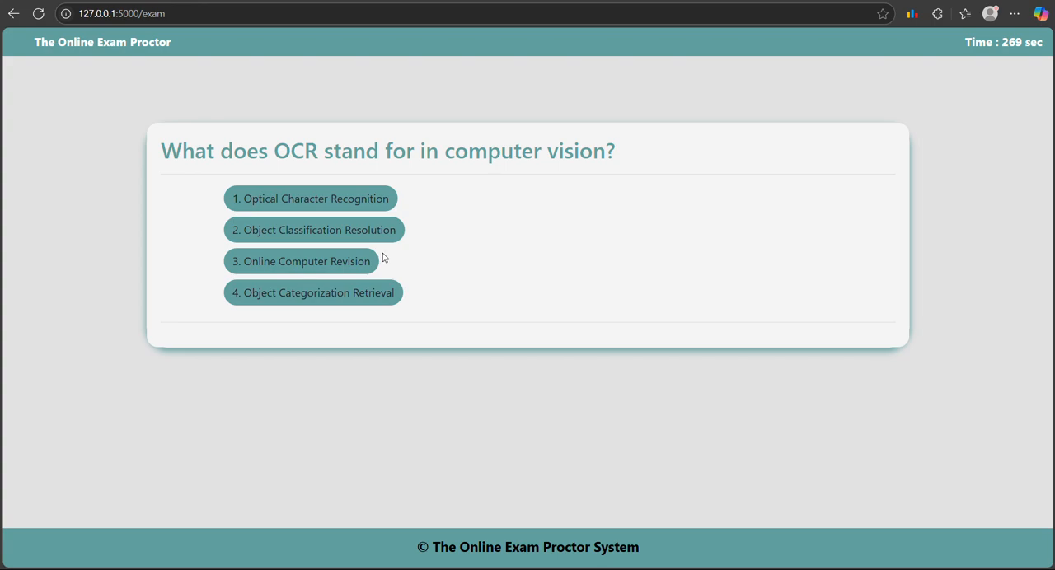
# Answer the computer-vision applications question and switch back to the code editor
pyautogui.press('alt+tab')
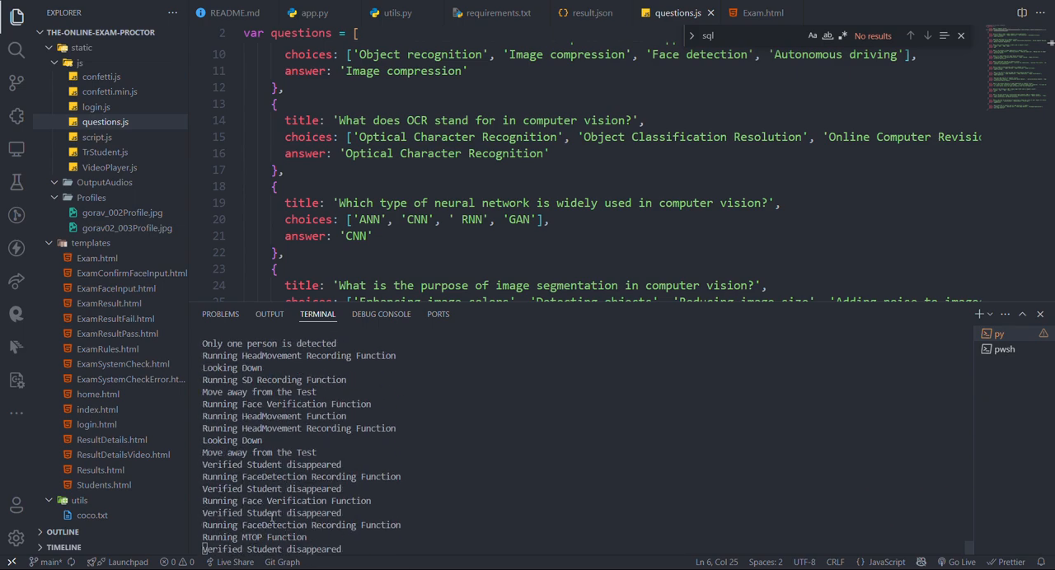
# Scroll through questions.js to read the quiz questions and answers down to feature extraction
pyautogui.scroll(-3)
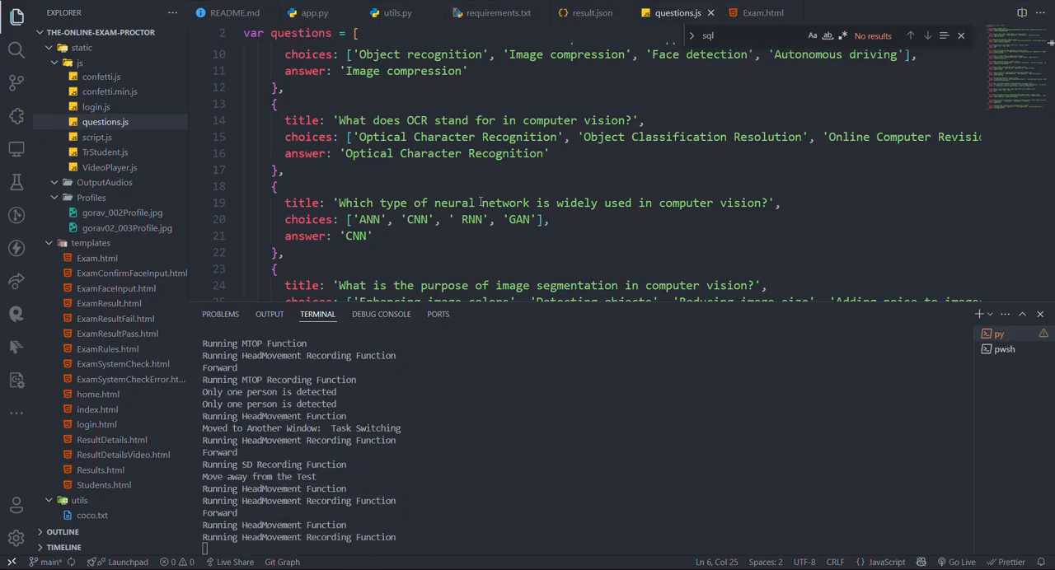
pyautogui.scroll(-3)
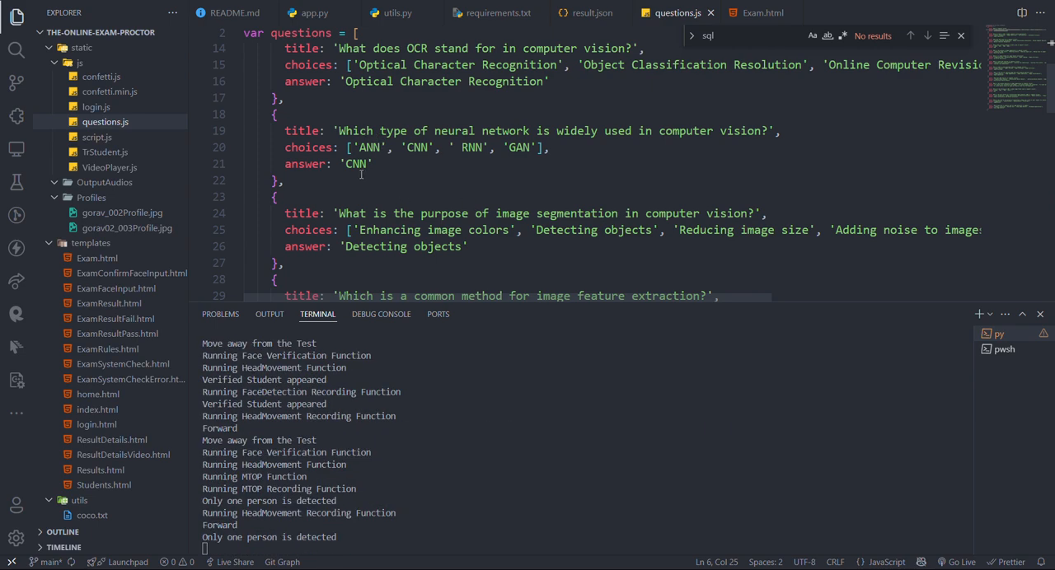
pyautogui.scroll(-3)
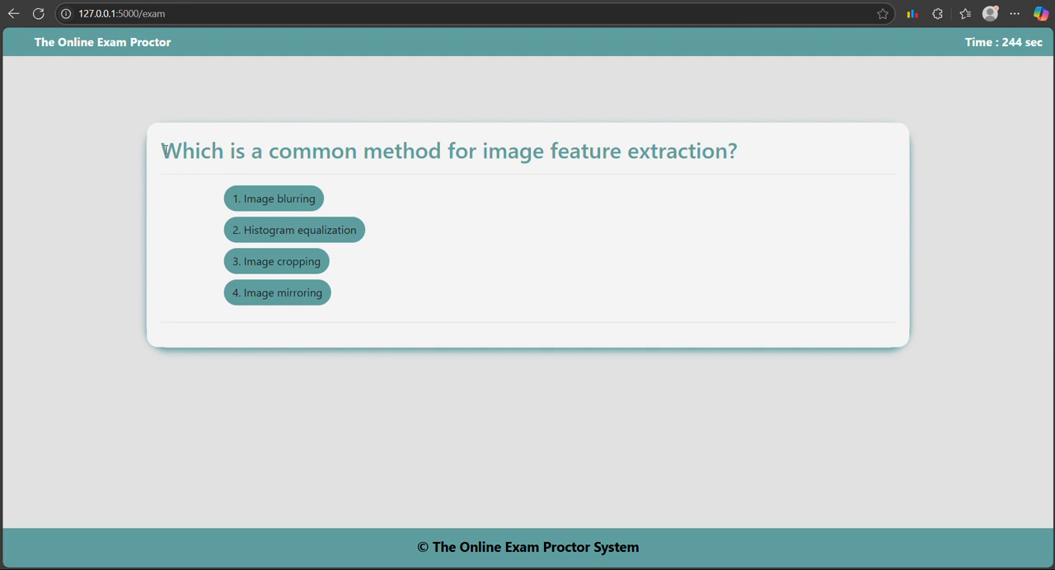
# Select the question text, answer 'Image compression', and switch to the questions.js source
pyautogui.tripleClick(449, 151)
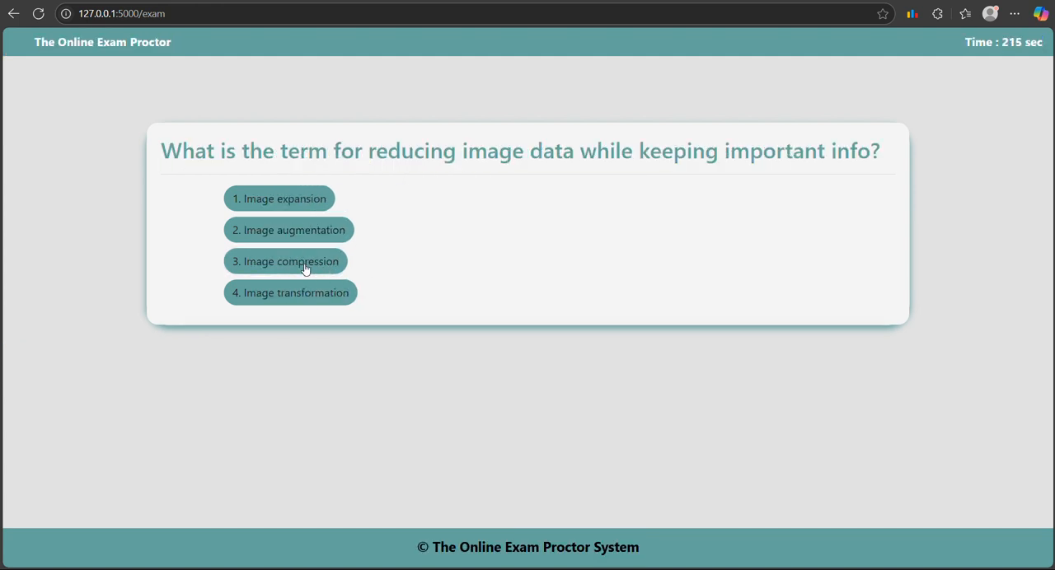
pyautogui.click(284, 261)
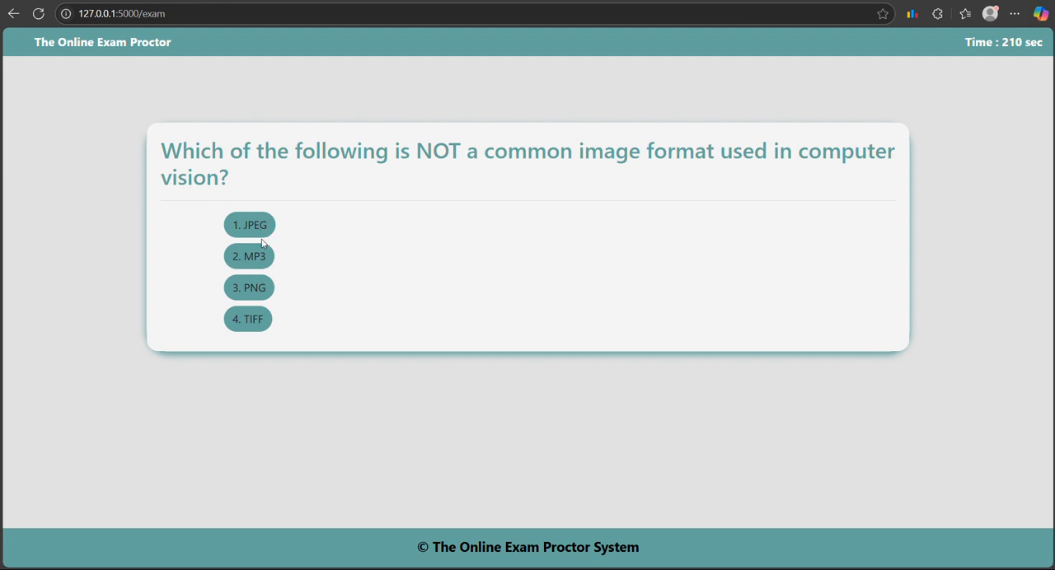
pyautogui.moveTo(286, 248)
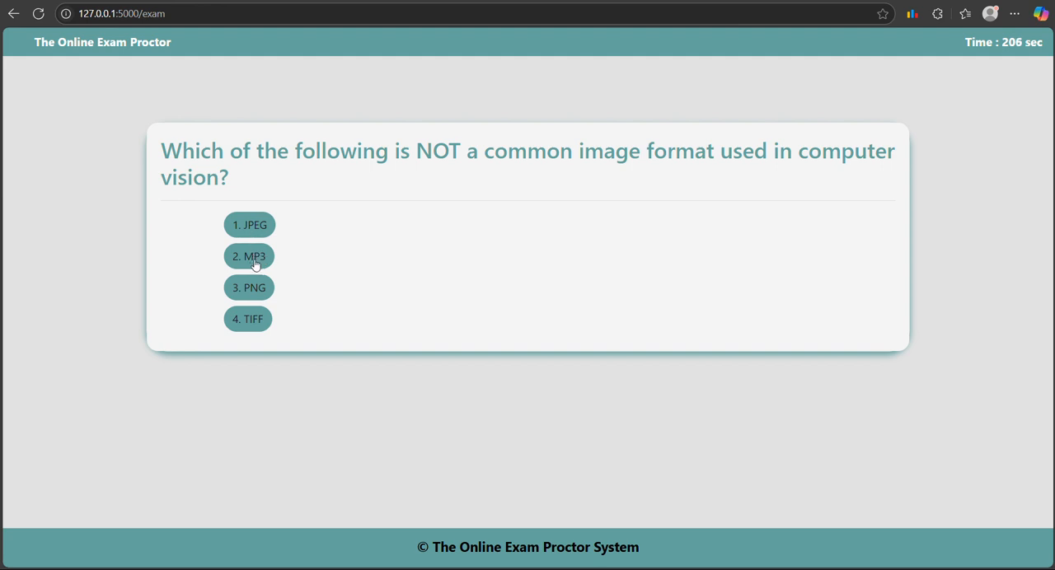
pyautogui.moveTo(411, 232)
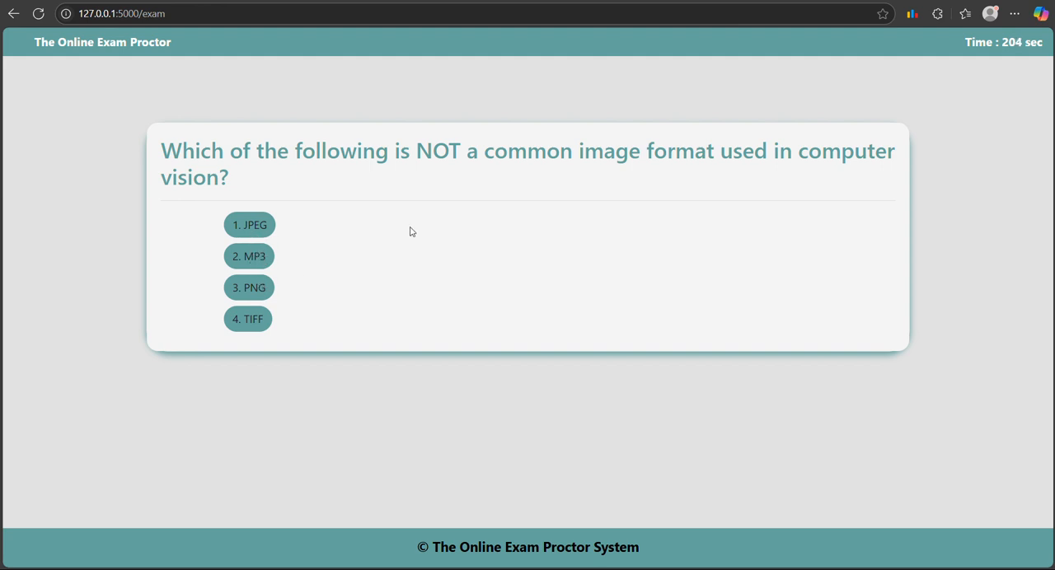
pyautogui.press('alt+tab')
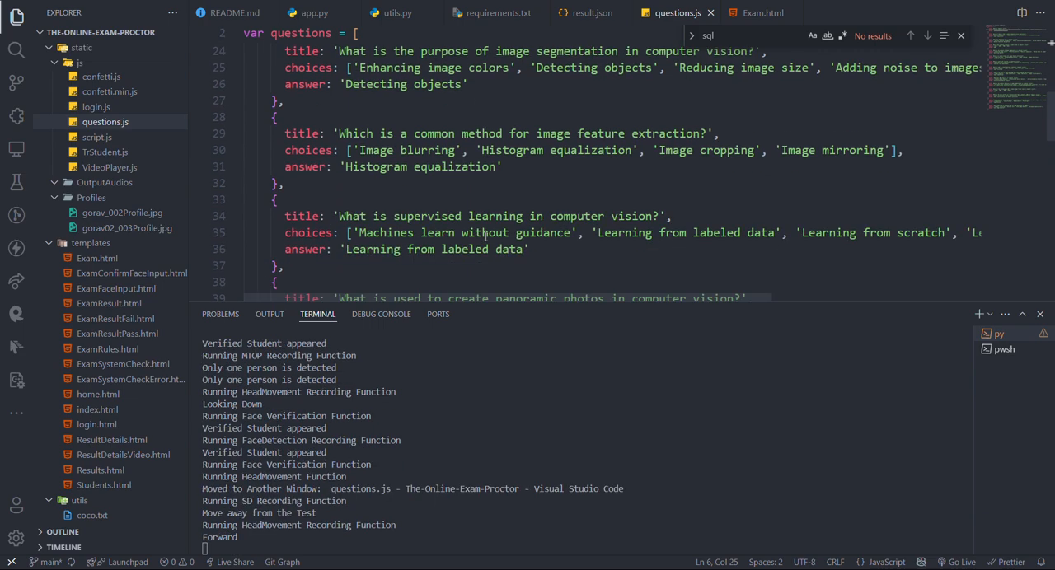
# Finish the last questions, glance at VS Code, and return to the exam's test-completed page
pyautogui.scroll(-3)
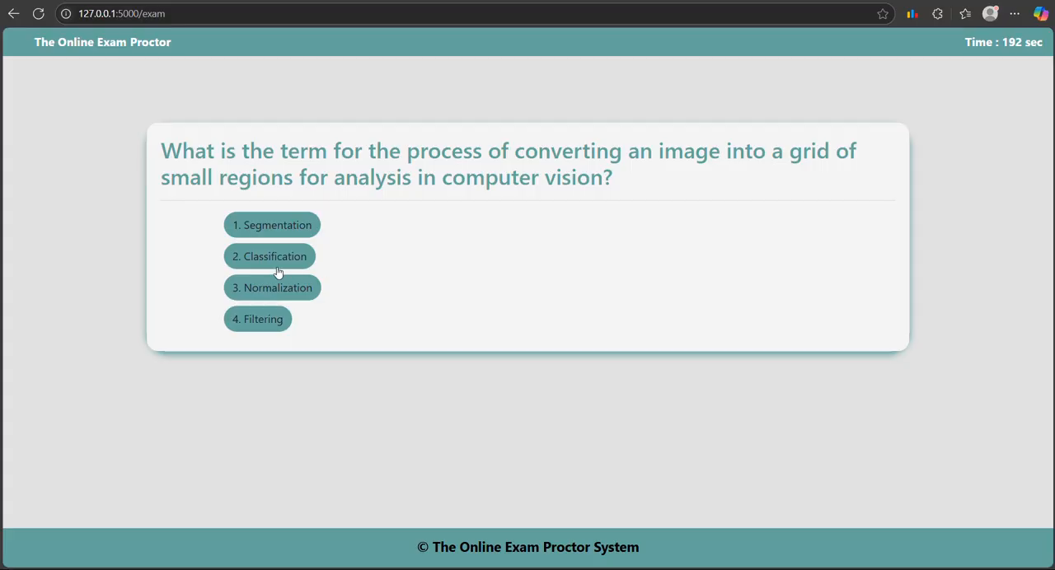
pyautogui.press('alt+tab')
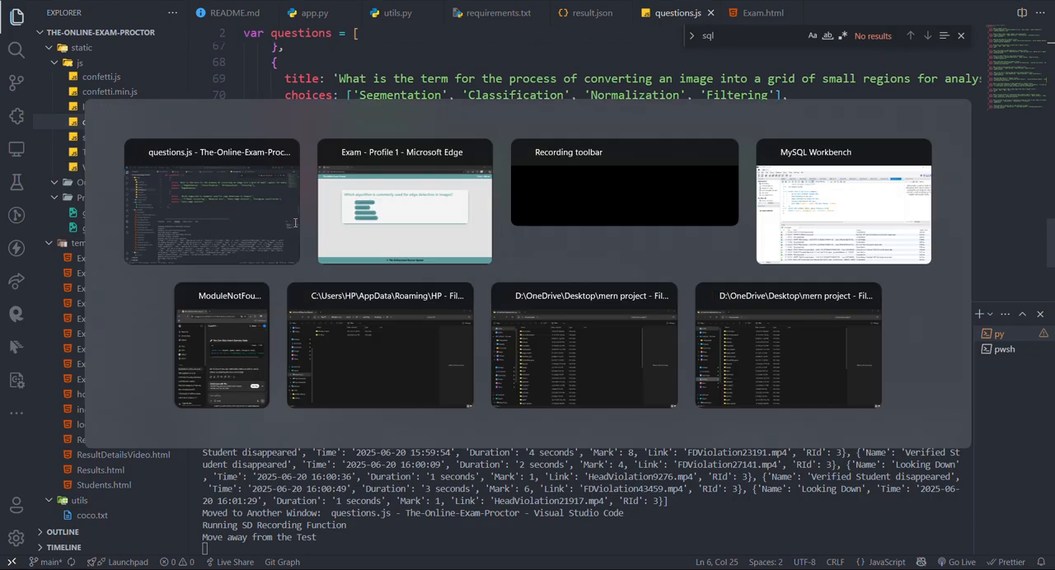
pyautogui.click(404, 201)
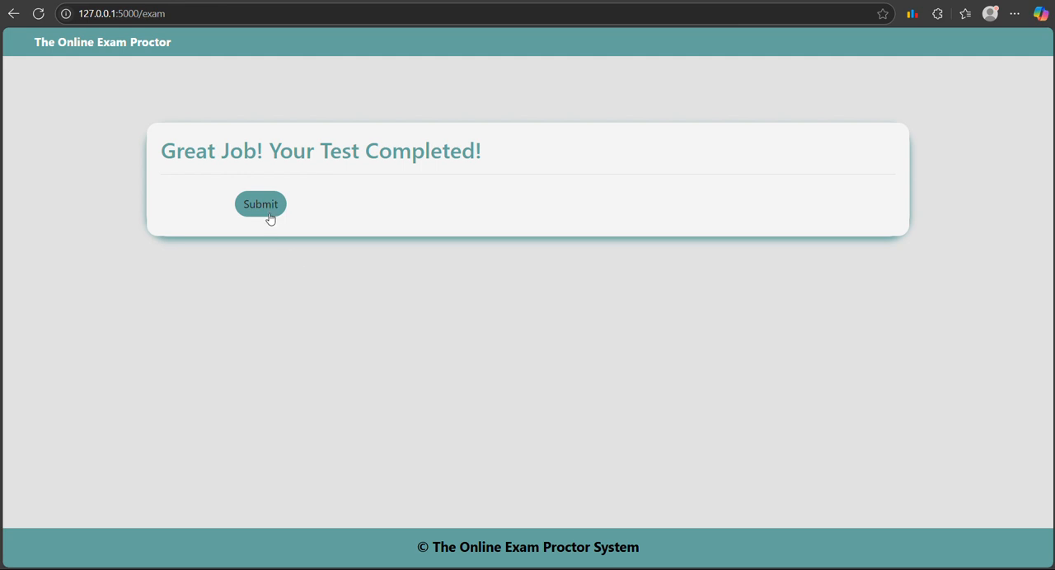
# Submit the test and highlight the Fail(Cheating) status shown with the 86% score
pyautogui.click(260, 203)
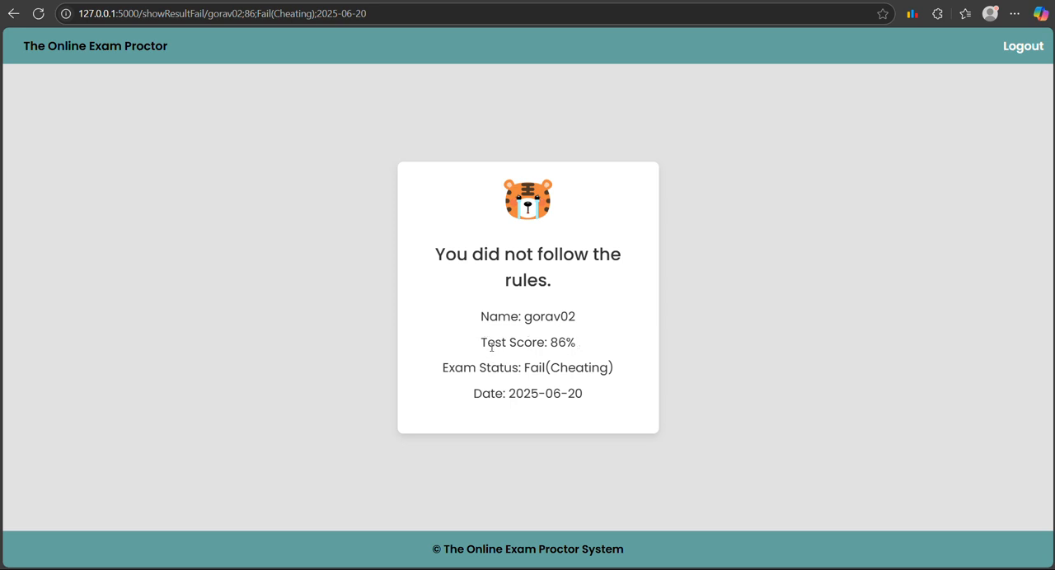
pyautogui.doubleClick(528, 342)
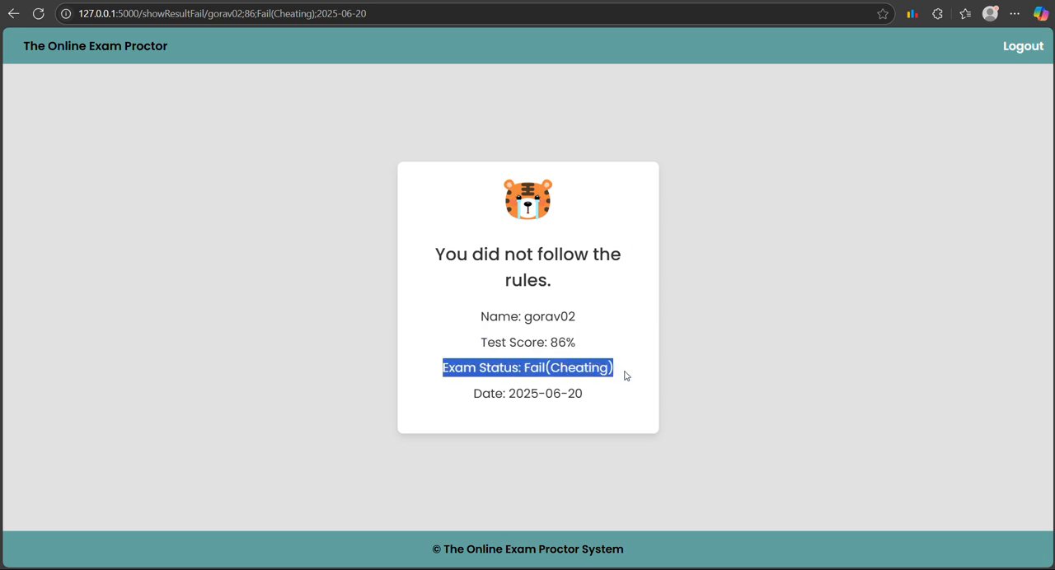
pyautogui.moveTo(472, 241)
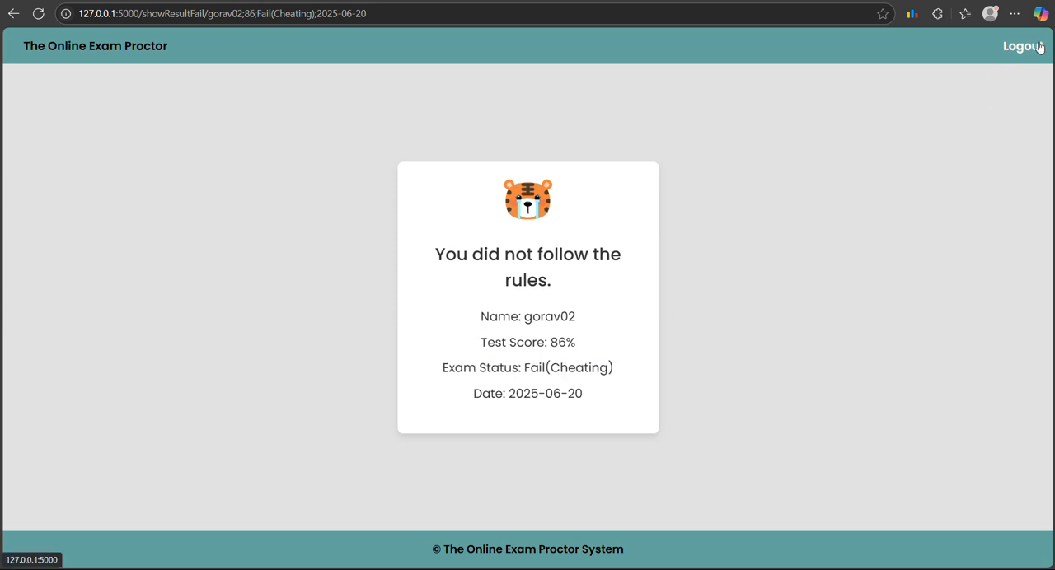
# Log out of gorav02, sign in as admin with saved credentials, and show Exam Result Records
pyautogui.click(1022, 47)
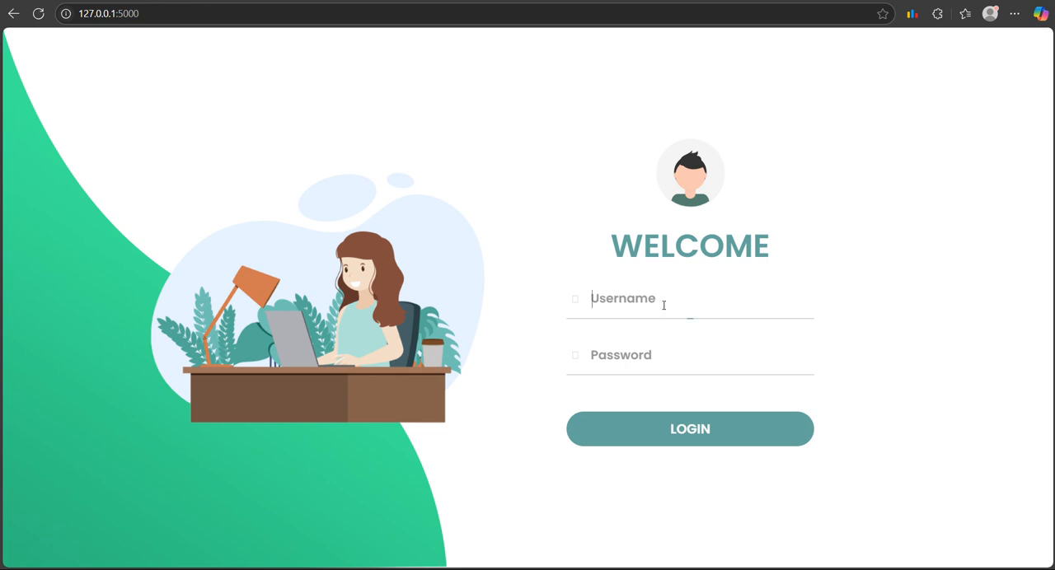
pyautogui.write('admin')
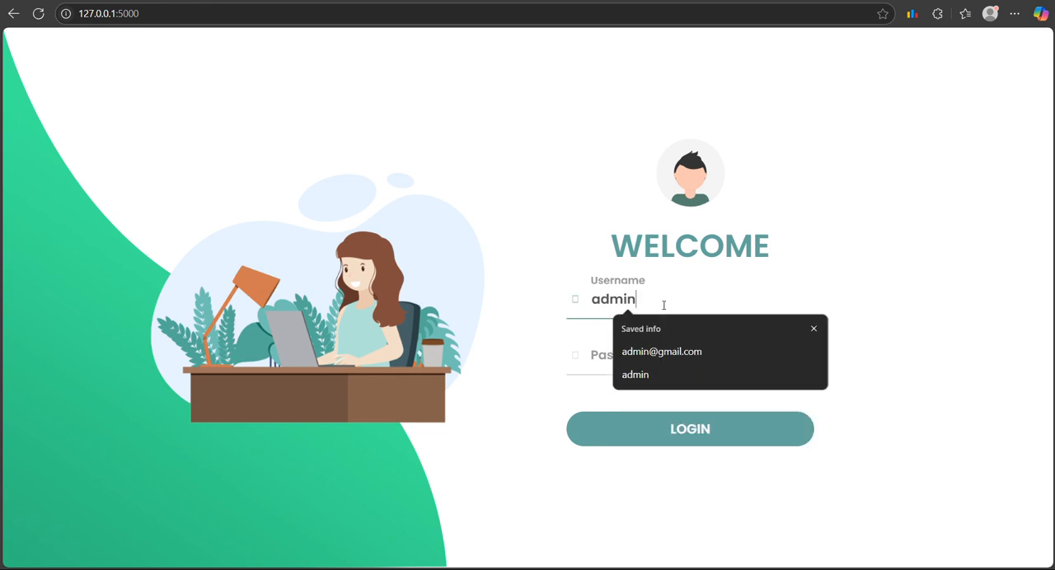
pyautogui.click(661, 351)
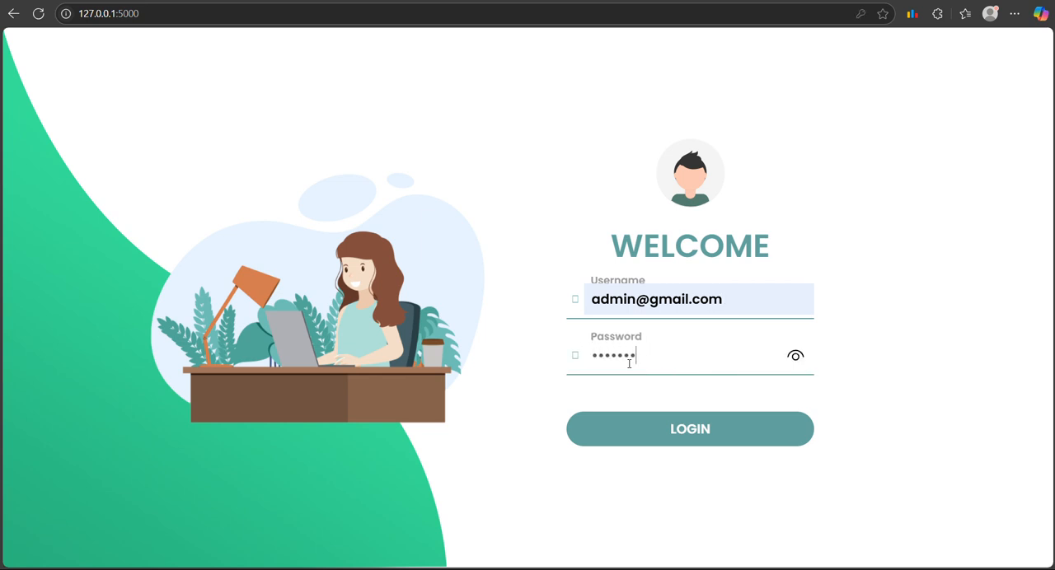
pyautogui.click(689, 428)
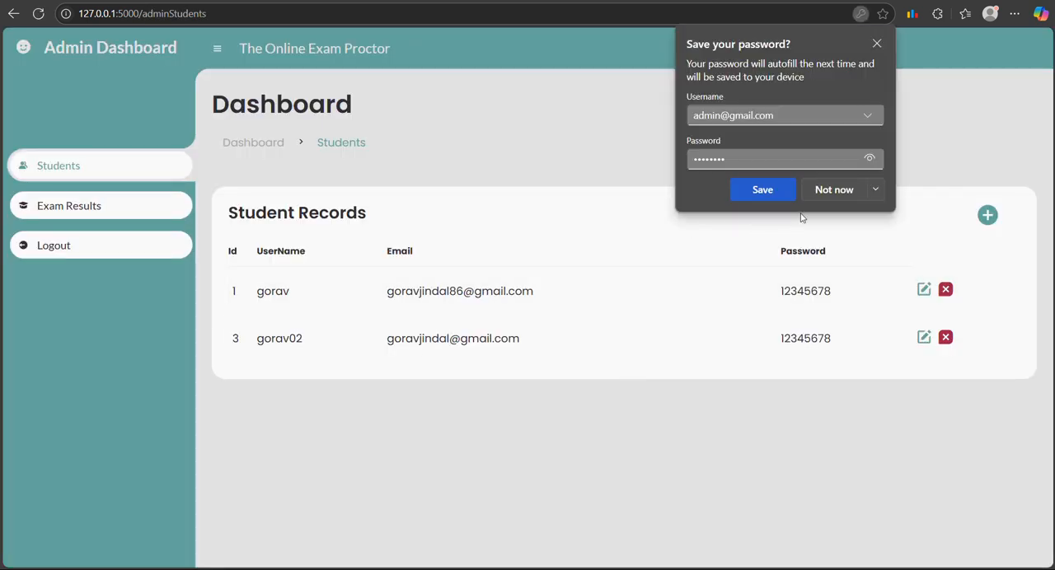
pyautogui.click(833, 189)
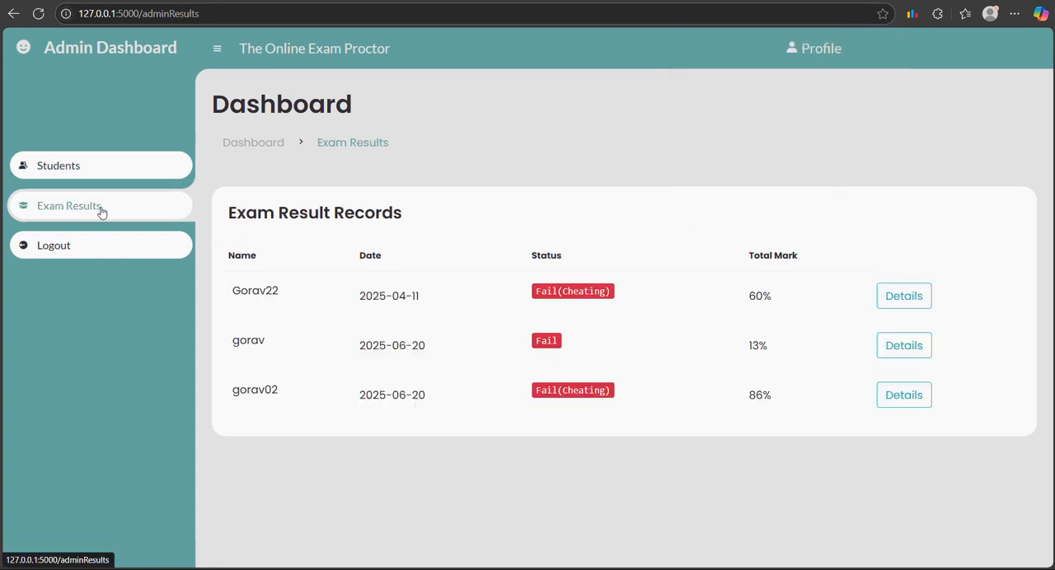
pyautogui.moveTo(259, 360)
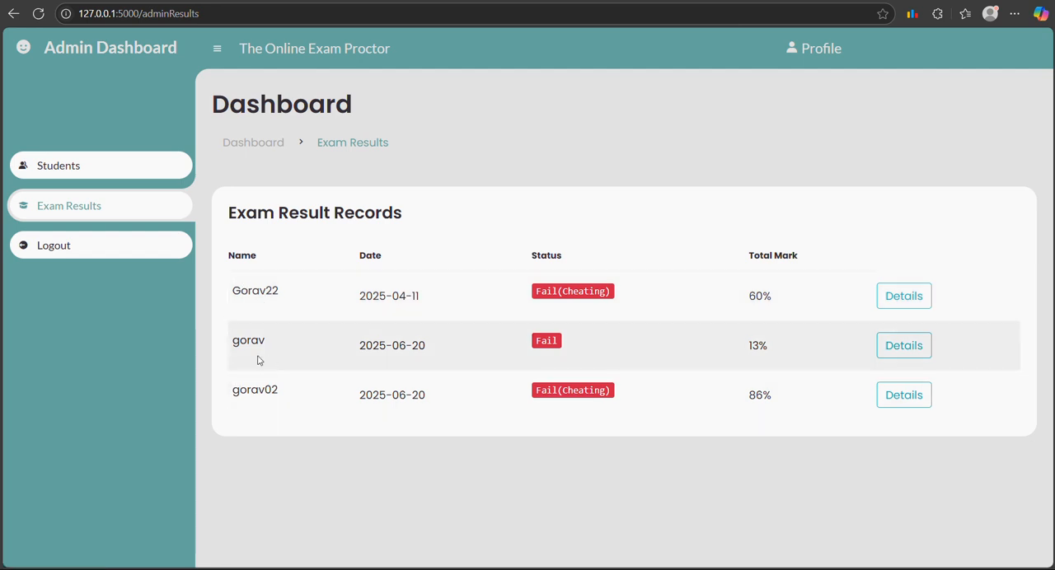
pyautogui.moveTo(259, 395)
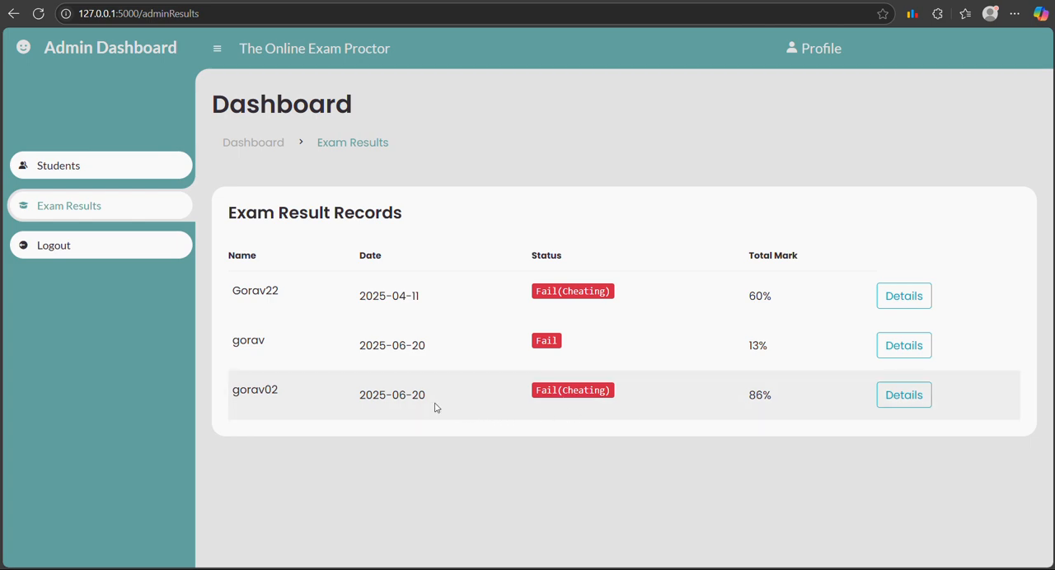
# Open Details for the third record, the 86% Fail(Cheating) result from 2025-06-20
pyautogui.click(903, 395)
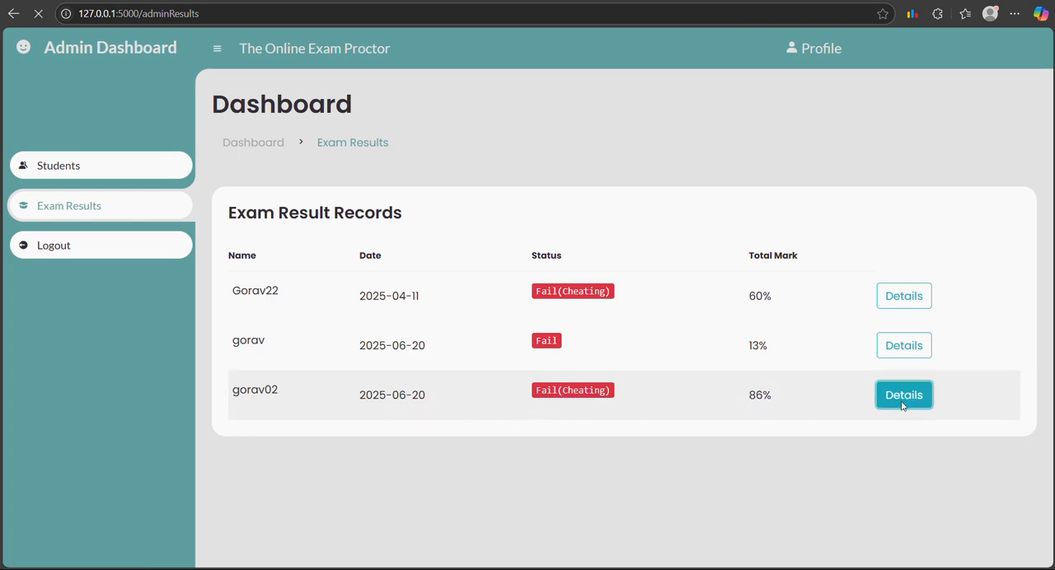
pyautogui.click(904, 395)
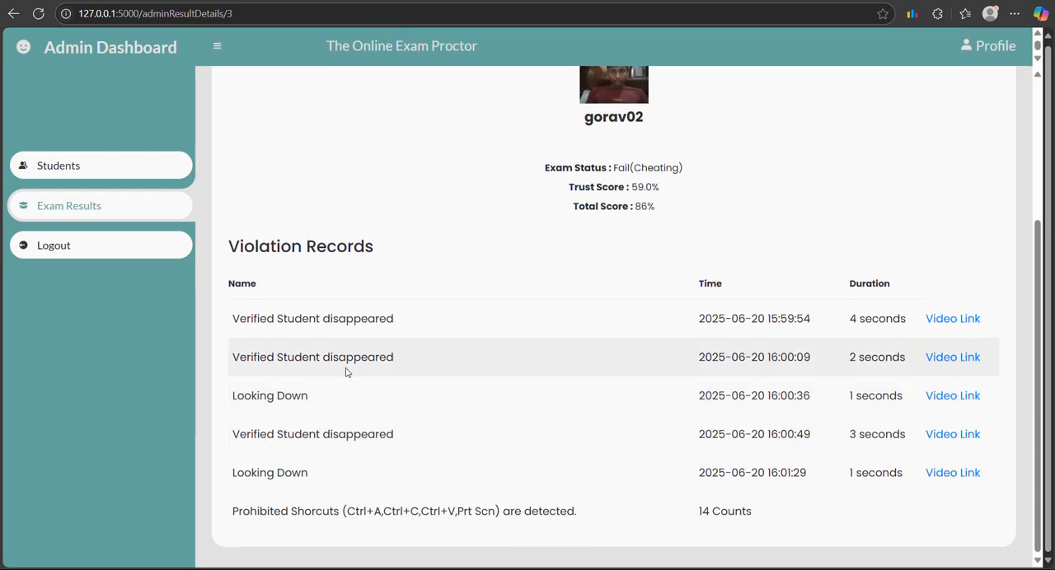
pyautogui.moveTo(377, 333)
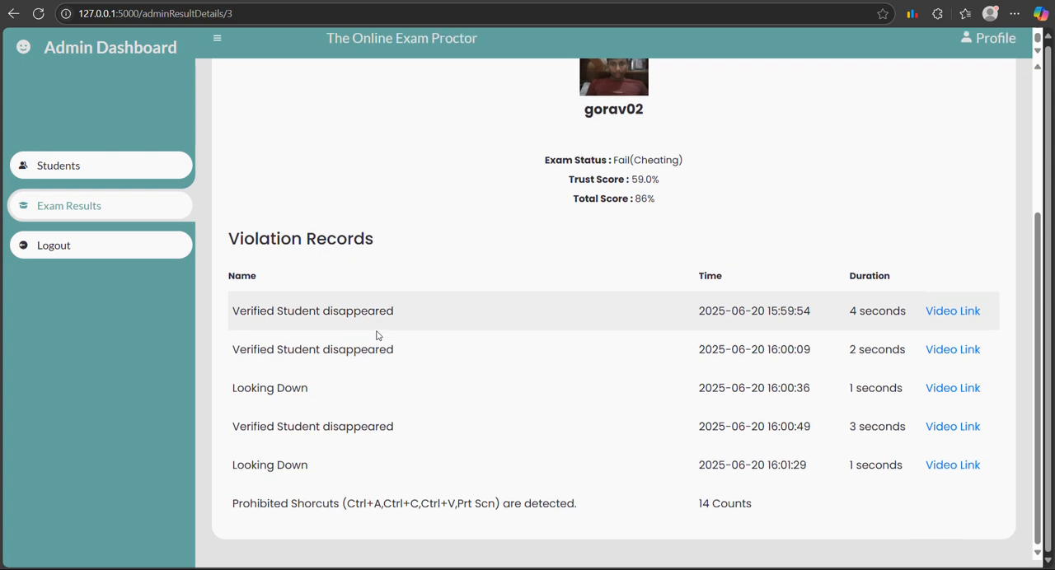
# Scroll the details page through violation records, 59% trust score and shortcut count, then switch to VS Code
pyautogui.scroll(-3)
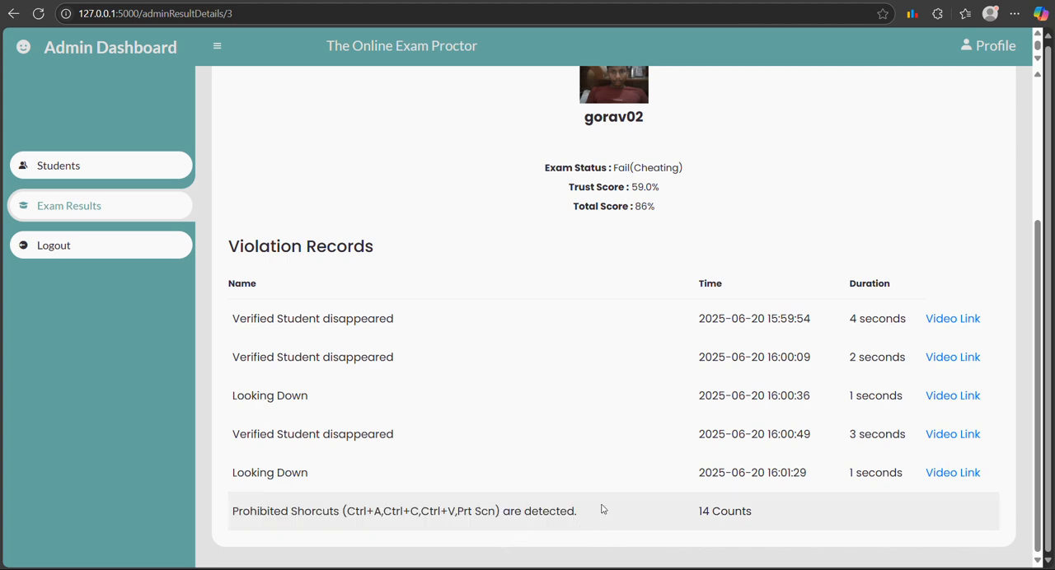
pyautogui.moveTo(715, 511)
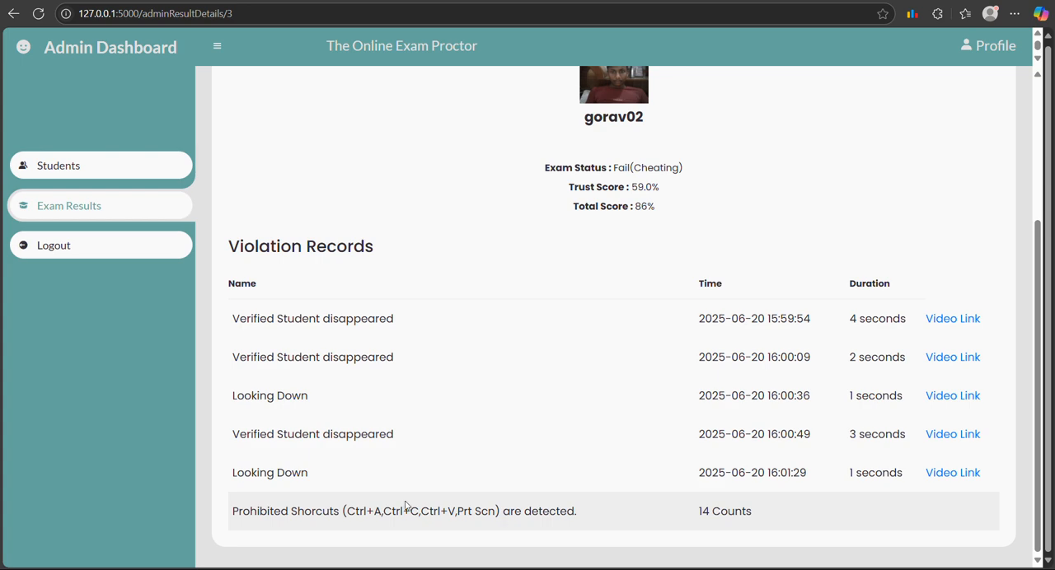
pyautogui.scroll(3)
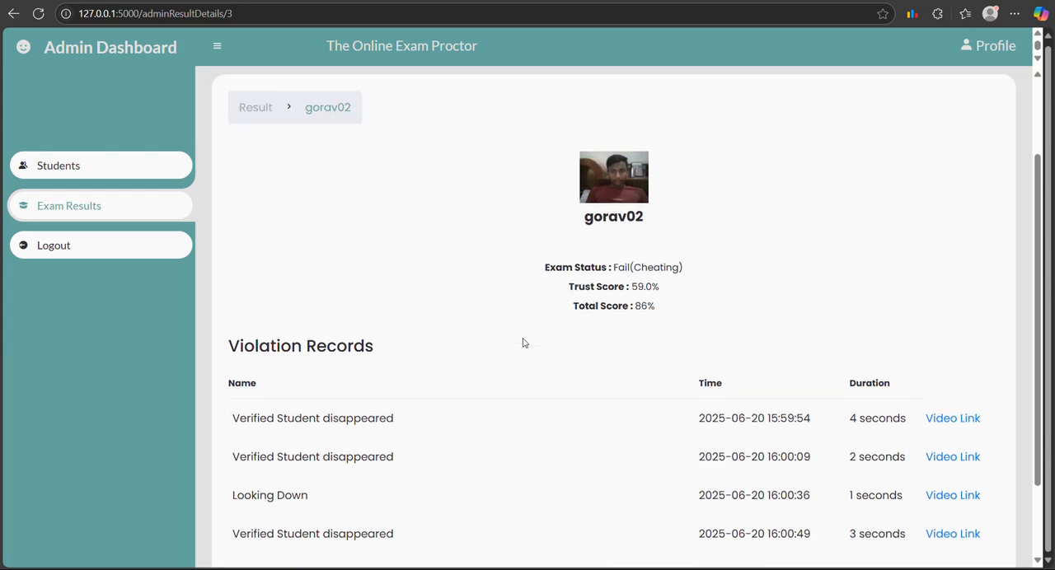
pyautogui.scroll(-3)
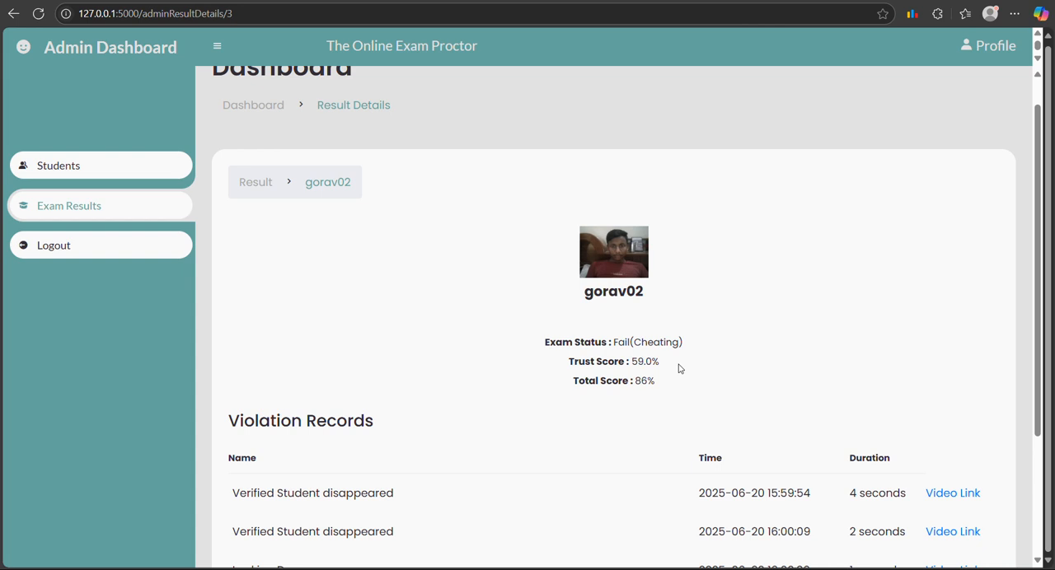
pyautogui.press('alt+tab')
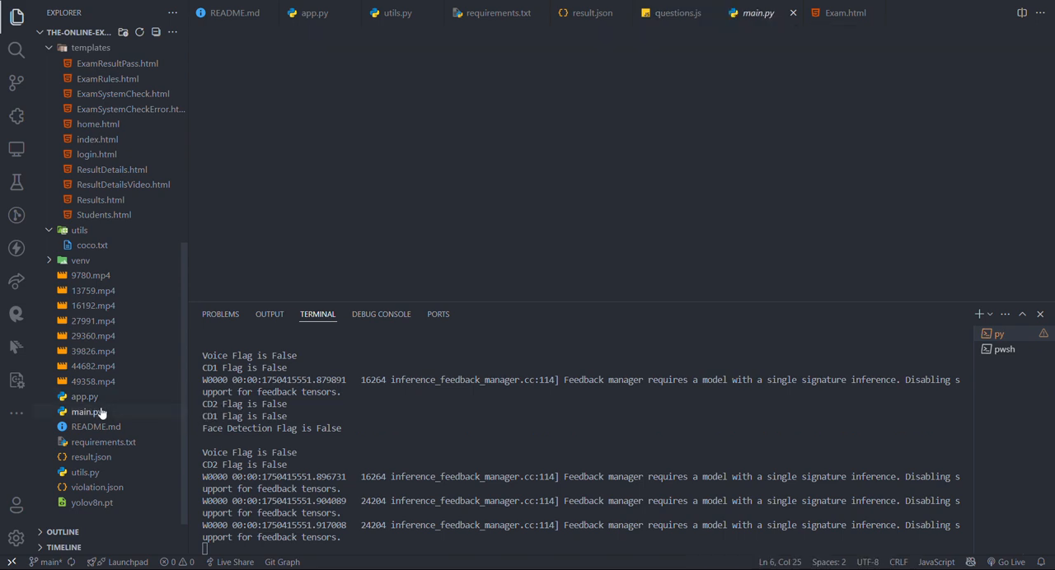
# Open app.py and scroll up past its SQL queries to the imports at the top
pyautogui.click(86, 411)
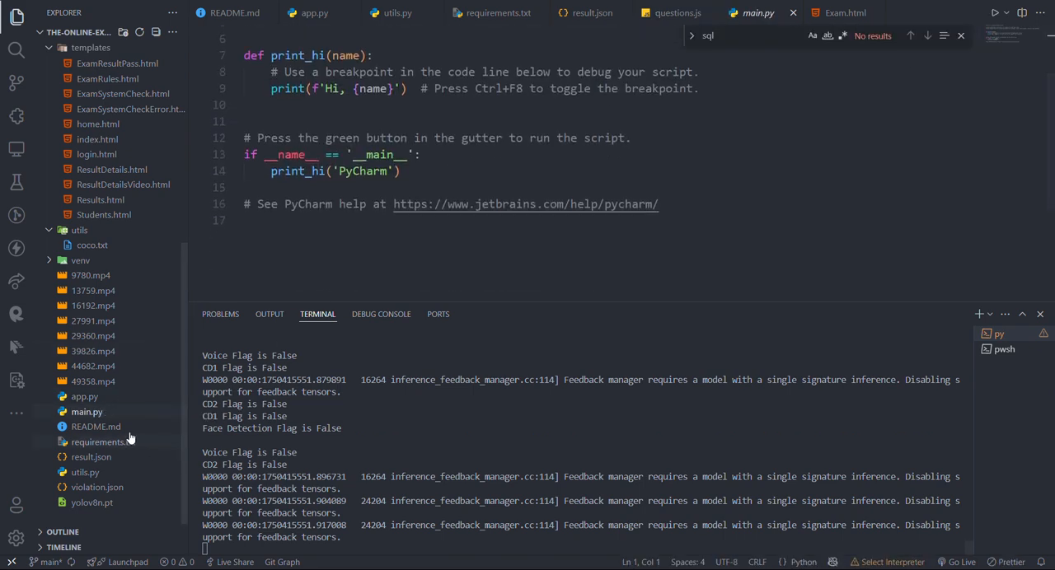
pyautogui.click(313, 13)
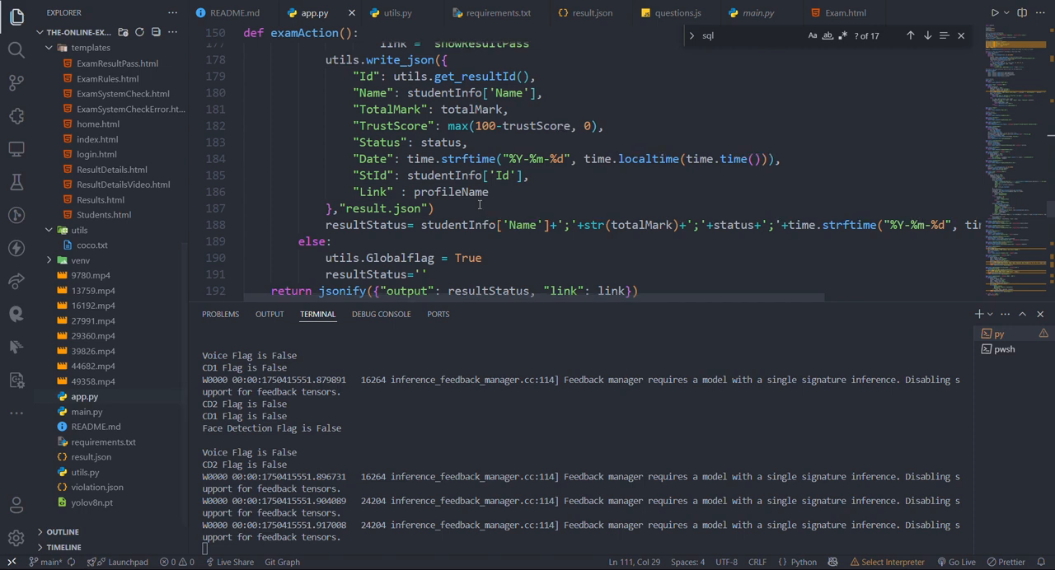
pyautogui.scroll(3)
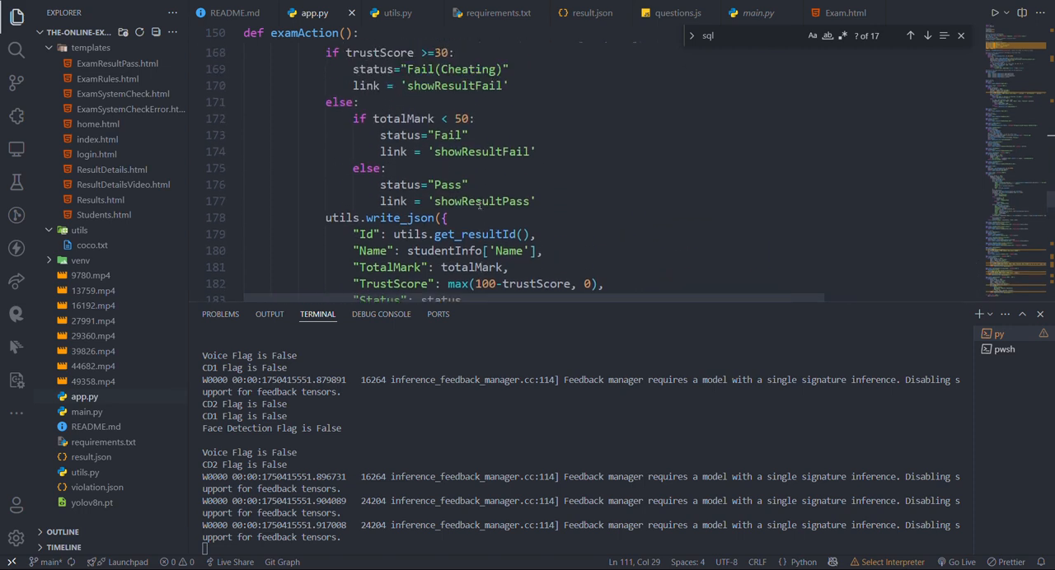
pyautogui.scroll(3)
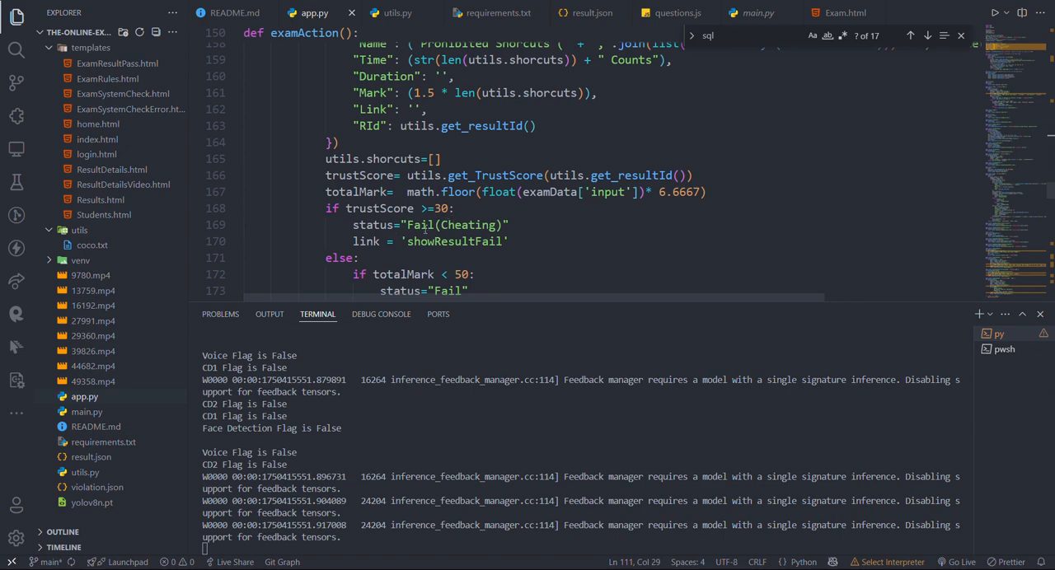
pyautogui.scroll(3)
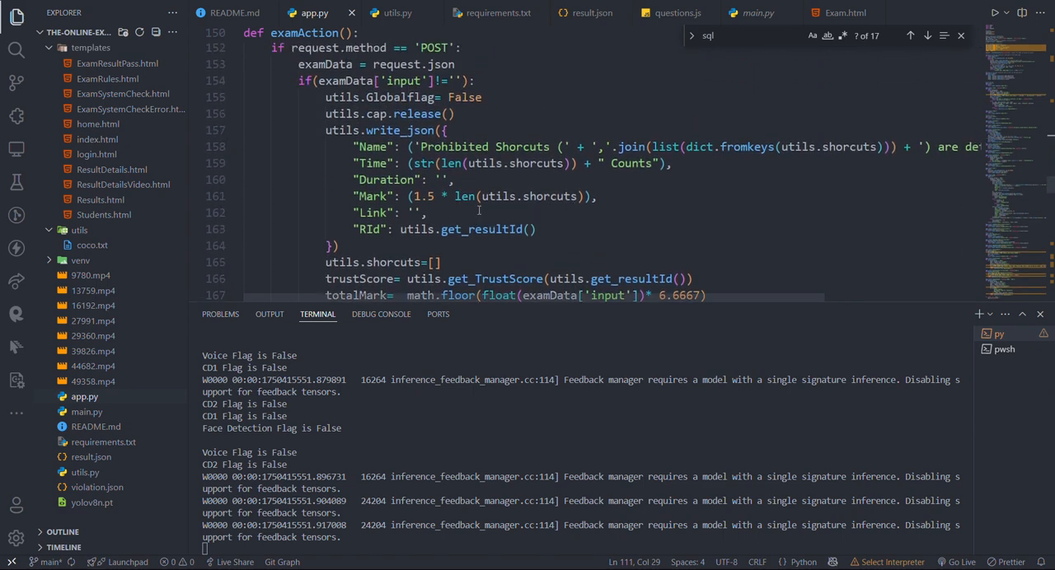
pyautogui.scroll(3)
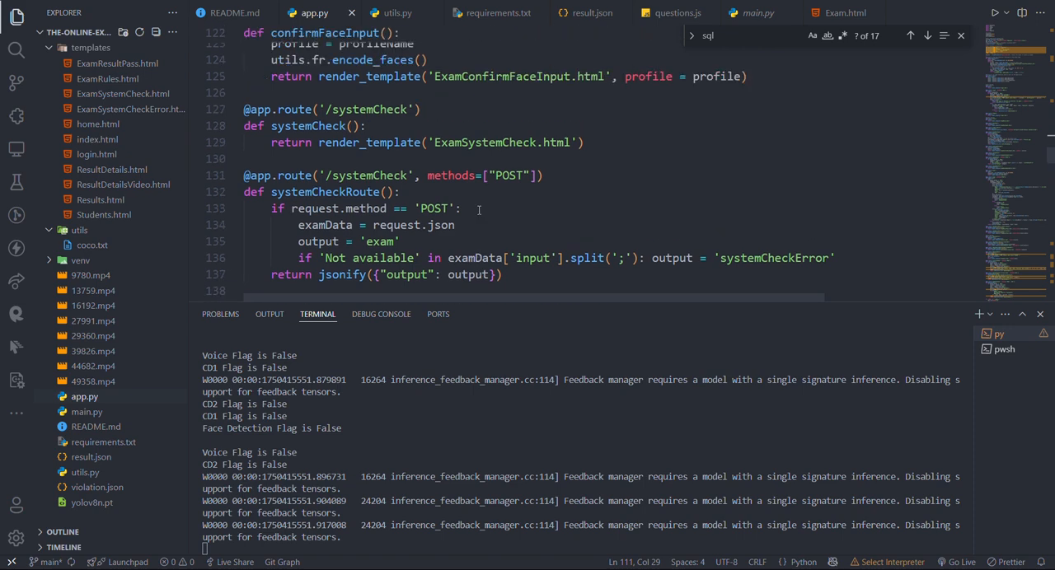
pyautogui.scroll(3)
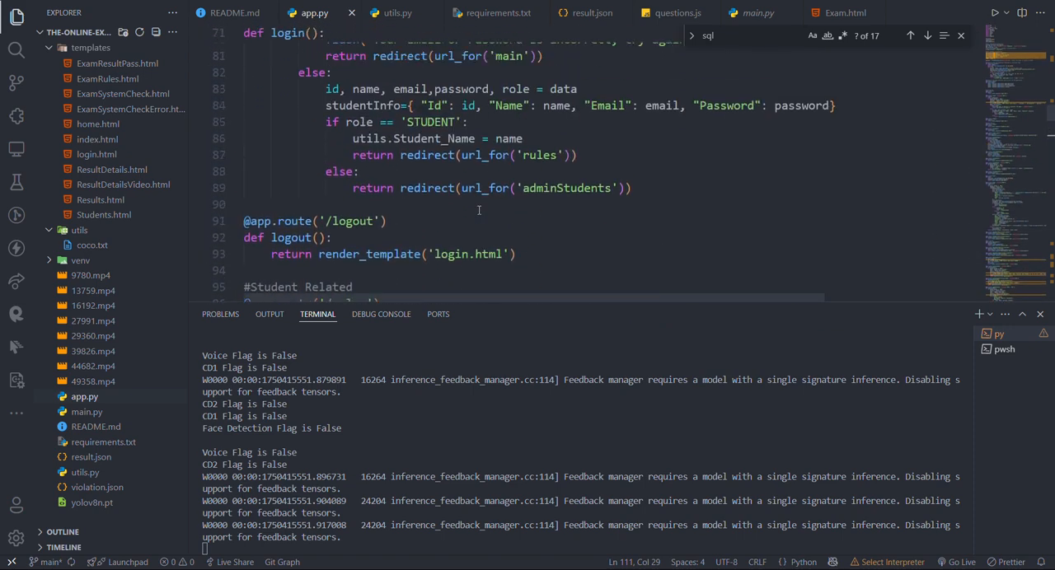
pyautogui.scroll(3)
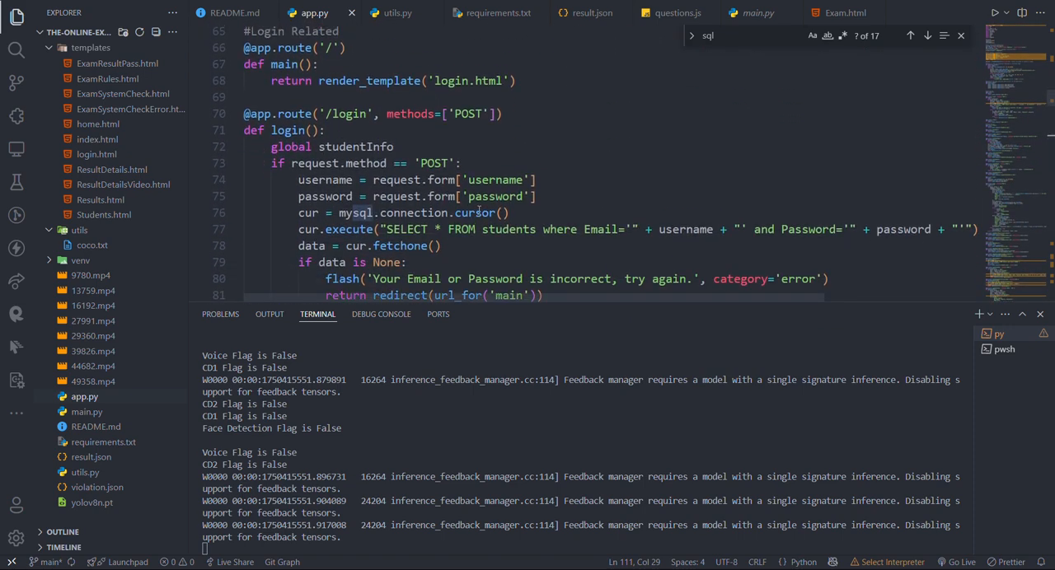
pyautogui.scroll(3)
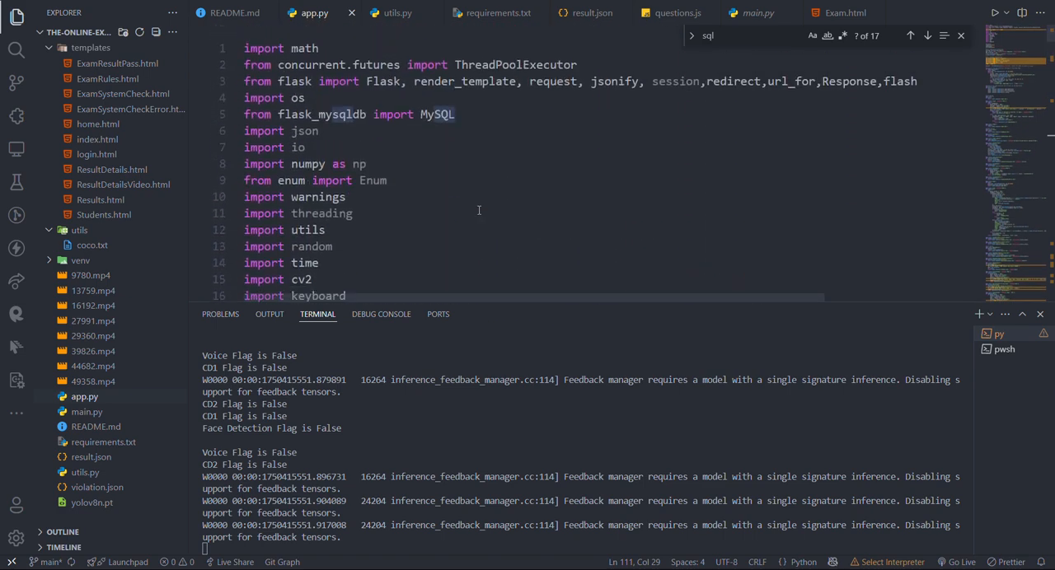
# Scroll back down through app.py toward the result.json records and Profiles folder
pyautogui.scroll(-3)
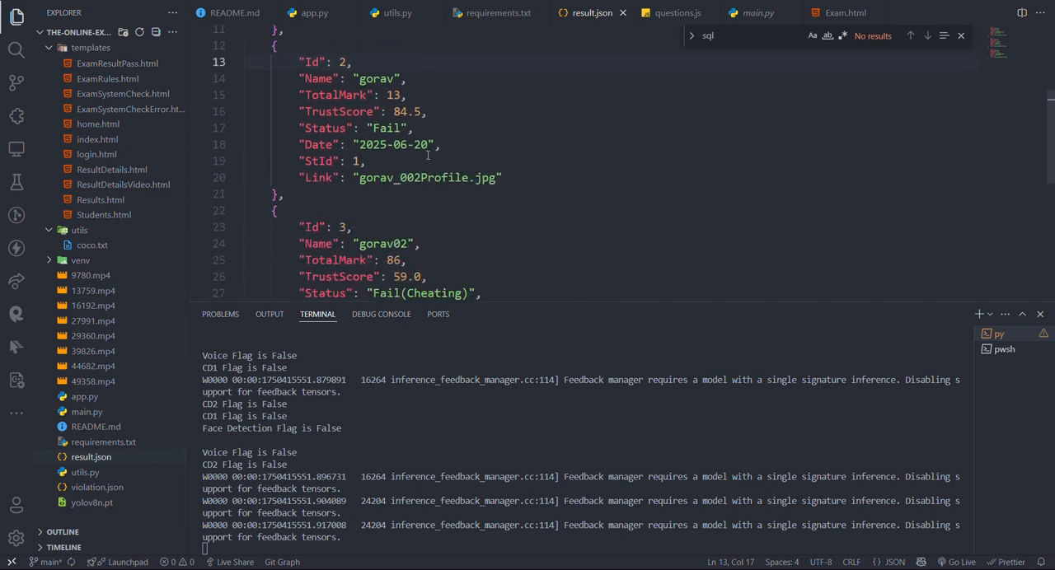
pyautogui.scroll(-3)
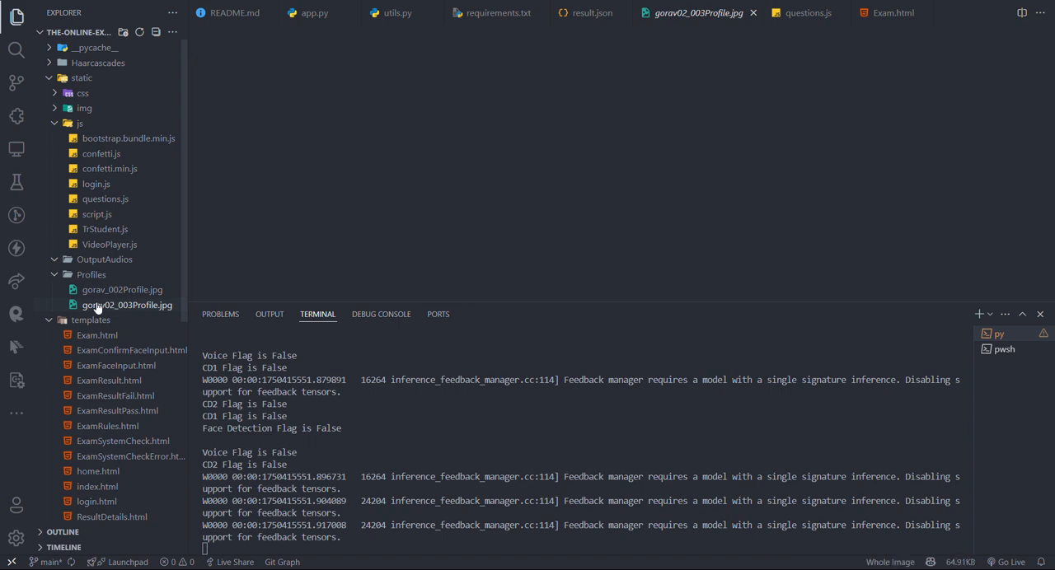
# View the gorav02_002 profile photo, close the photo previews, and return to result.json
pyautogui.click(127, 305)
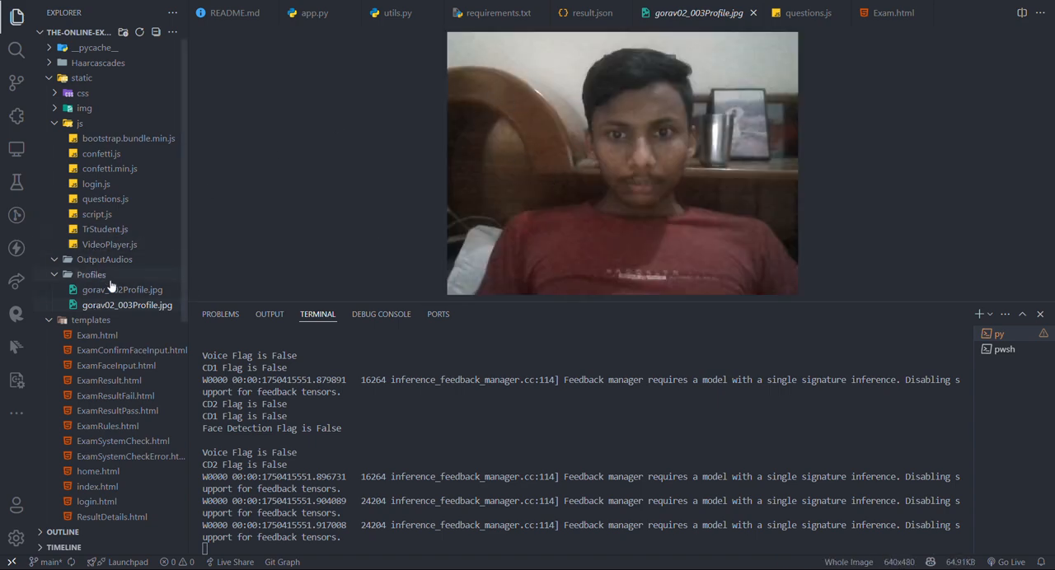
pyautogui.click(122, 289)
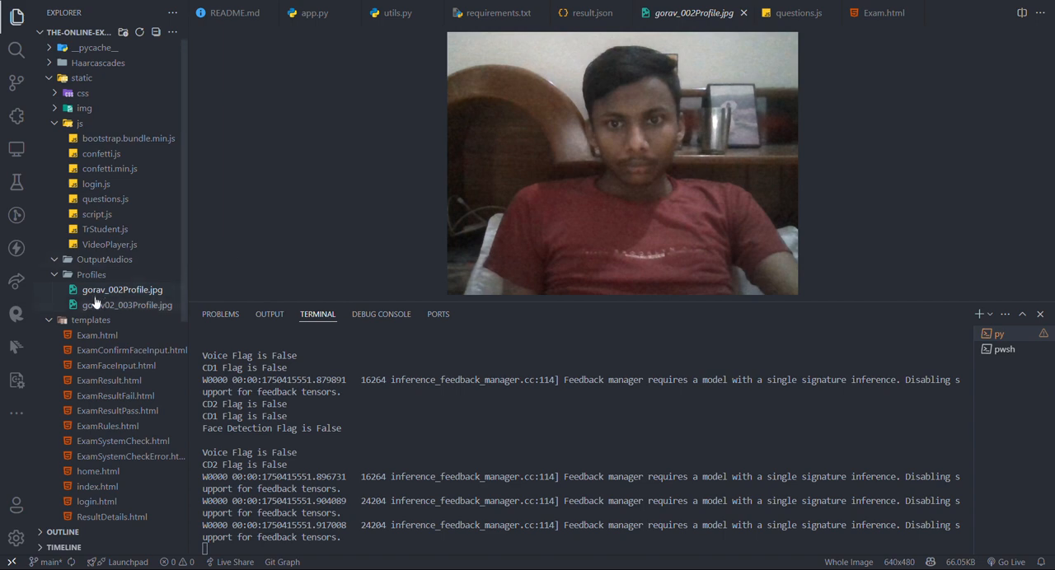
pyautogui.moveTo(743, 13)
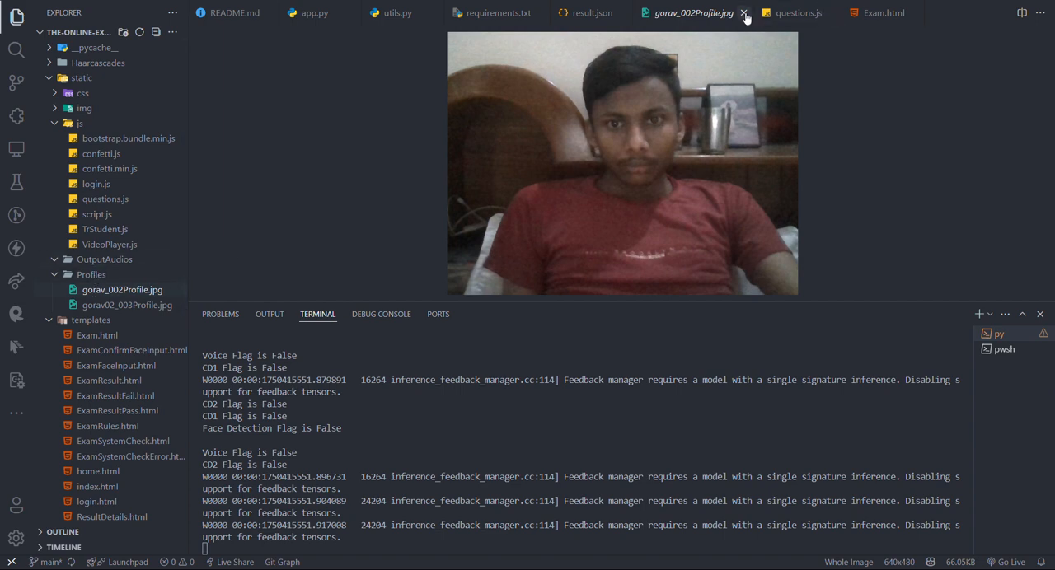
pyautogui.click(744, 12)
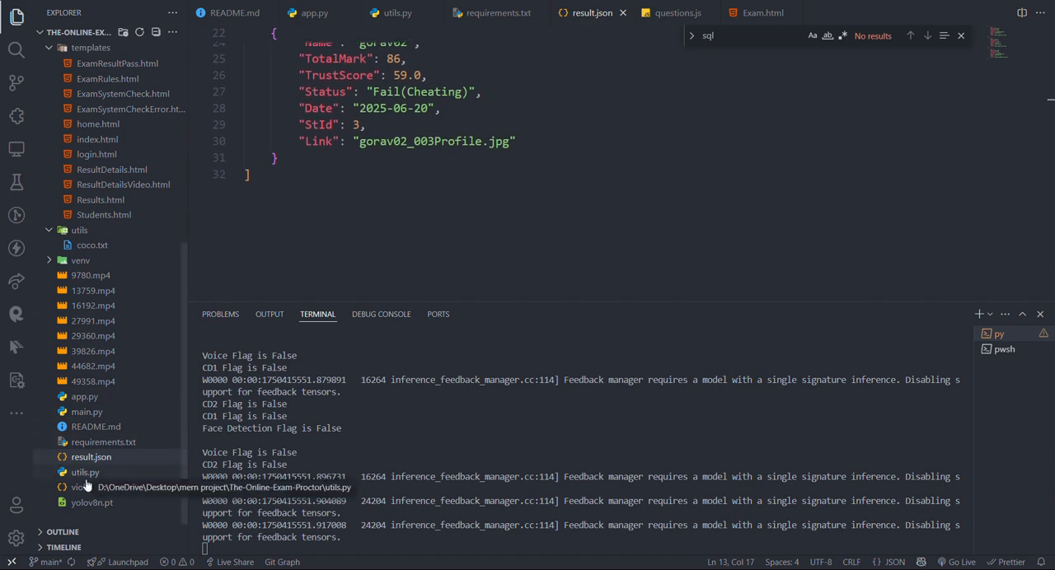
# Review violation.json and select the prohibited-shortcuts record, noting its RId field
pyautogui.click(97, 487)
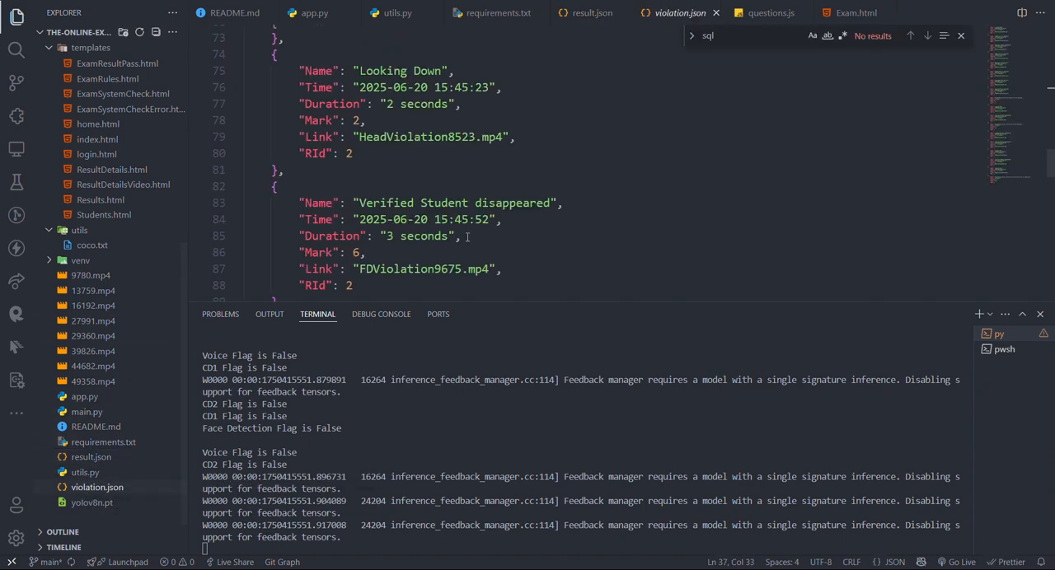
pyautogui.scroll(-3)
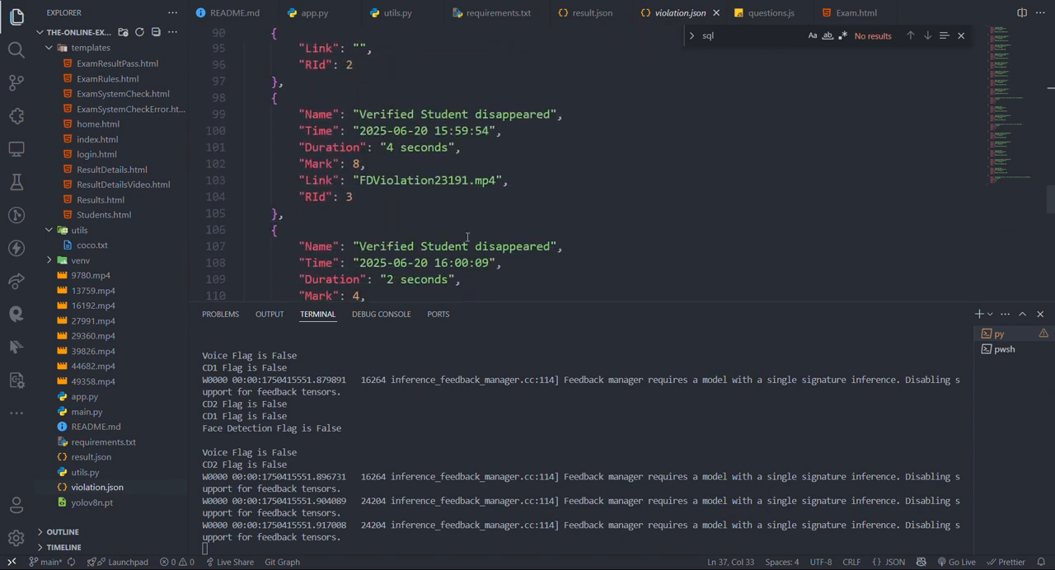
pyautogui.scroll(-3)
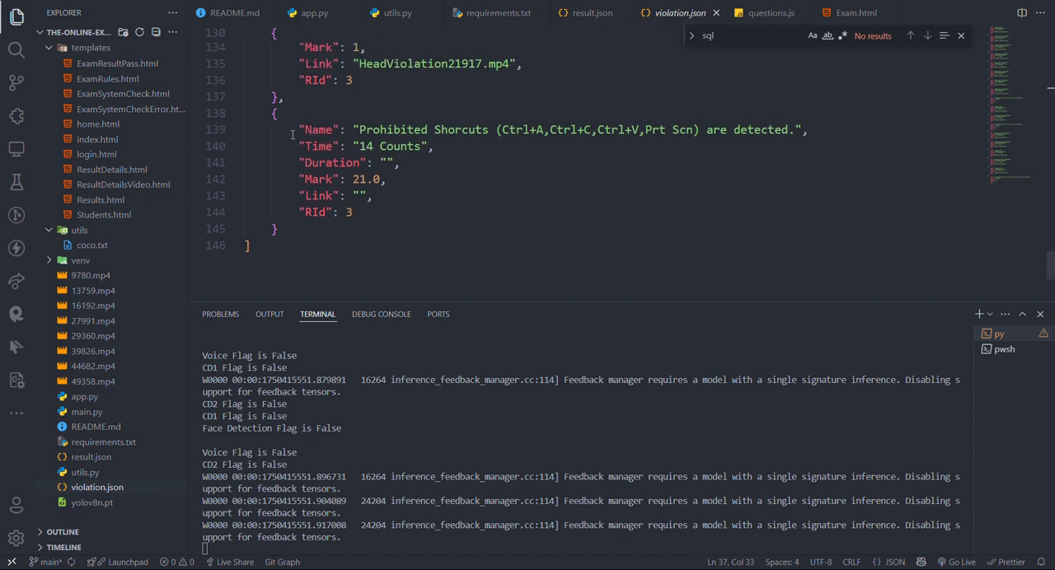
pyautogui.click(276, 113)
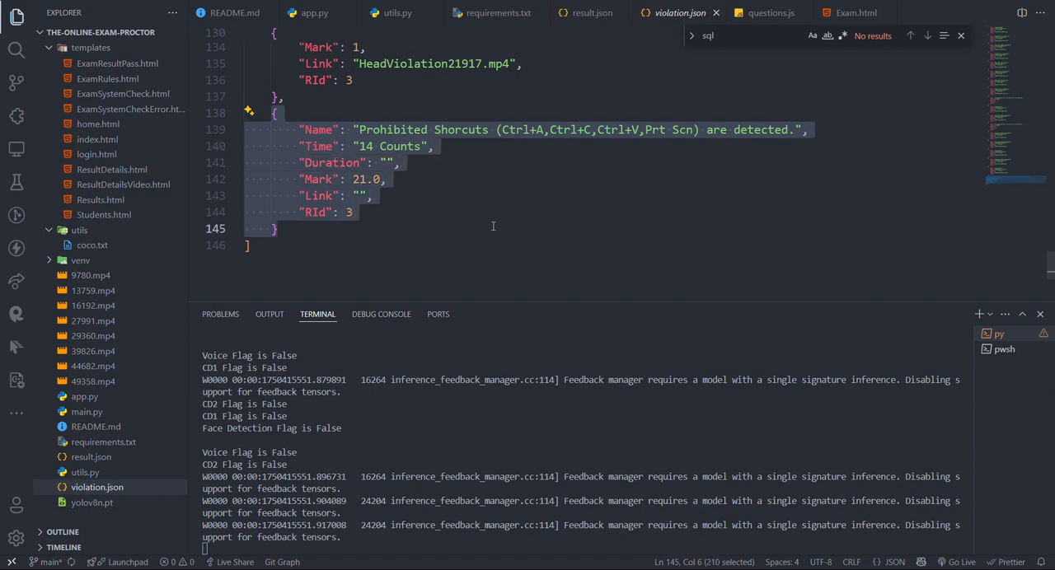
pyautogui.click(366, 211)
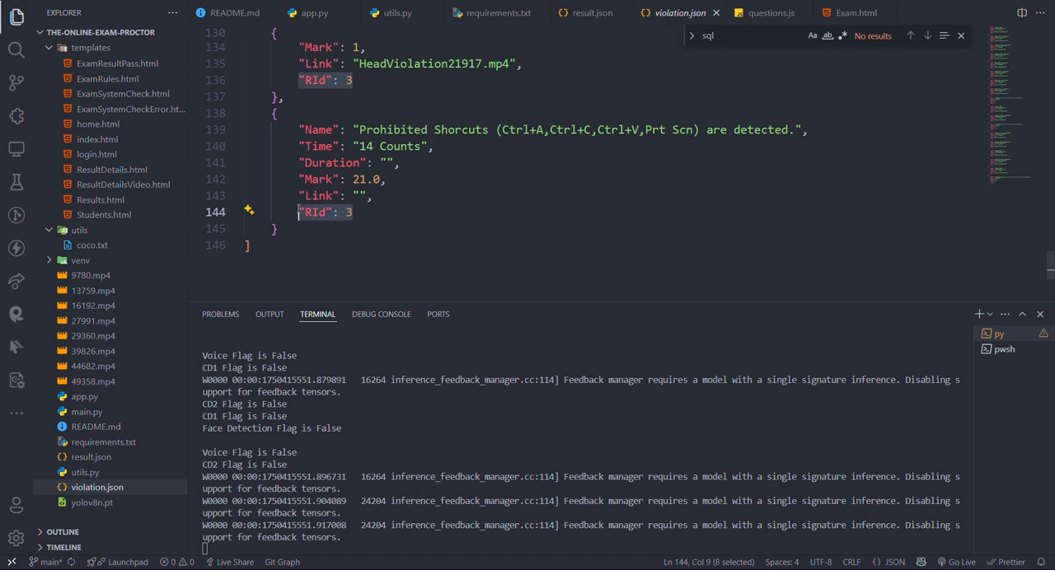
# Scroll back through the earlier violation records with their names, times, marks and video links
pyautogui.scroll(3)
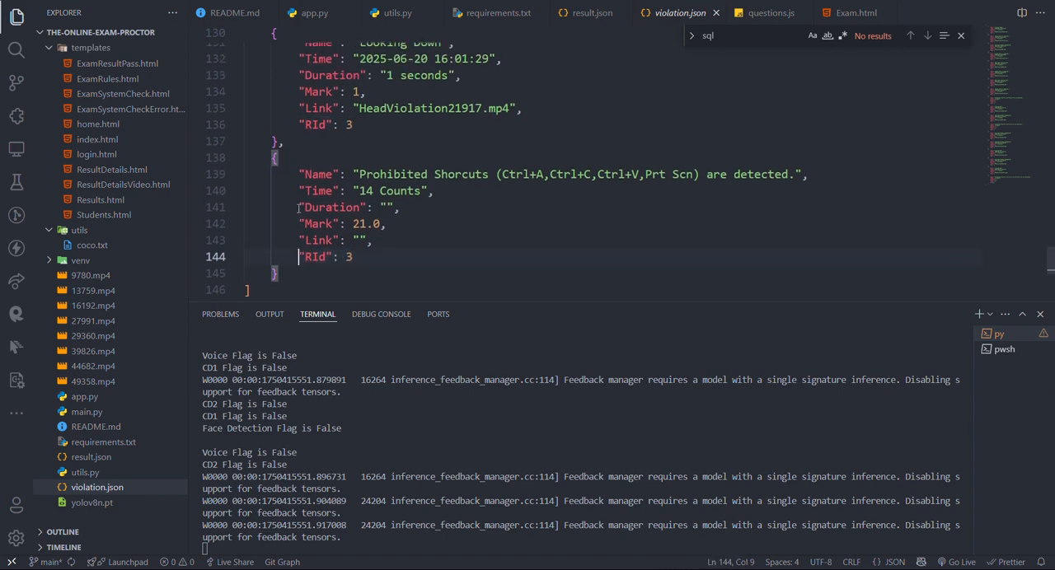
pyautogui.scroll(3)
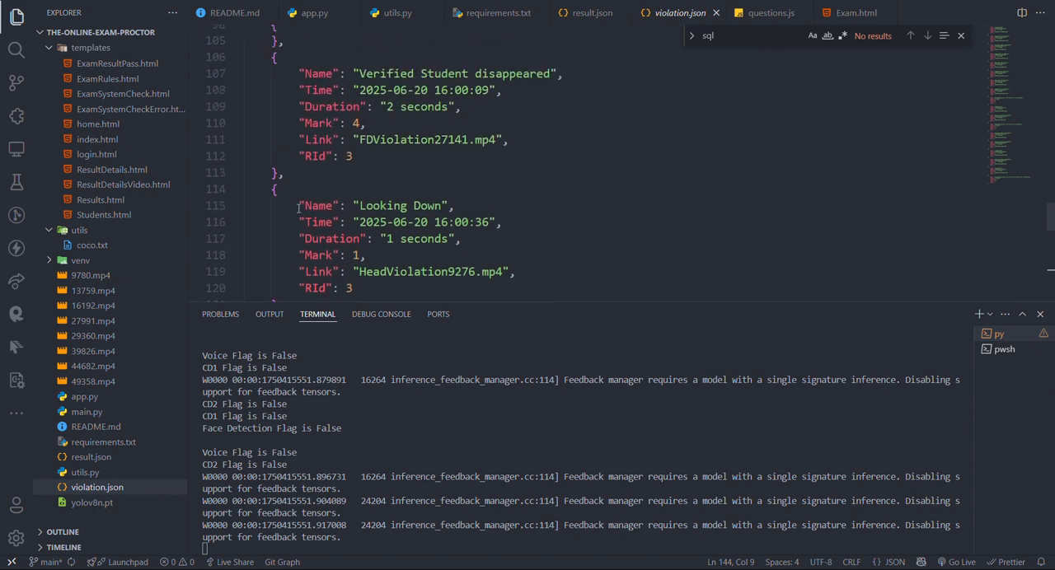
pyautogui.scroll(3)
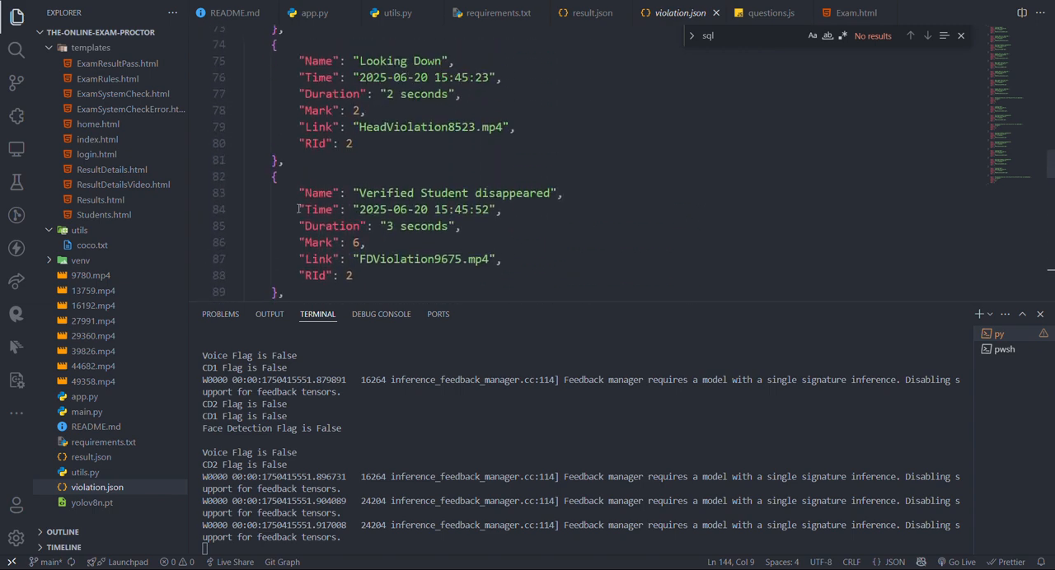
pyautogui.scroll(3)
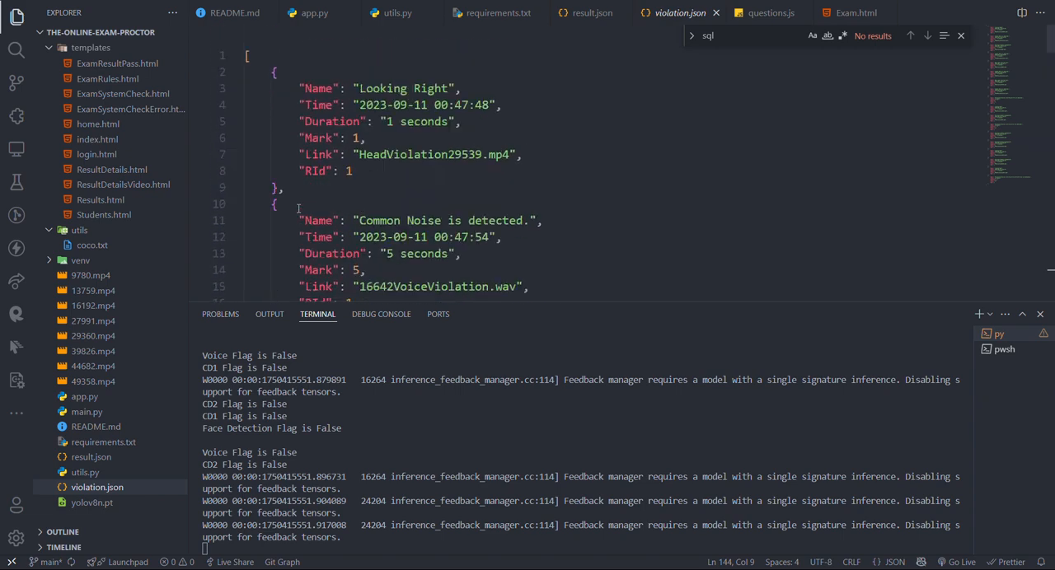
pyautogui.scroll(-3)
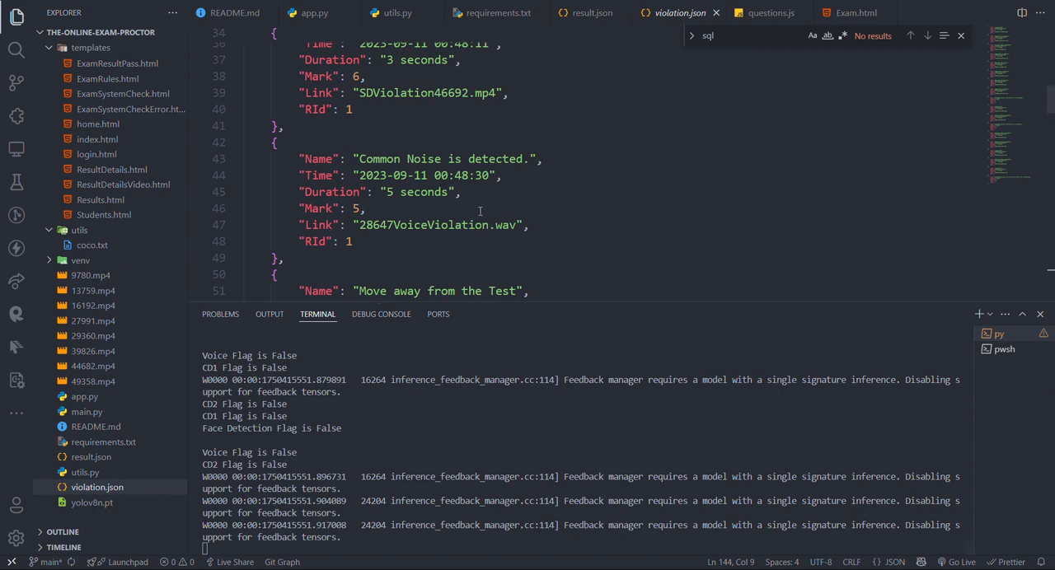
pyautogui.moveTo(711, 554)
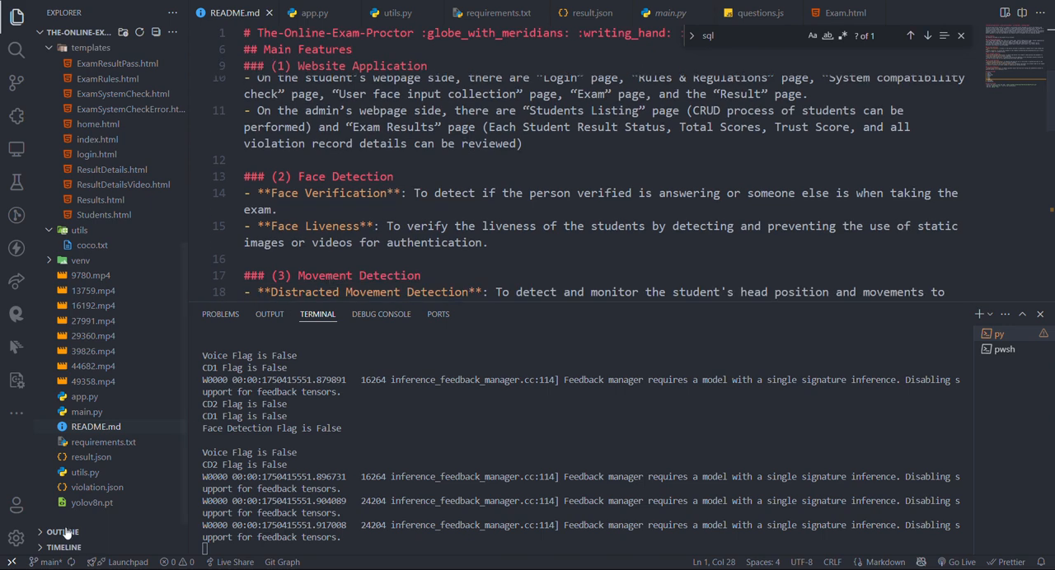
# Walk back up app.py from the cheat-detection startup to its imports, then summon the window switcher
pyautogui.click(313, 12)
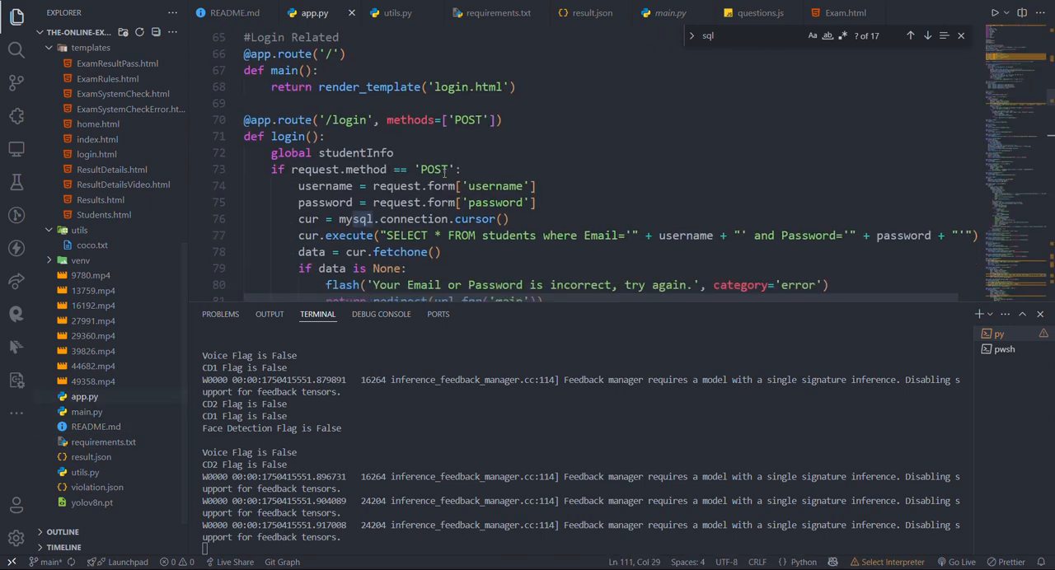
pyautogui.scroll(3)
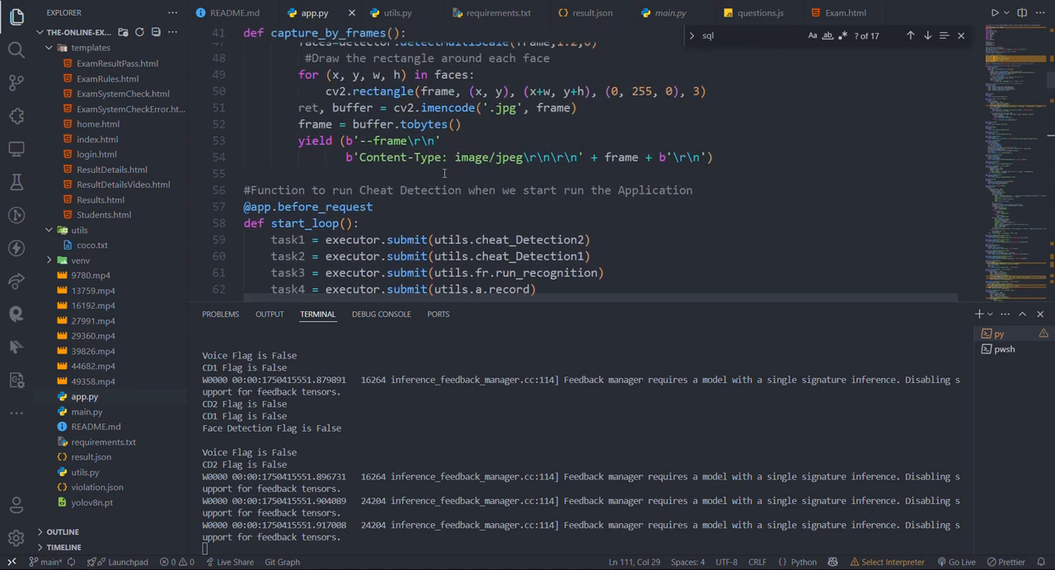
pyautogui.scroll(3)
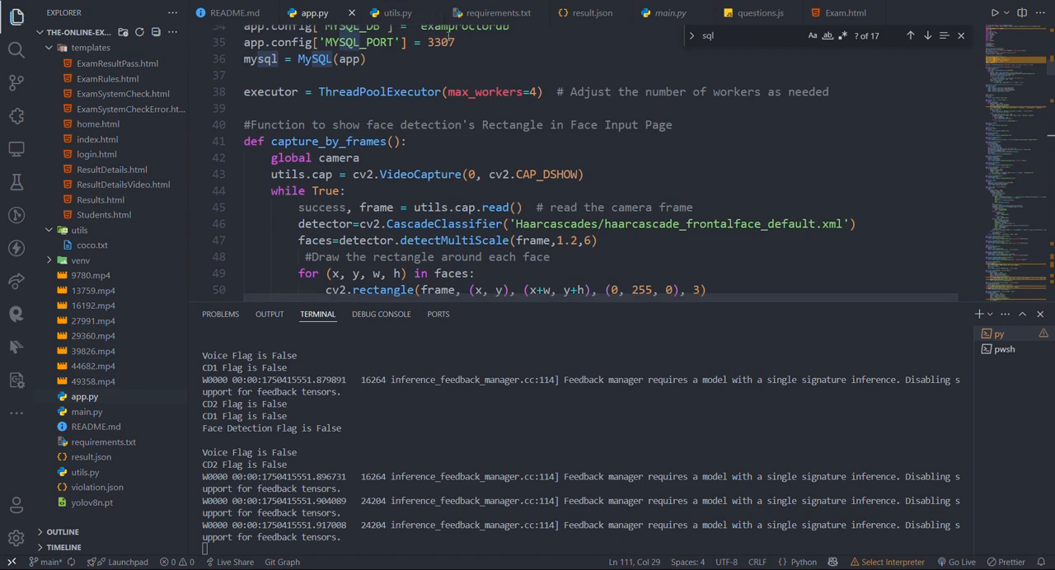
pyautogui.scroll(3)
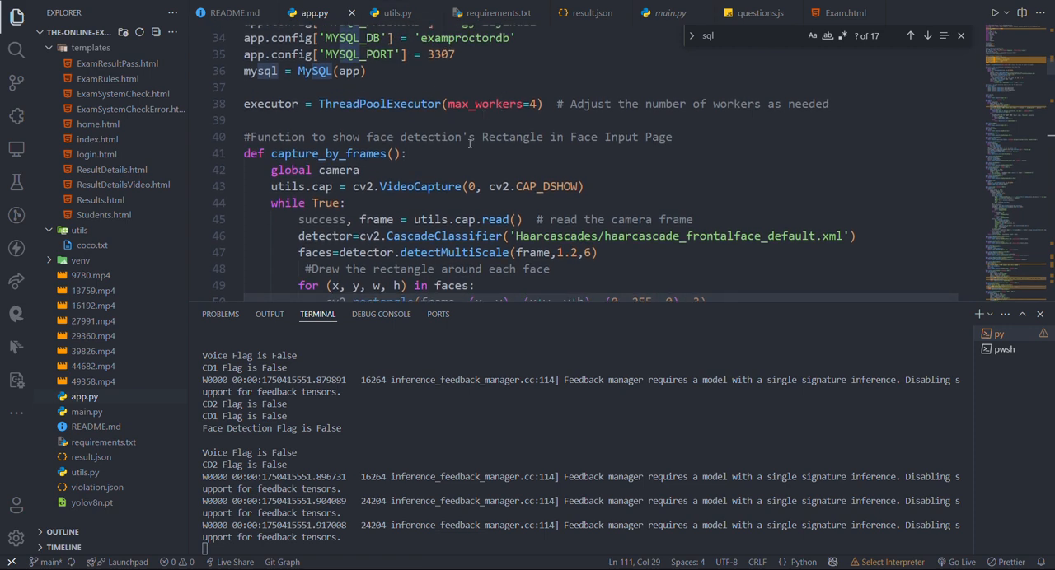
pyautogui.scroll(-3)
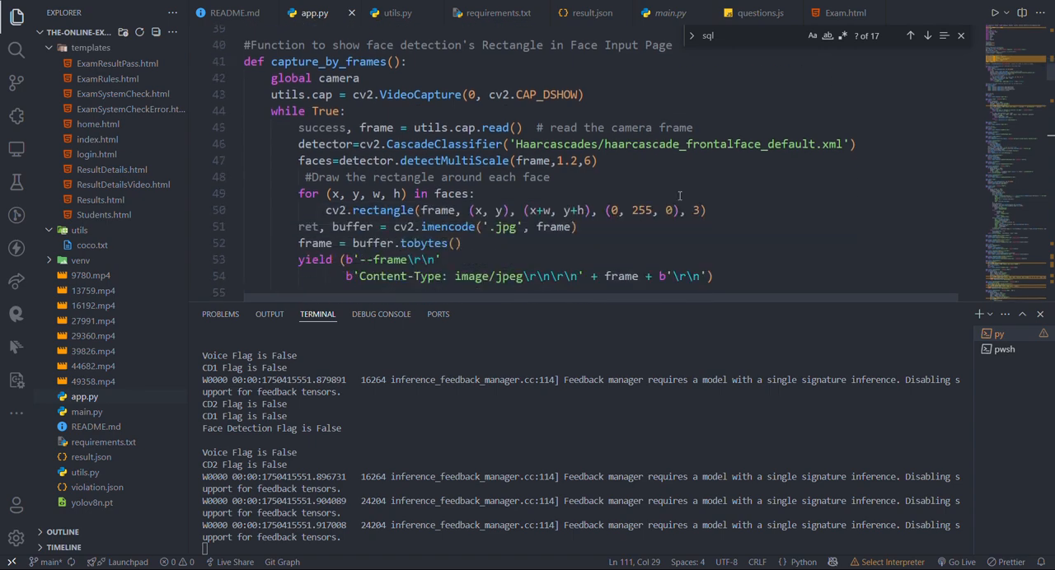
pyautogui.scroll(3)
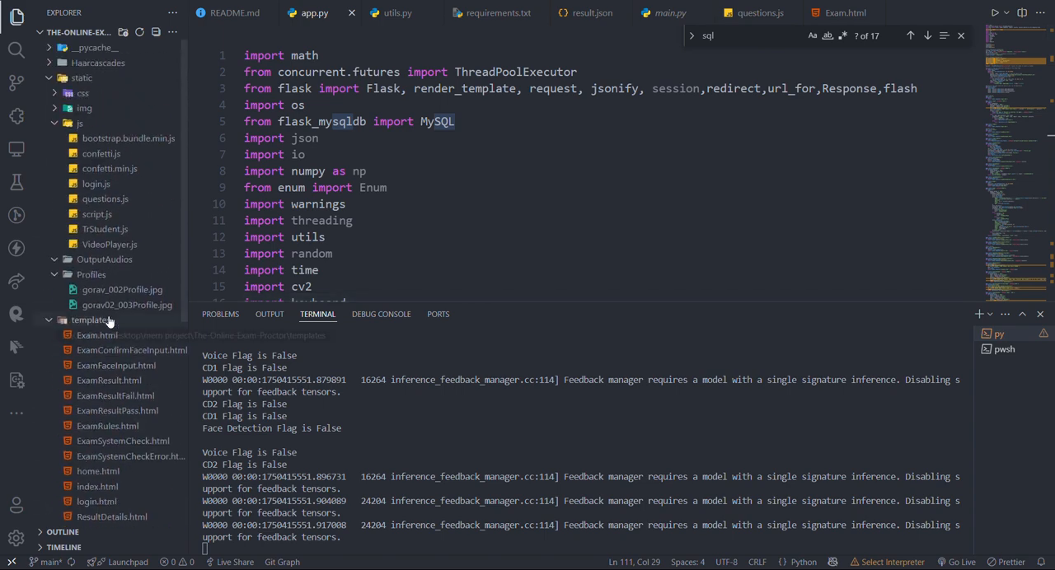
pyautogui.press('alt+tab')
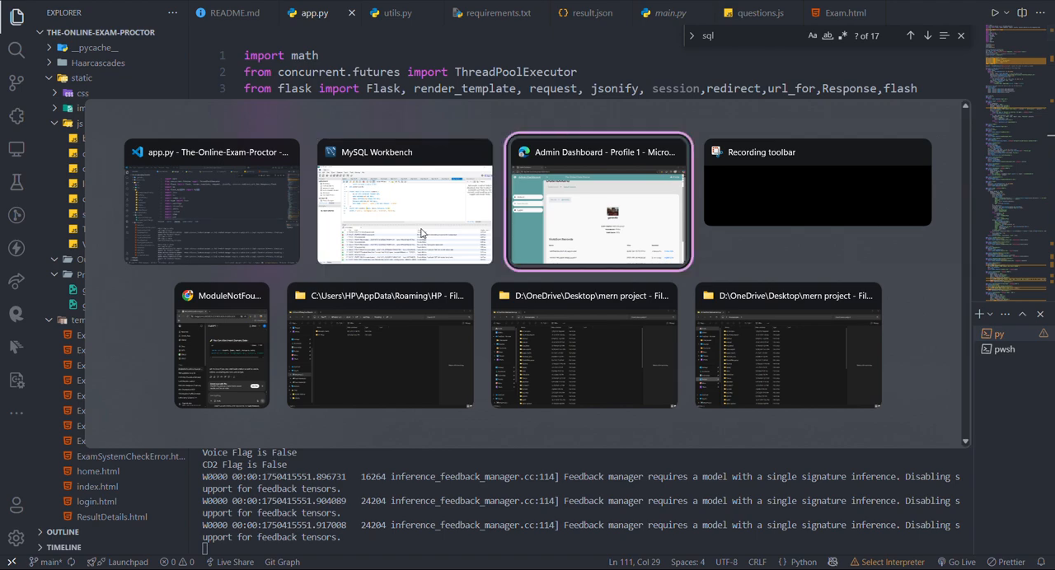
# Switch to the Admin Dashboard Edge window showing the two student records
pyautogui.click(598, 202)
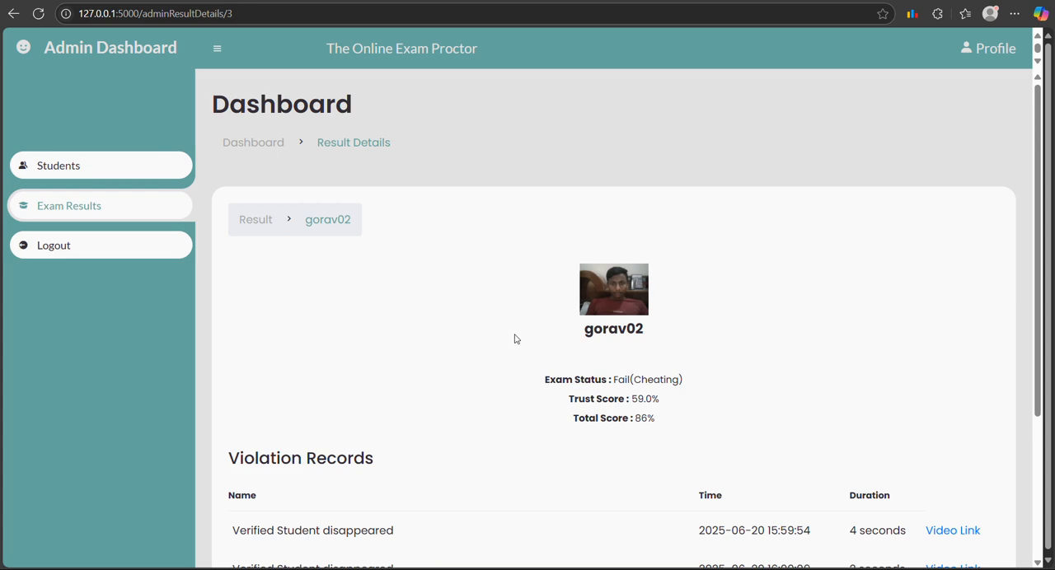
pyautogui.scroll(-3)
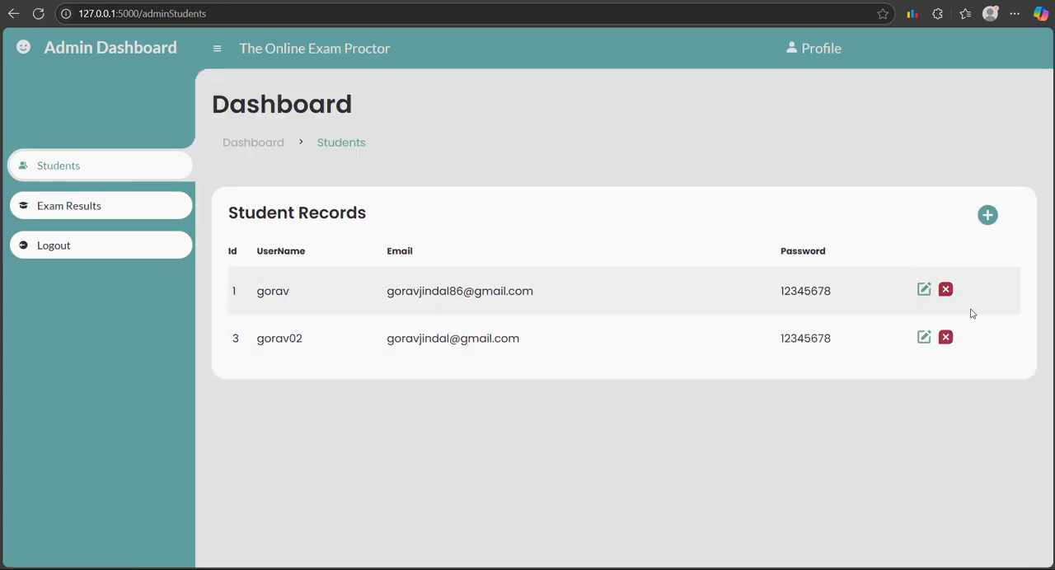
pyautogui.moveTo(924, 290)
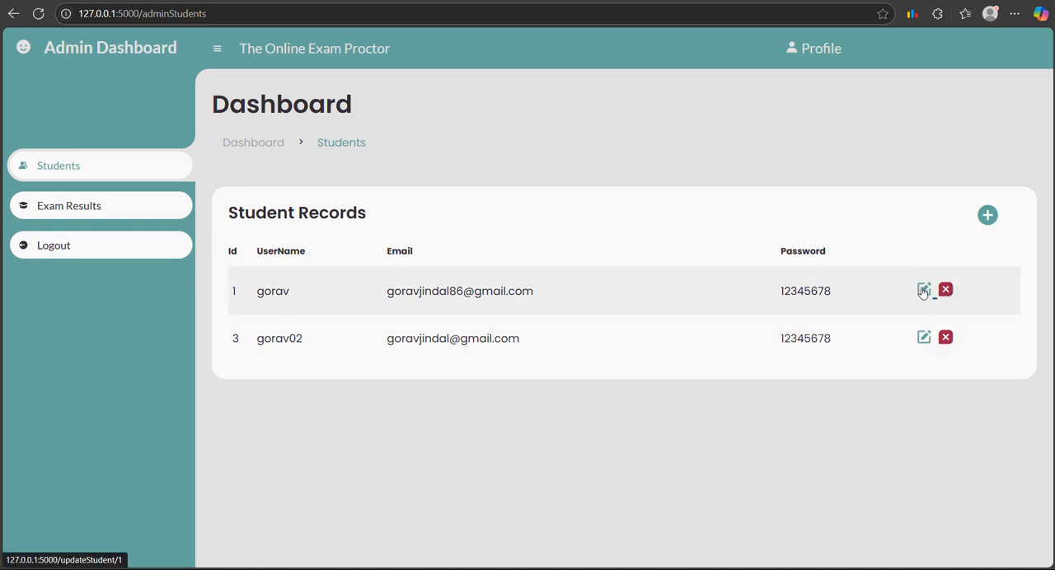
pyautogui.moveTo(451, 255)
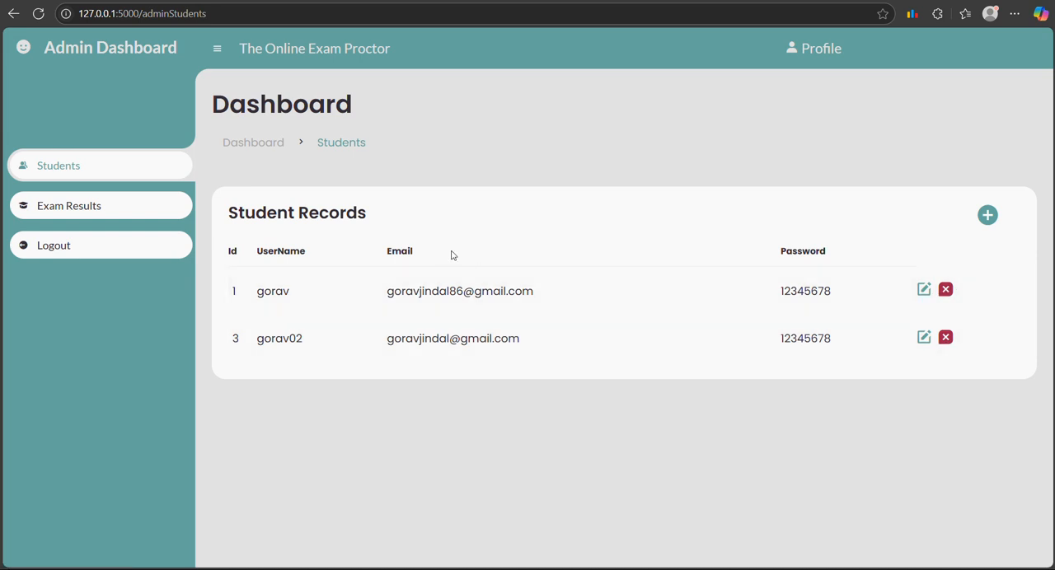
pyautogui.moveTo(645, 215)
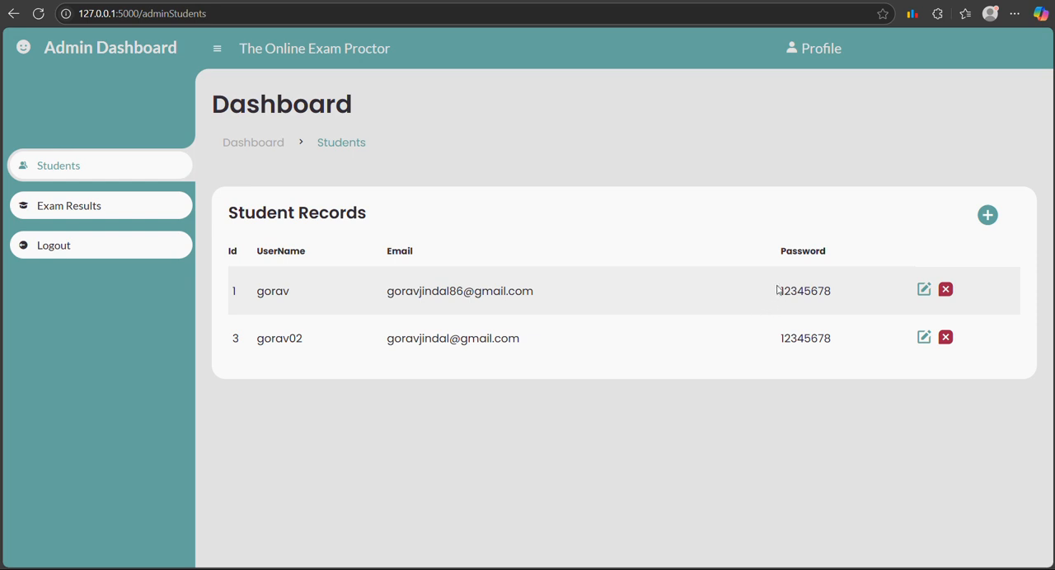
# Inspect the Student Records table, toggle the sidebar a few times, and log out of the admin dashboard
pyautogui.doubleClick(805, 291)
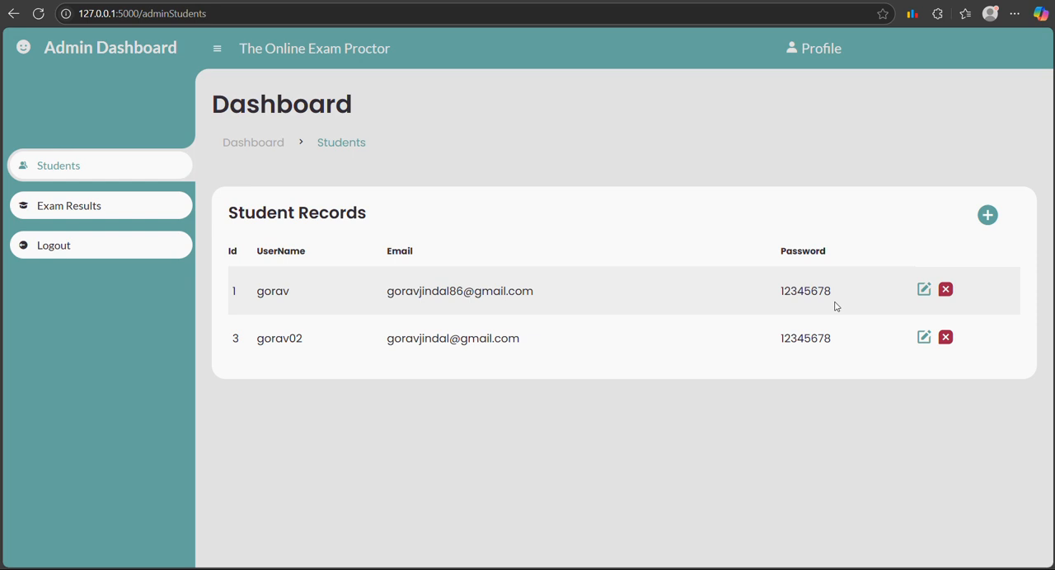
pyautogui.moveTo(796, 294)
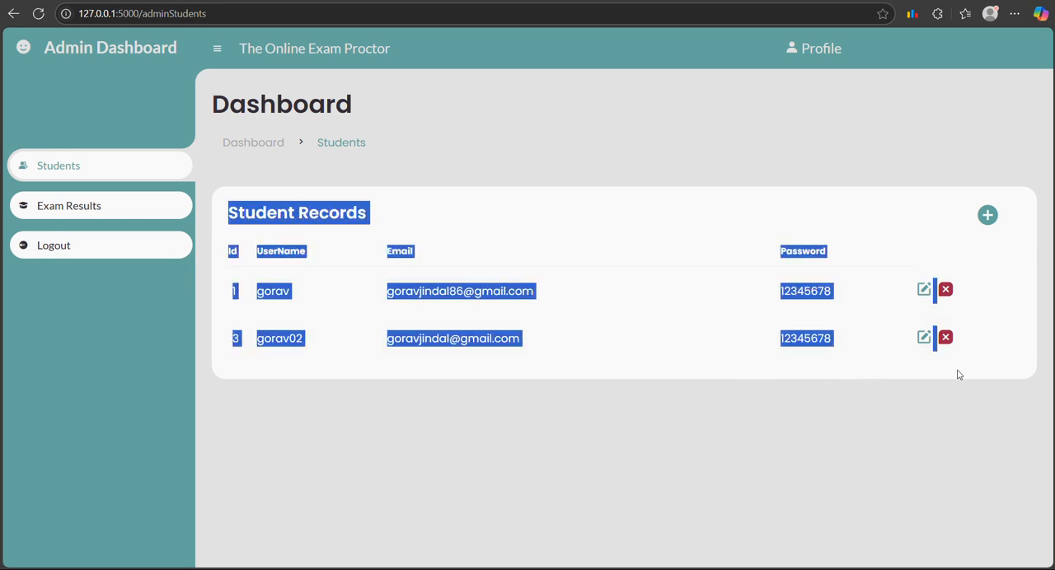
pyautogui.click(626, 454)
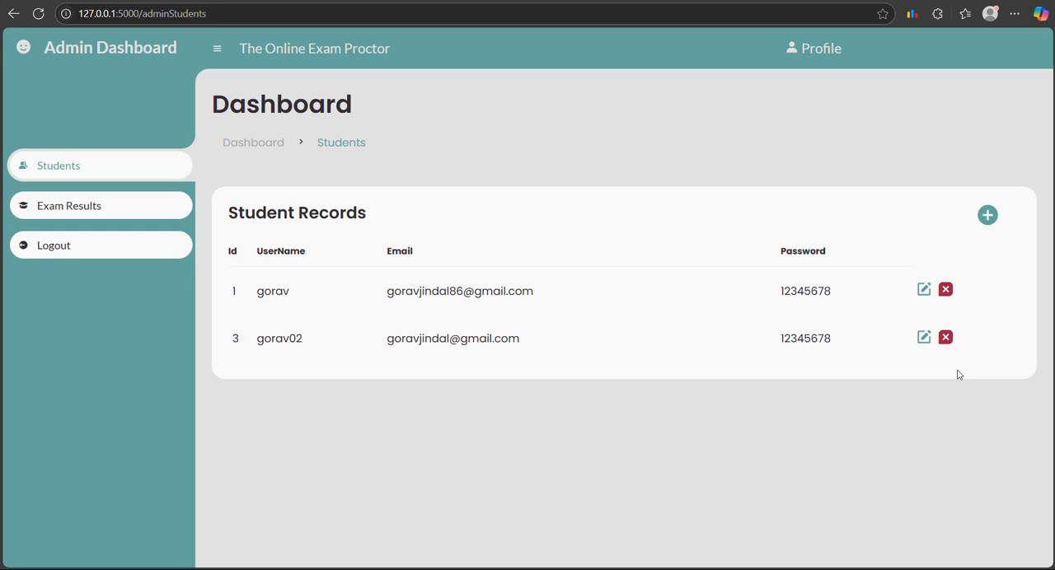
pyautogui.moveTo(803, 374)
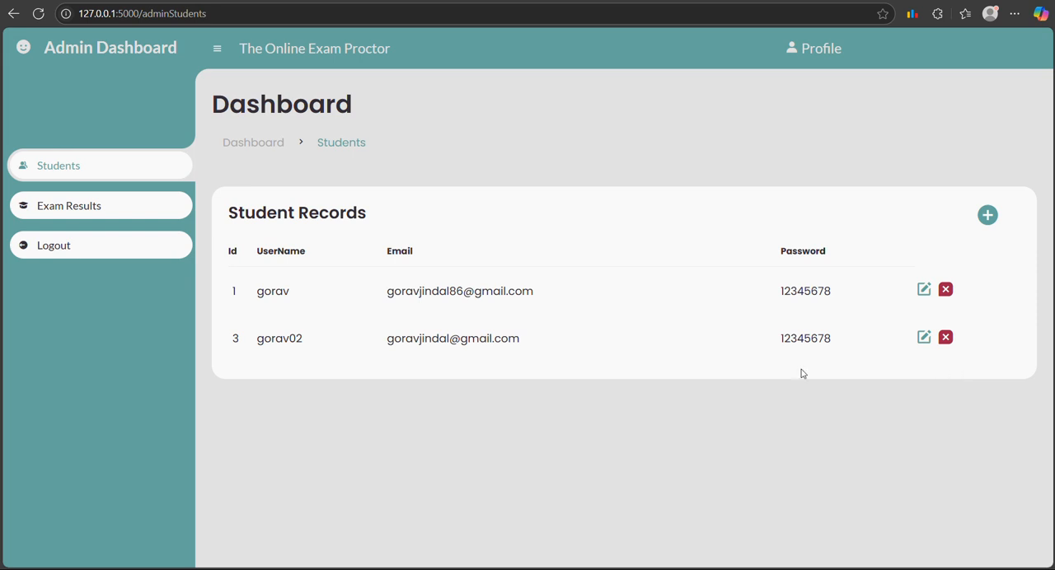
pyautogui.moveTo(313, 243)
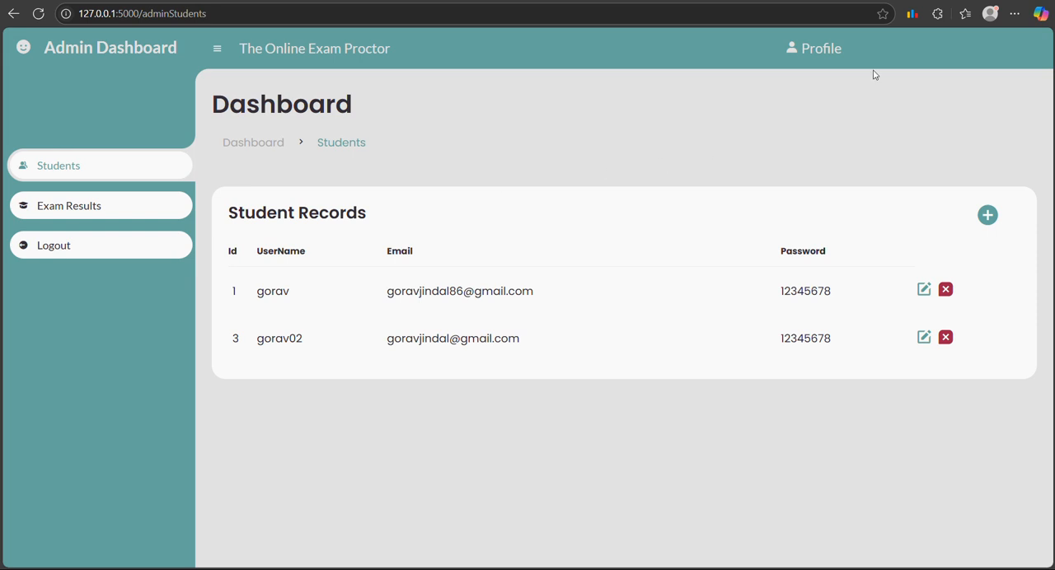
pyautogui.moveTo(816, 54)
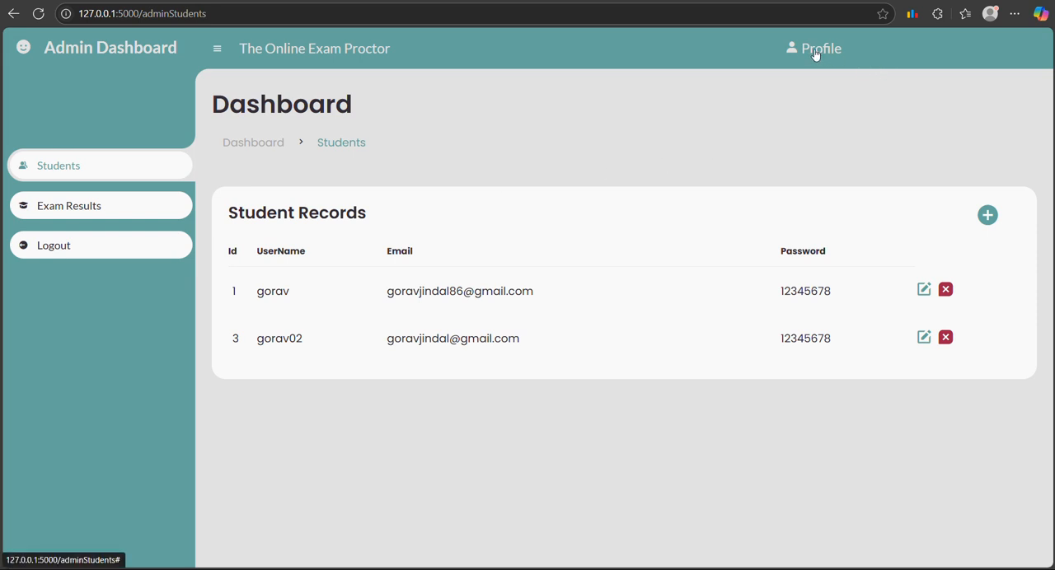
pyautogui.moveTo(757, 53)
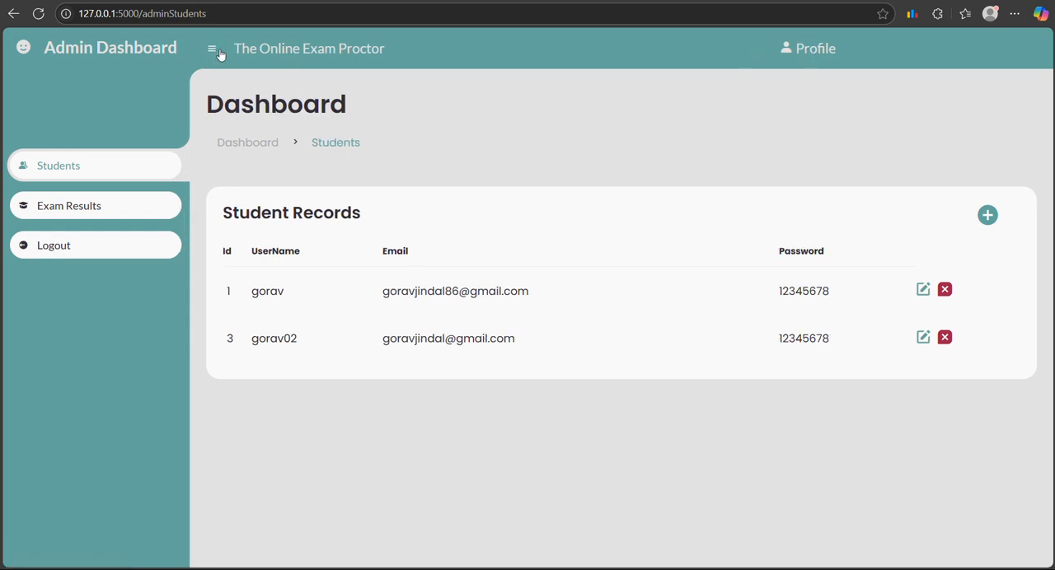
pyautogui.click(213, 49)
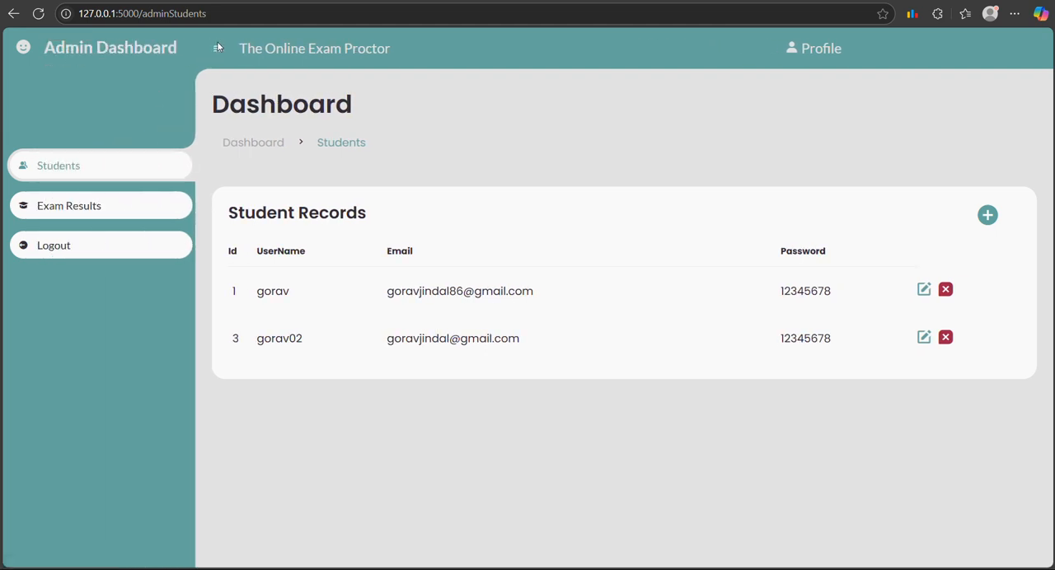
pyautogui.click(65, 47)
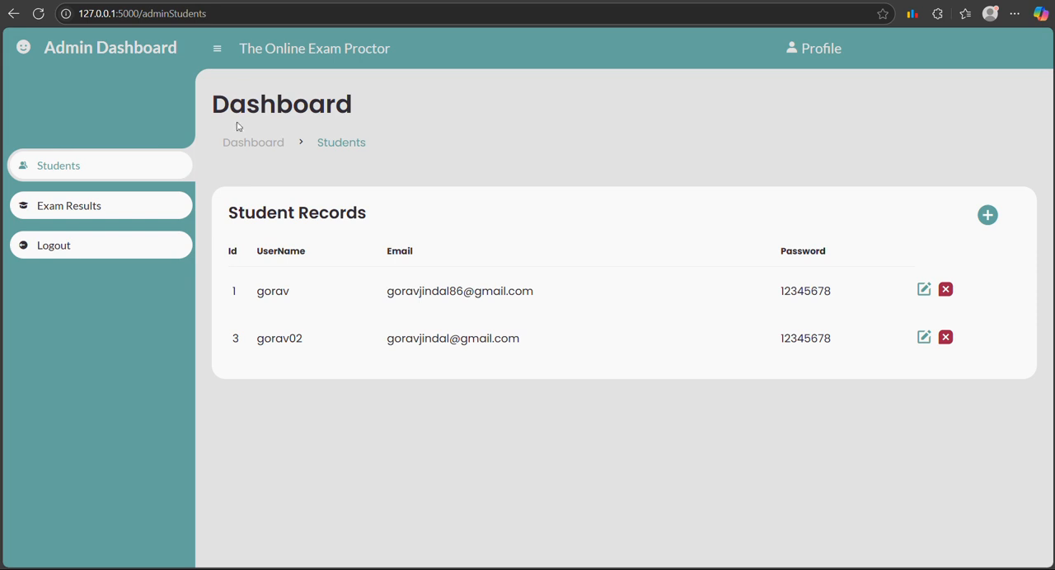
pyautogui.moveTo(231, 119)
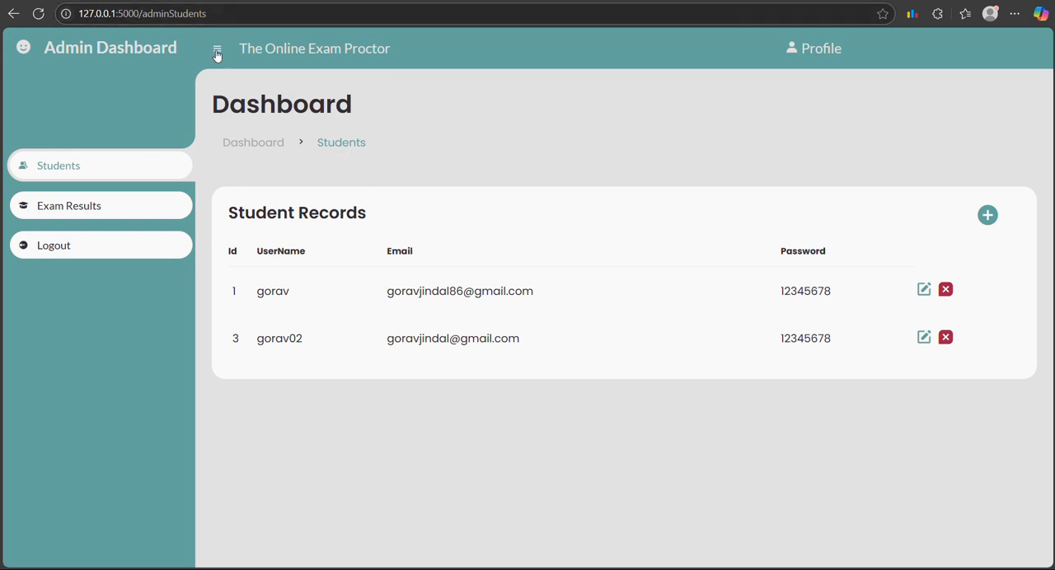
pyautogui.click(217, 50)
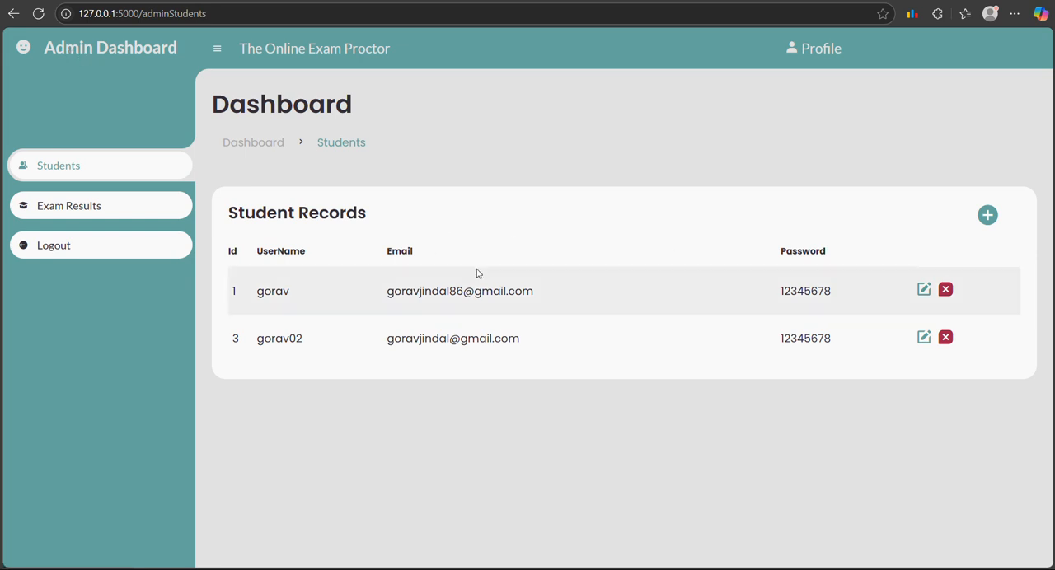
pyautogui.moveTo(818, 32)
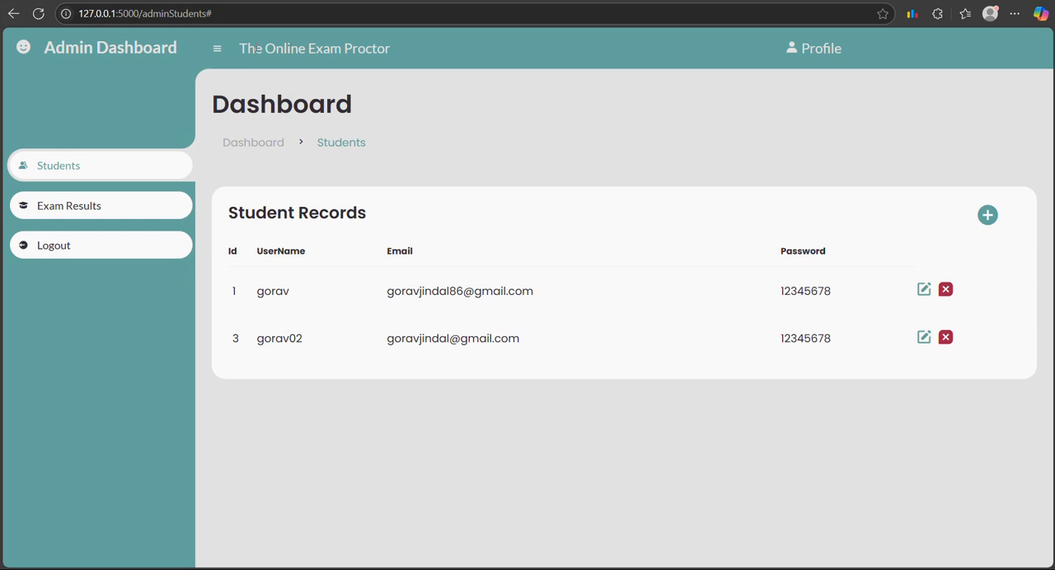
pyautogui.moveTo(699, 293)
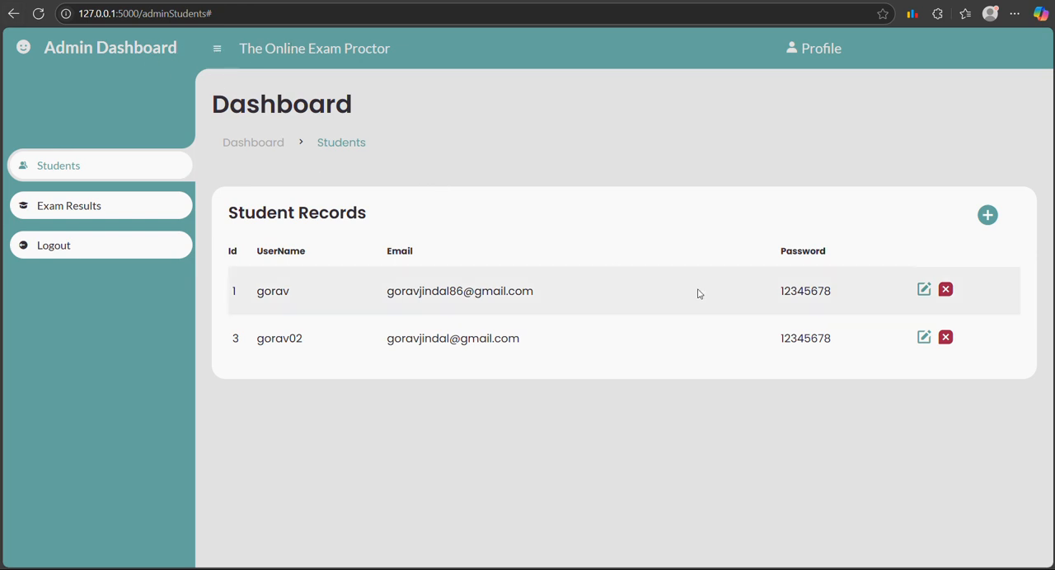
pyautogui.moveTo(80, 301)
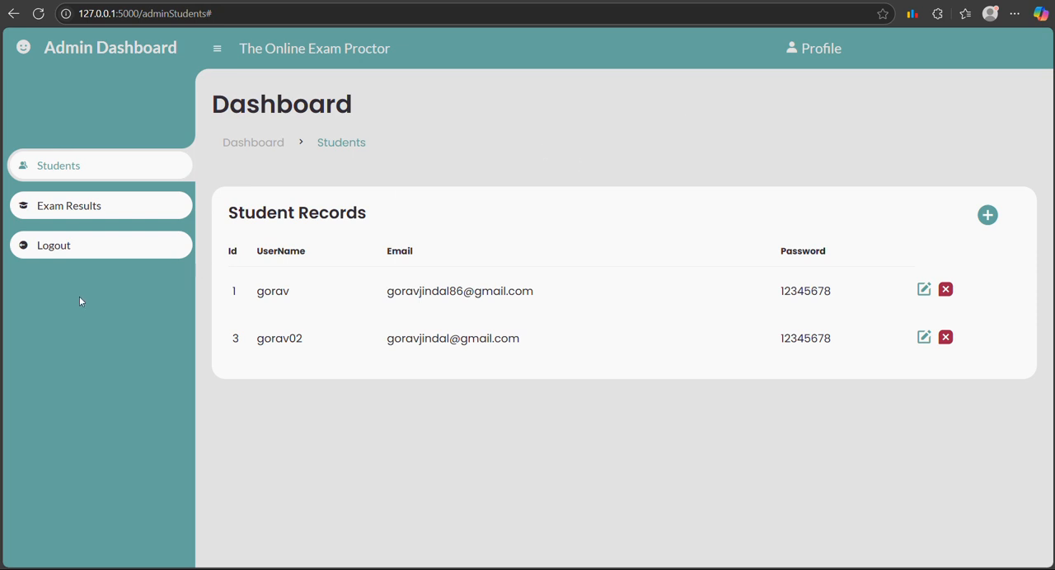
pyautogui.click(53, 245)
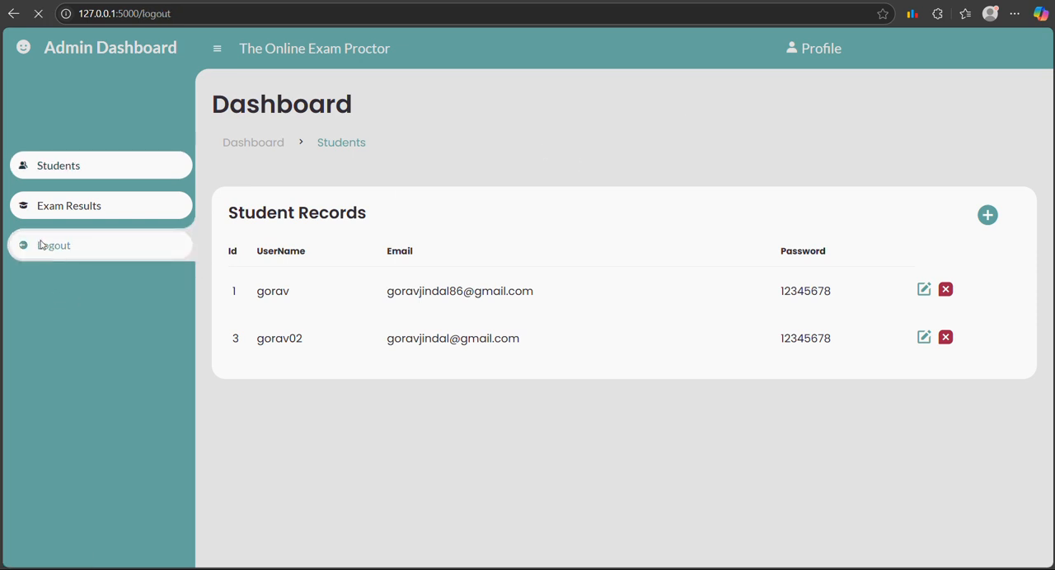
# Return to VS Code and scroll app.py down to the MySQL app.config and thread-pool executor lines
pyautogui.click(54, 245)
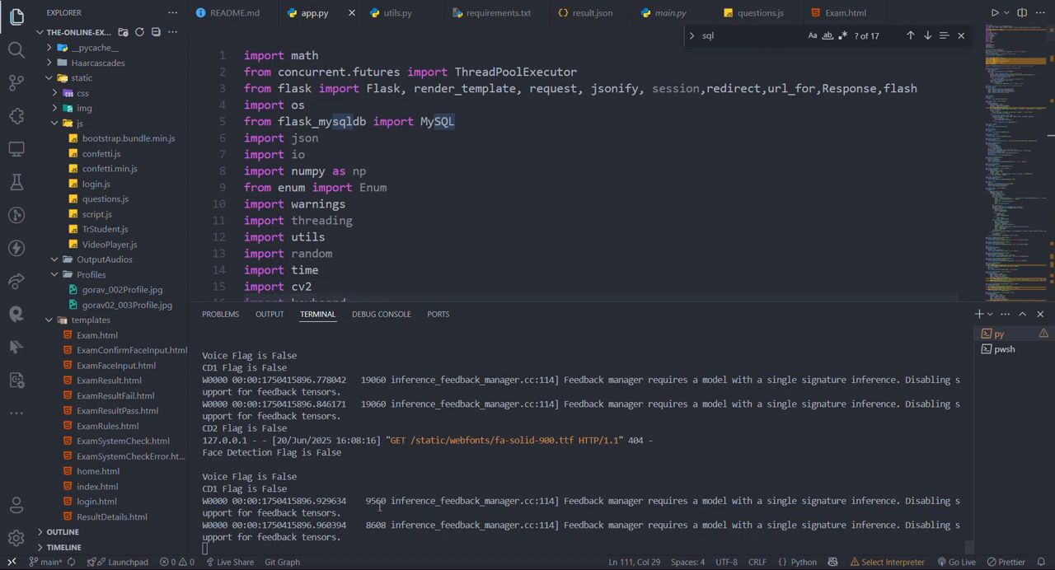
pyautogui.press('ctrl+a')
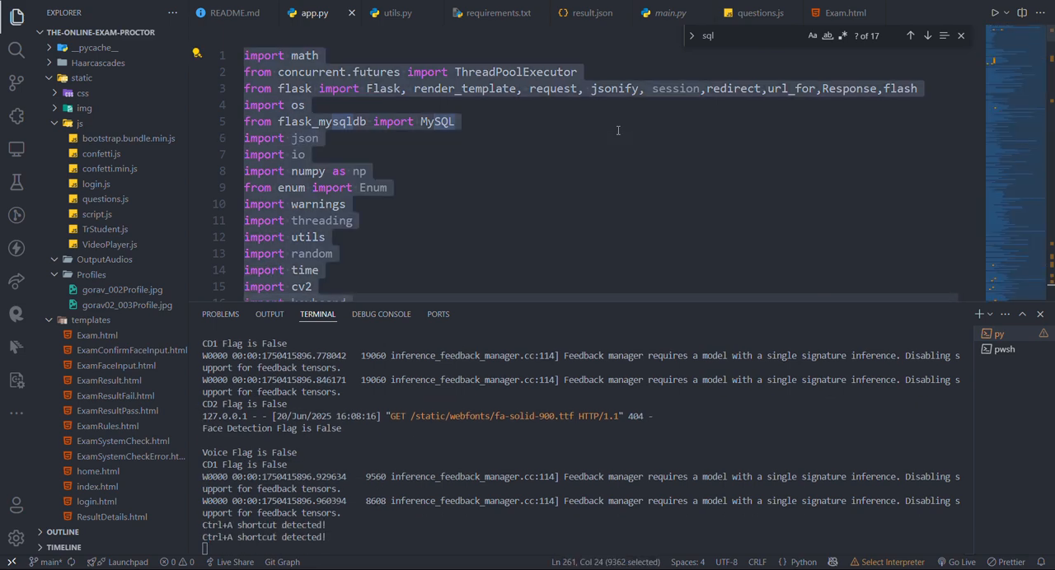
pyautogui.moveTo(427, 304)
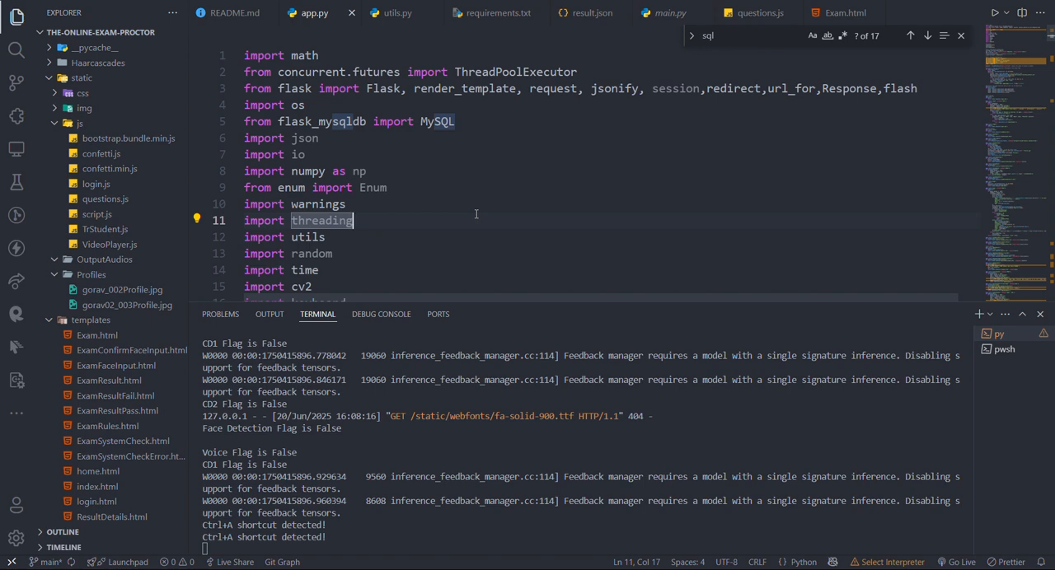
pyautogui.scroll(-3)
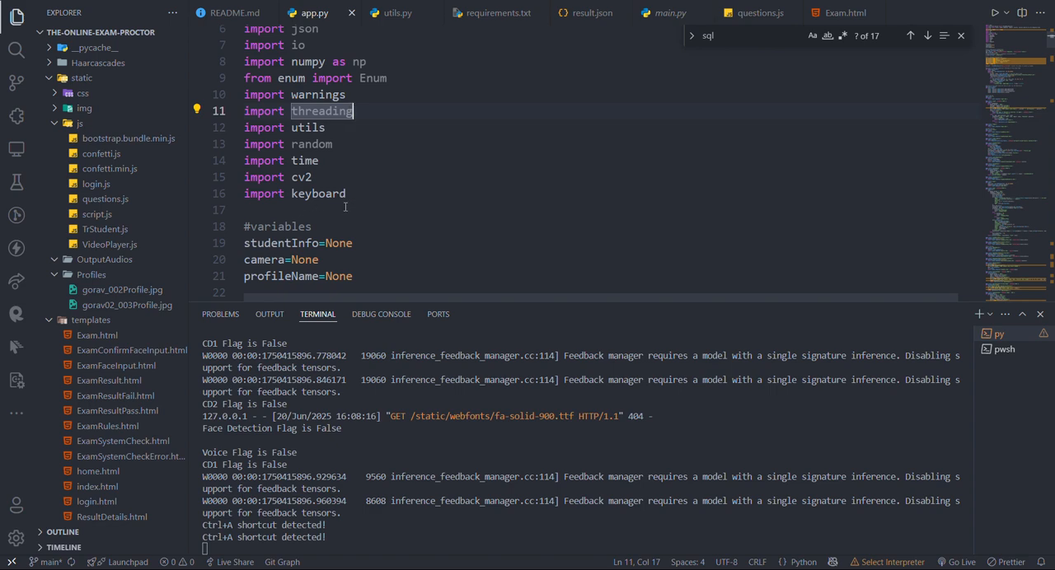
pyautogui.scroll(-3)
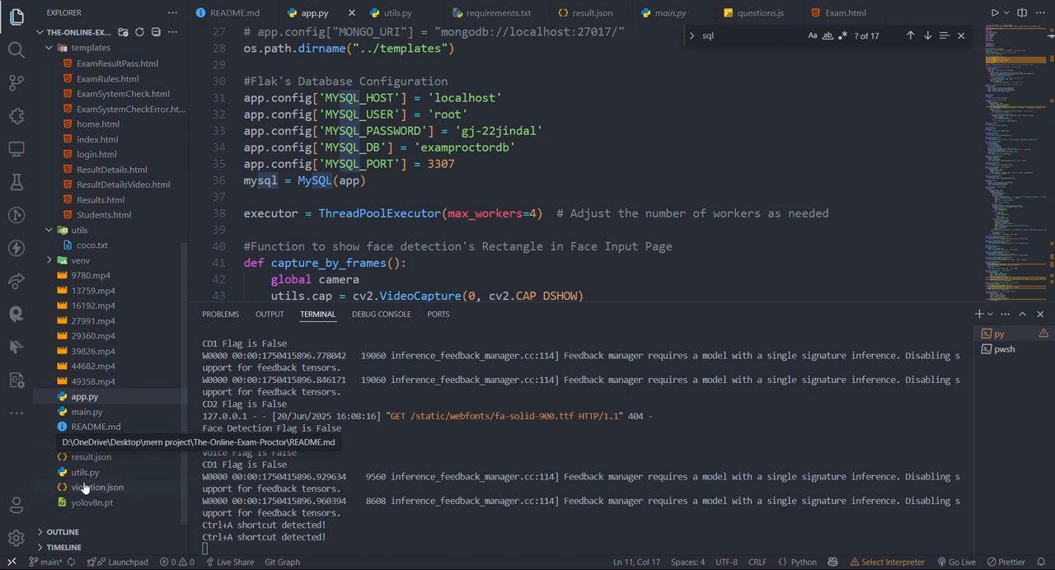
# Switch to utils.py and scroll up to the headMovmentDetection function's Solve PnP section
pyautogui.click(397, 12)
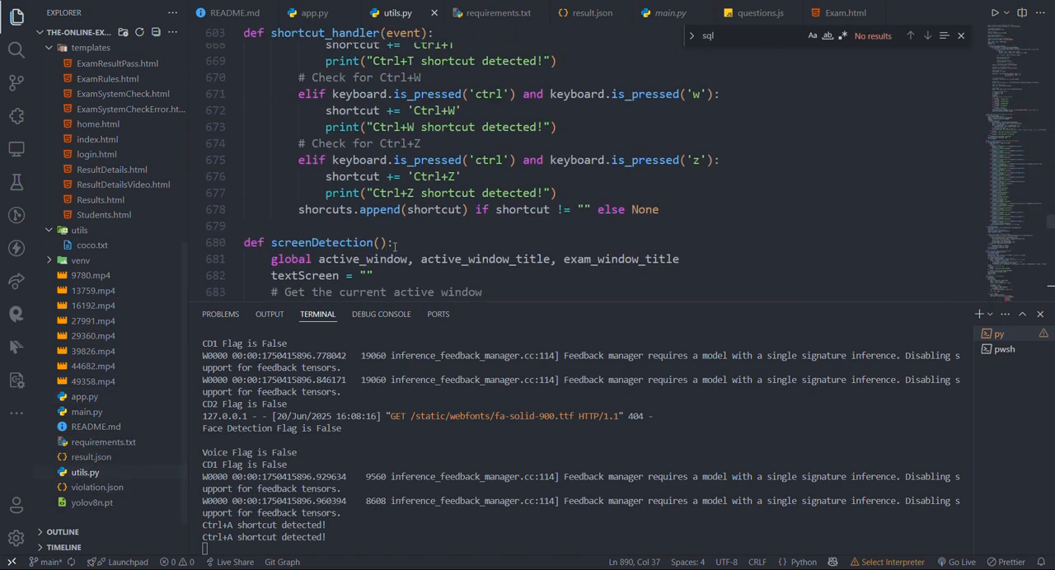
pyautogui.scroll(3)
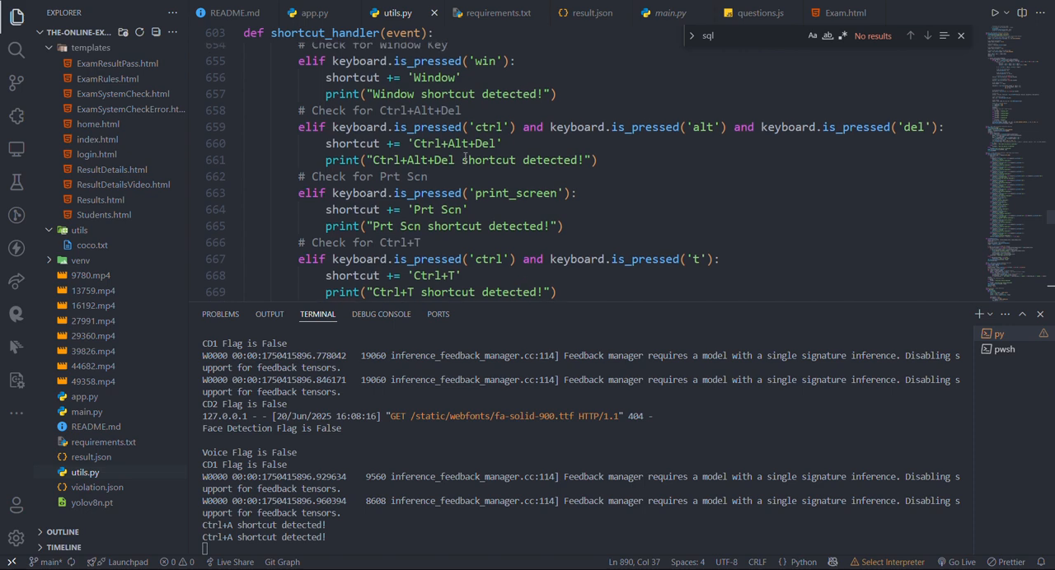
pyautogui.scroll(3)
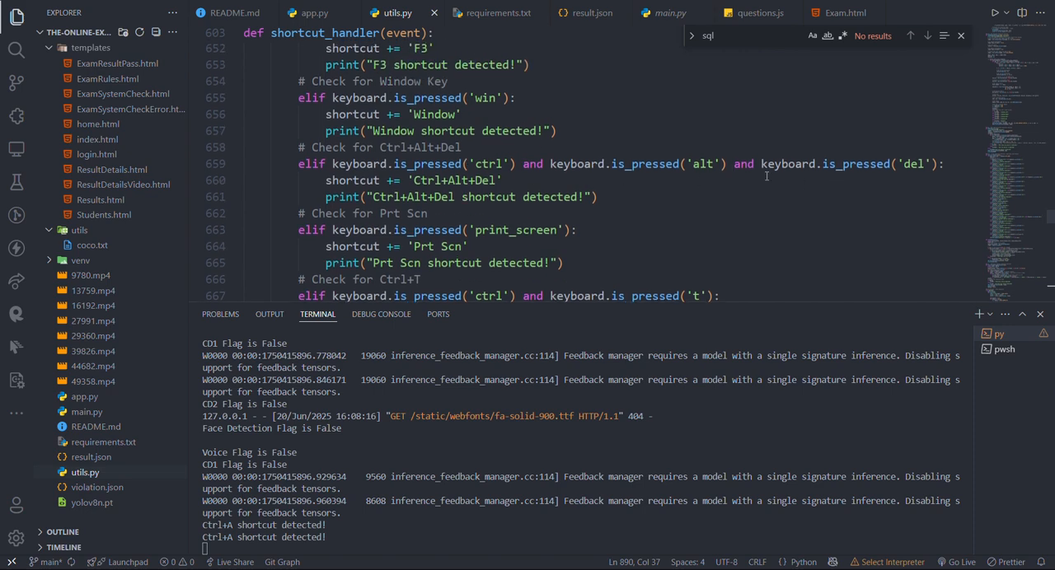
pyautogui.scroll(3)
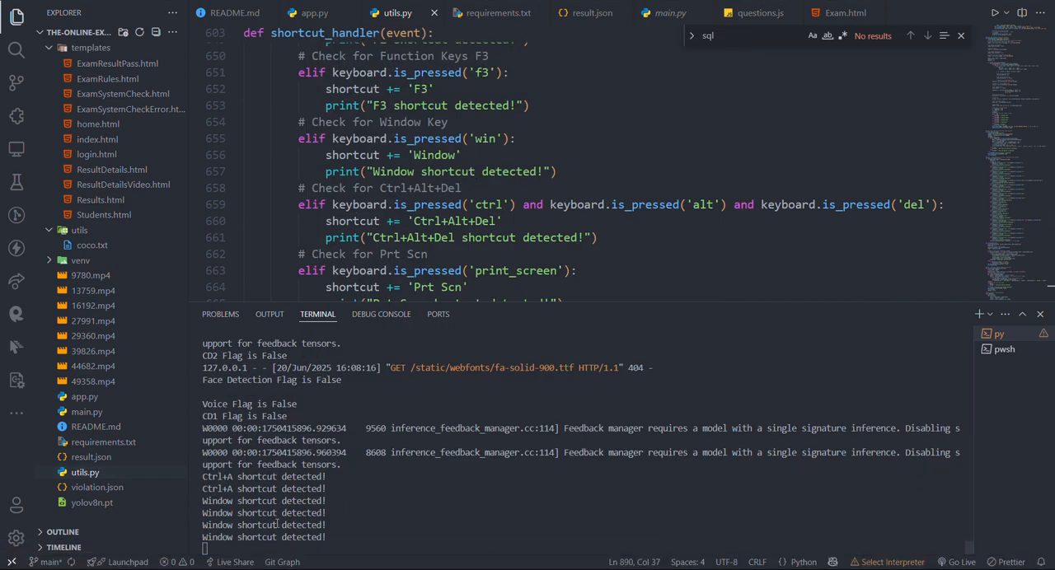
pyautogui.scroll(3)
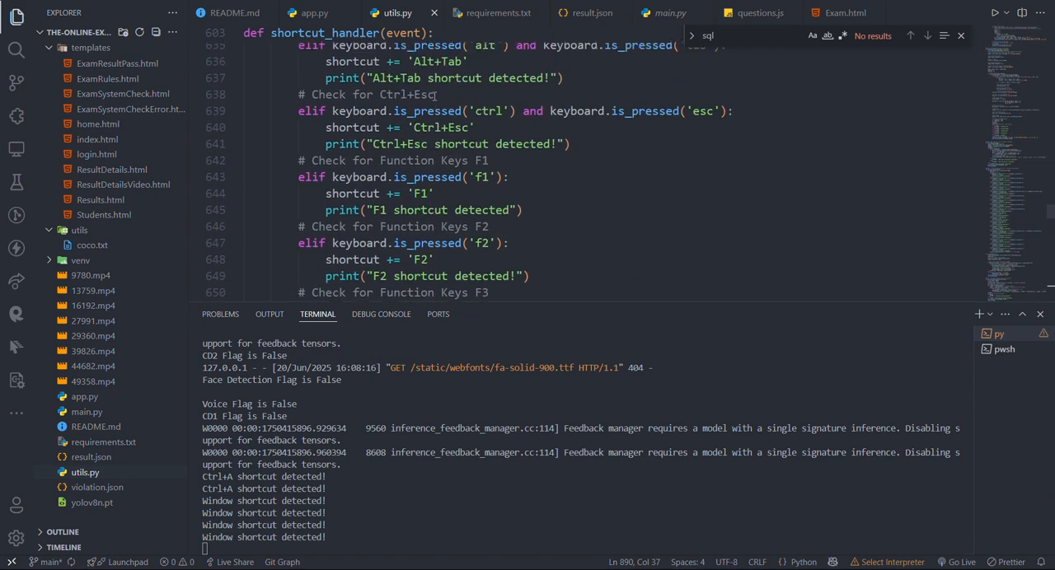
pyautogui.scroll(3)
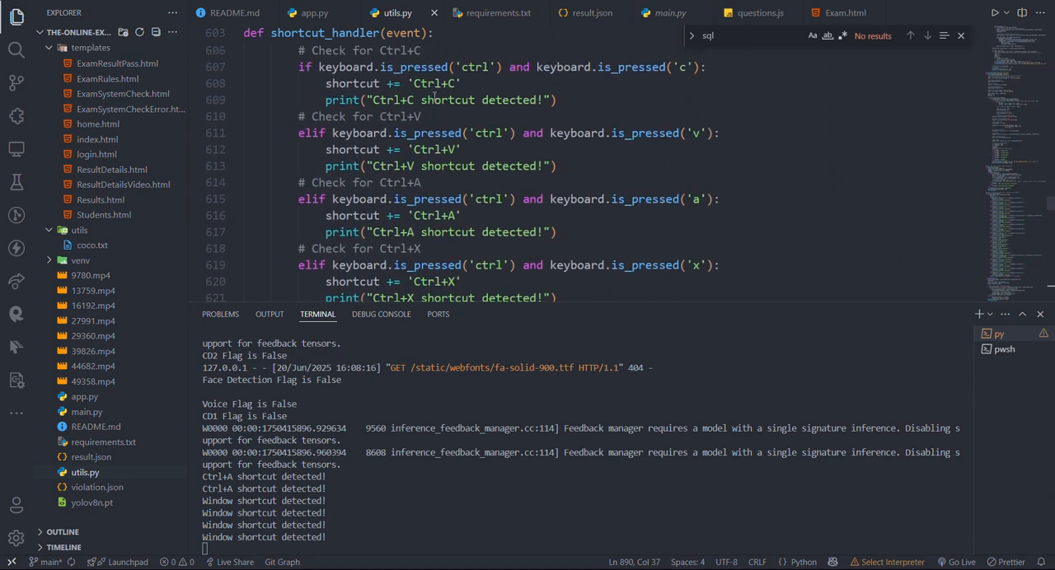
pyautogui.scroll(3)
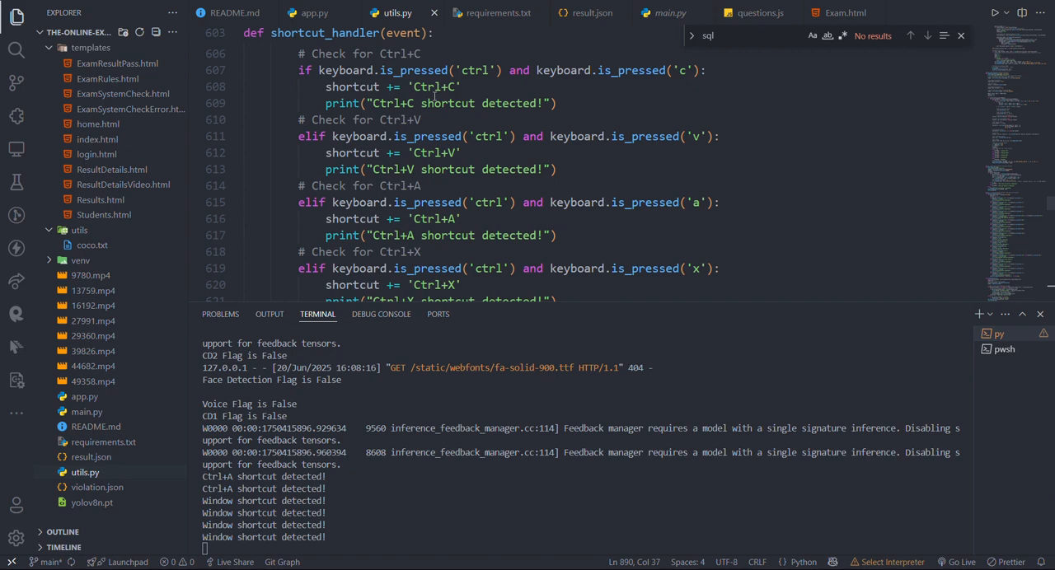
pyautogui.scroll(3)
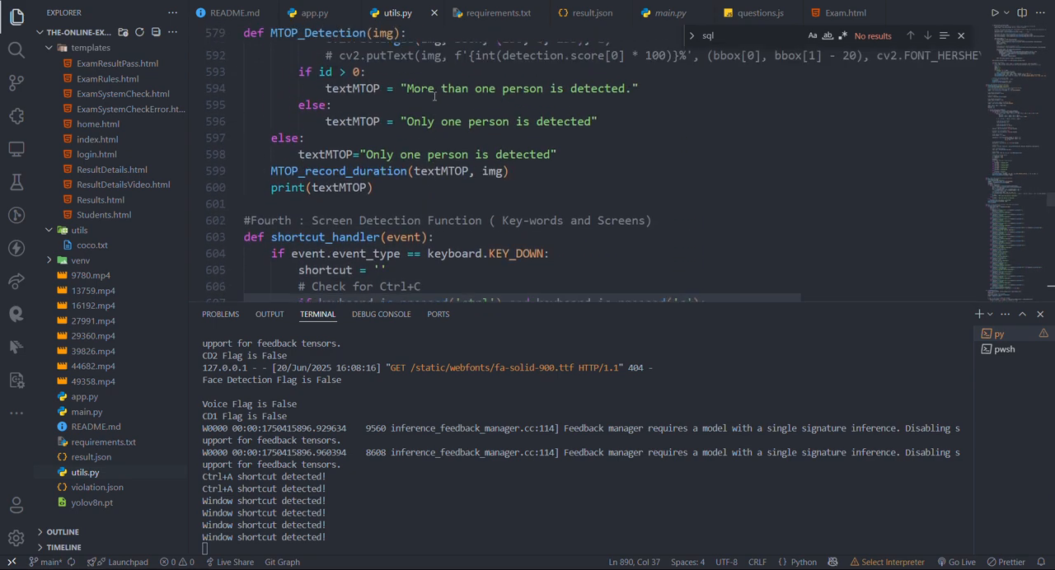
pyautogui.scroll(3)
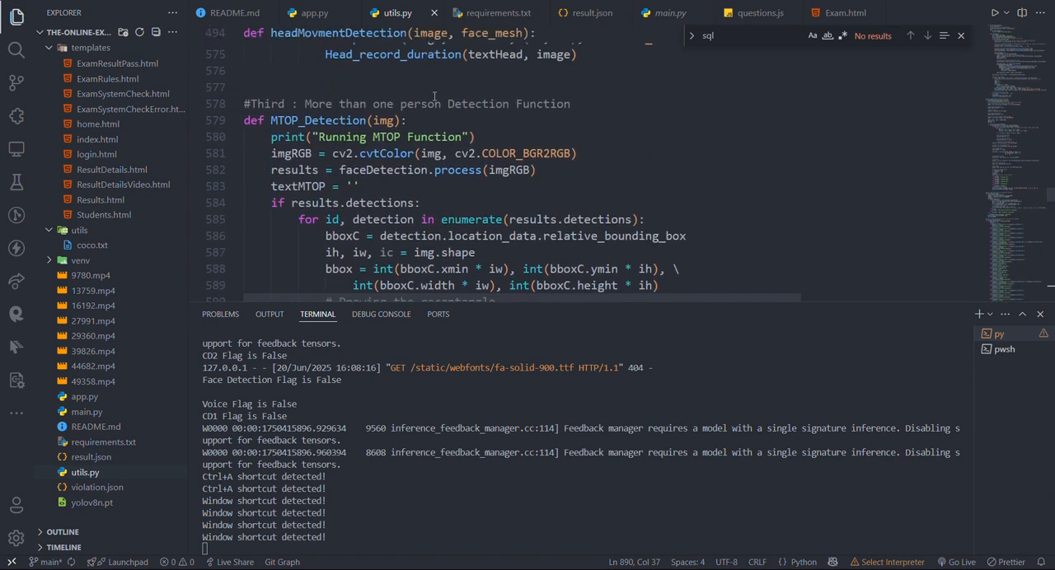
pyautogui.scroll(3)
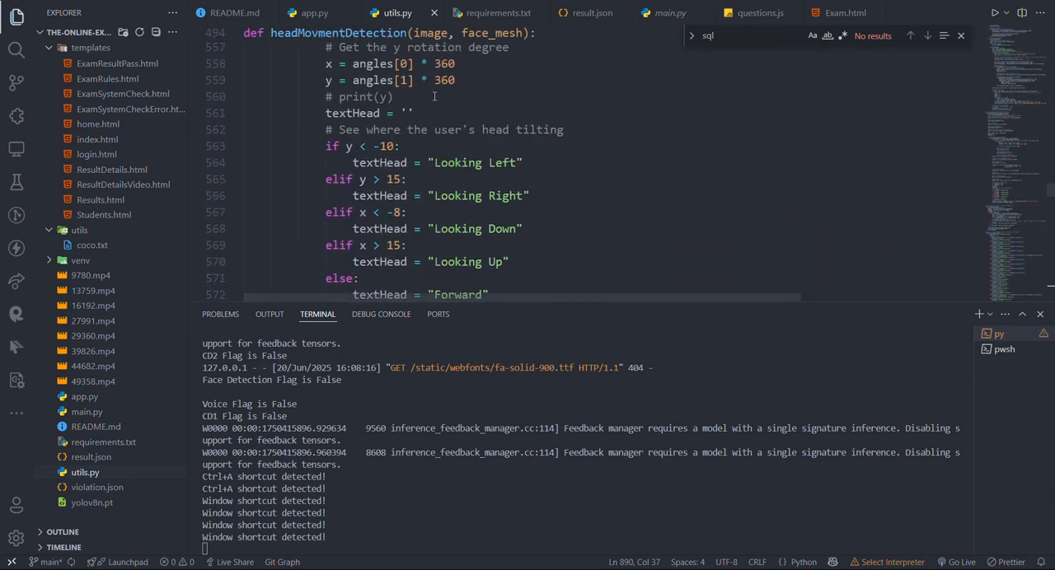
pyautogui.scroll(3)
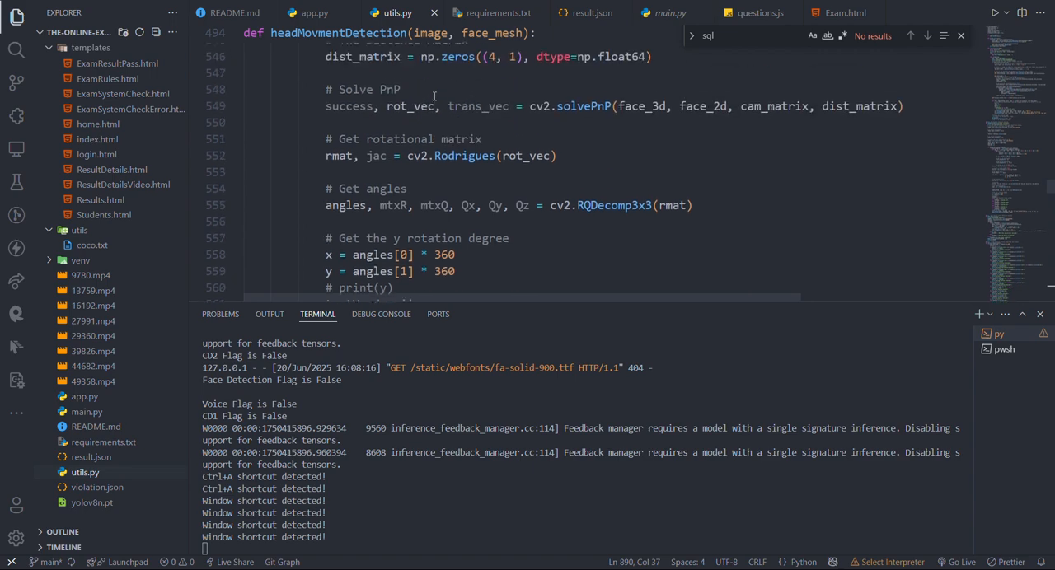
pyautogui.scroll(3)
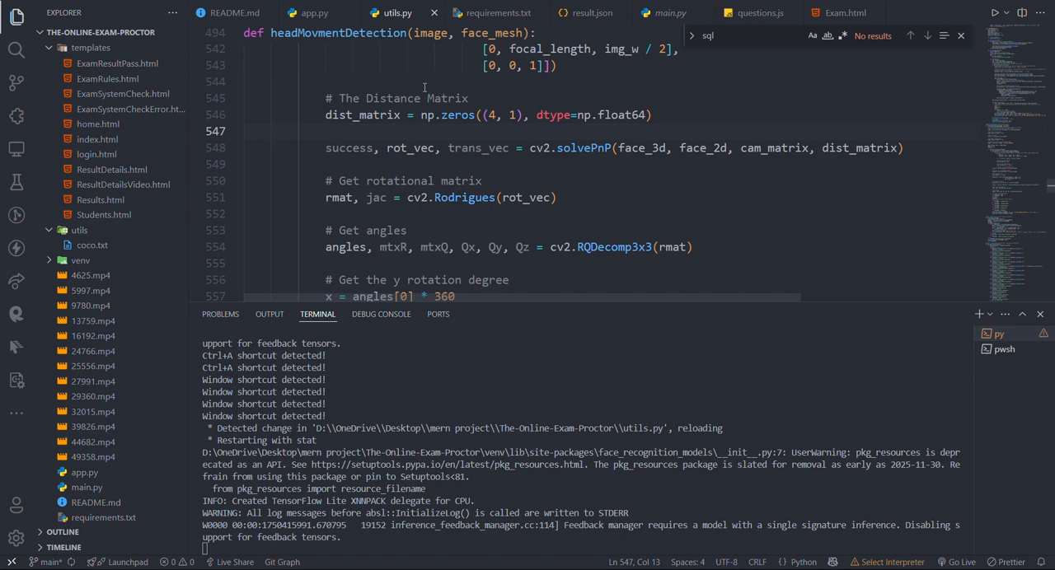
# Search utils.py for 'face_3d' to reach the trust-score and head-pose code
pyautogui.scroll(-3)
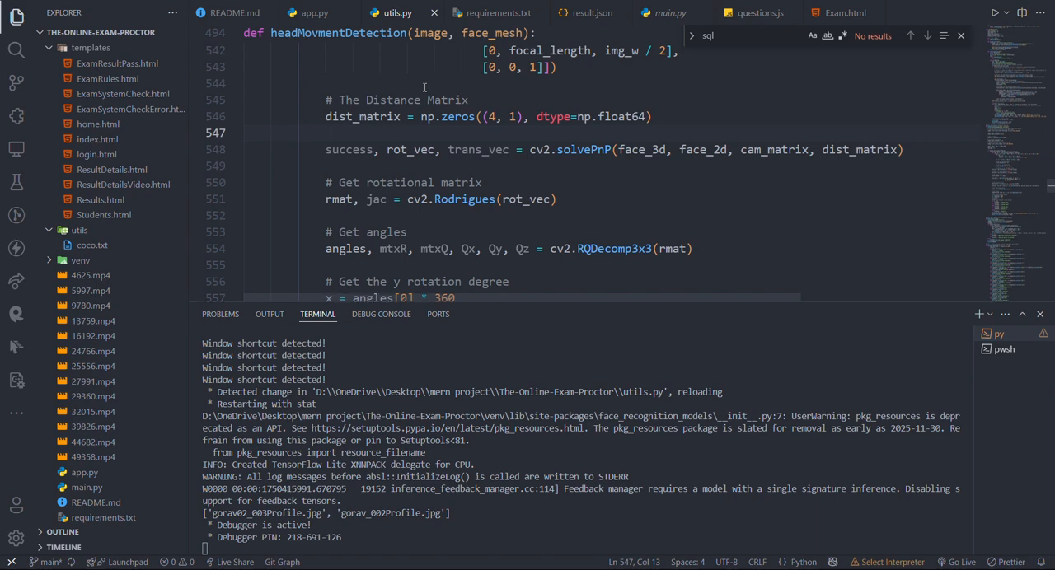
pyautogui.write('face_3d')
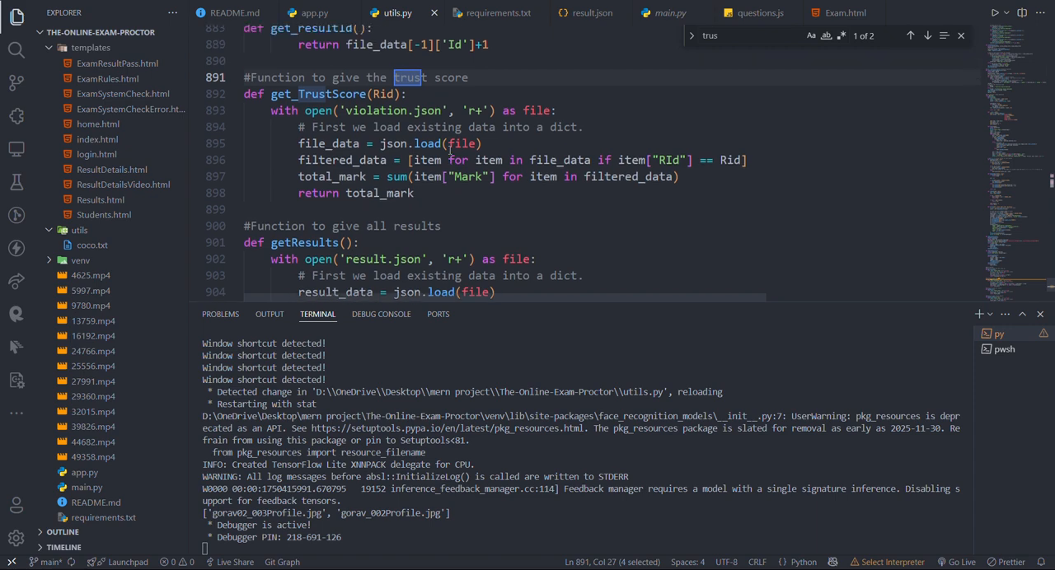
# Glance at app.py's MySQL config and return to utils.py
pyautogui.scroll(3)
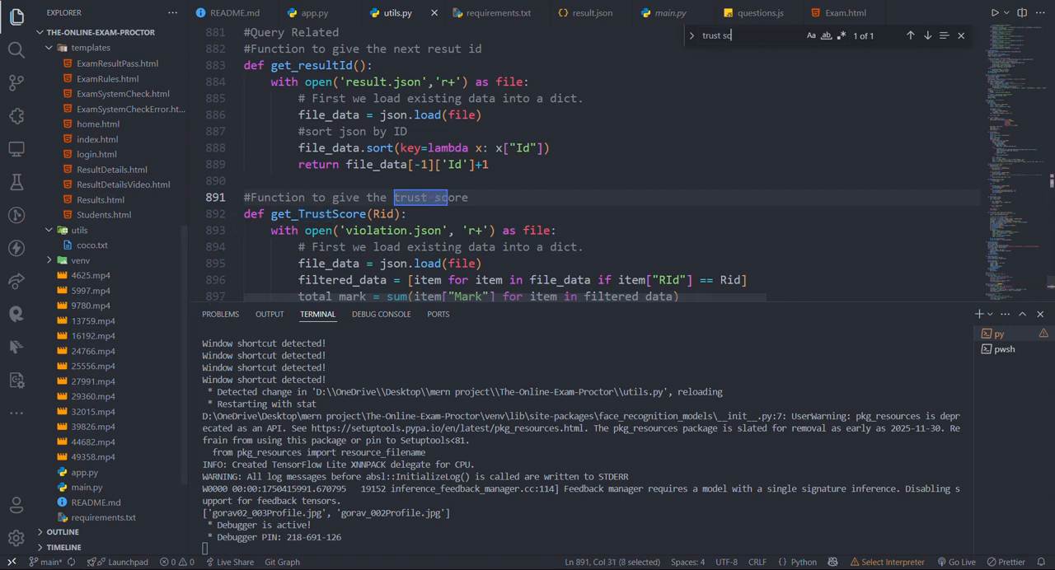
pyautogui.click(316, 12)
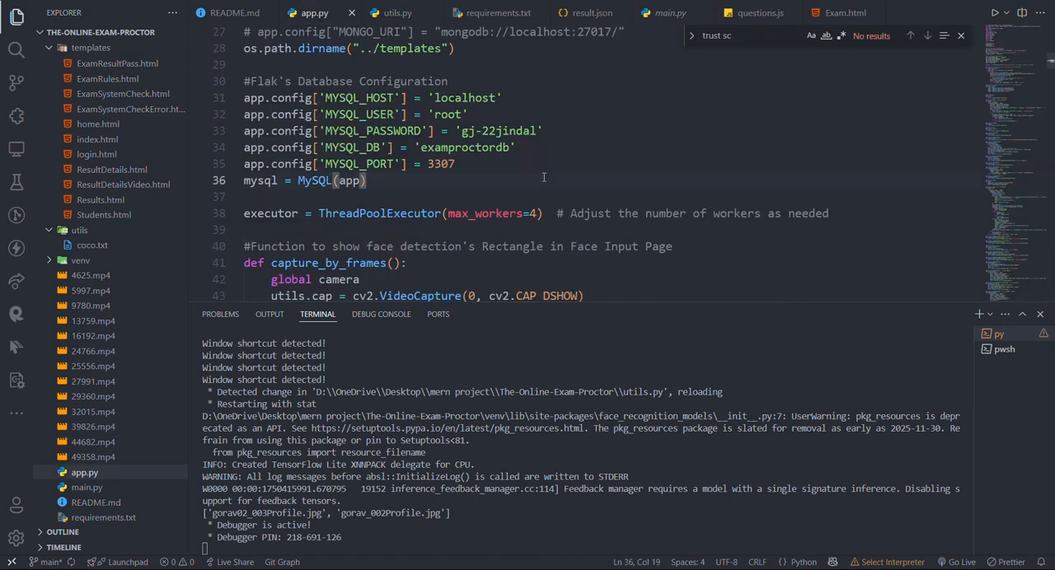
pyautogui.click(395, 12)
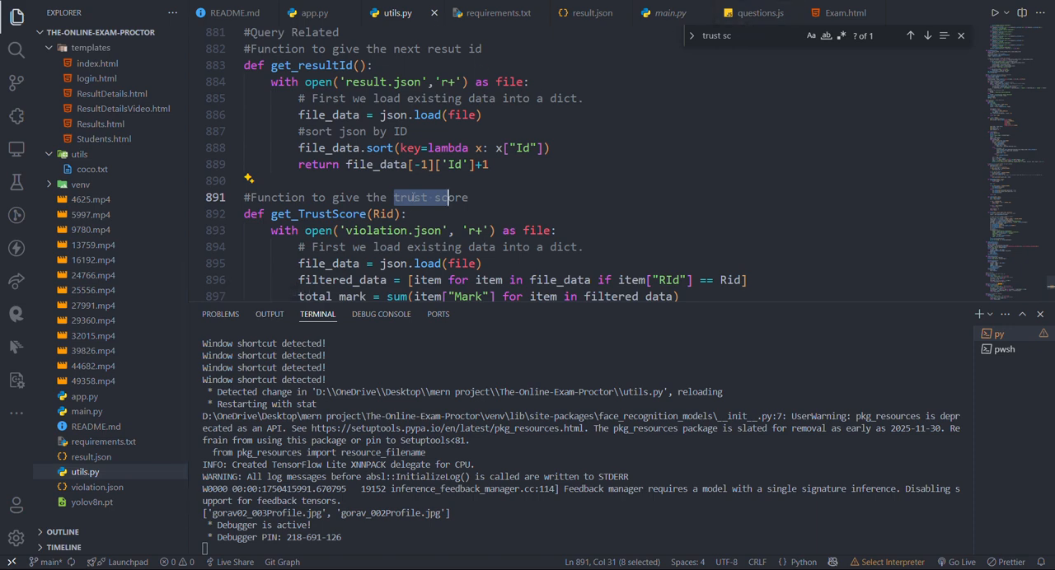
pyautogui.scroll(-3)
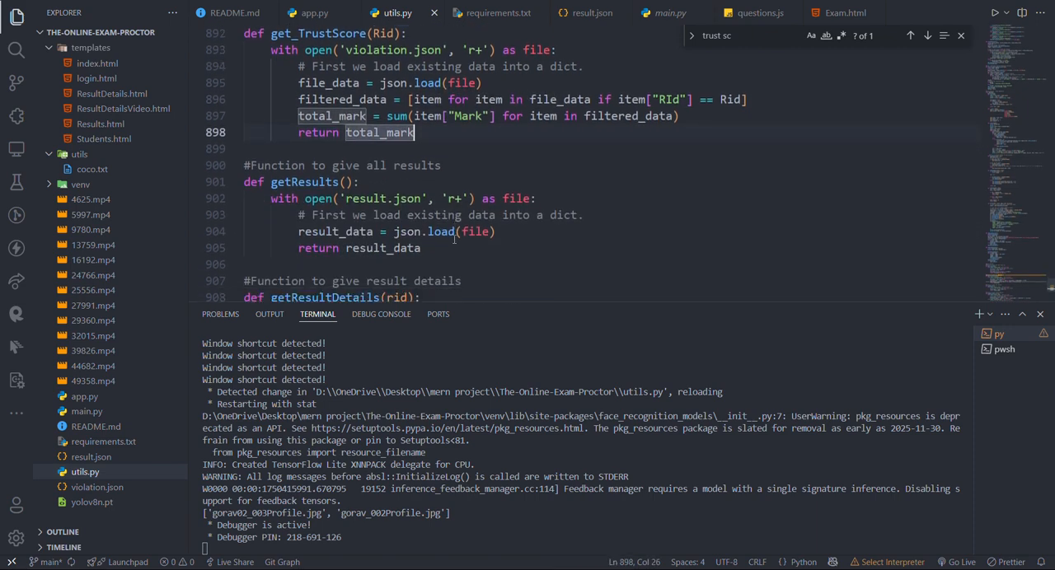
# Reach the utils.py line naming recordings with random numbers up to 50000 plus .mp4
pyautogui.scroll(-3)
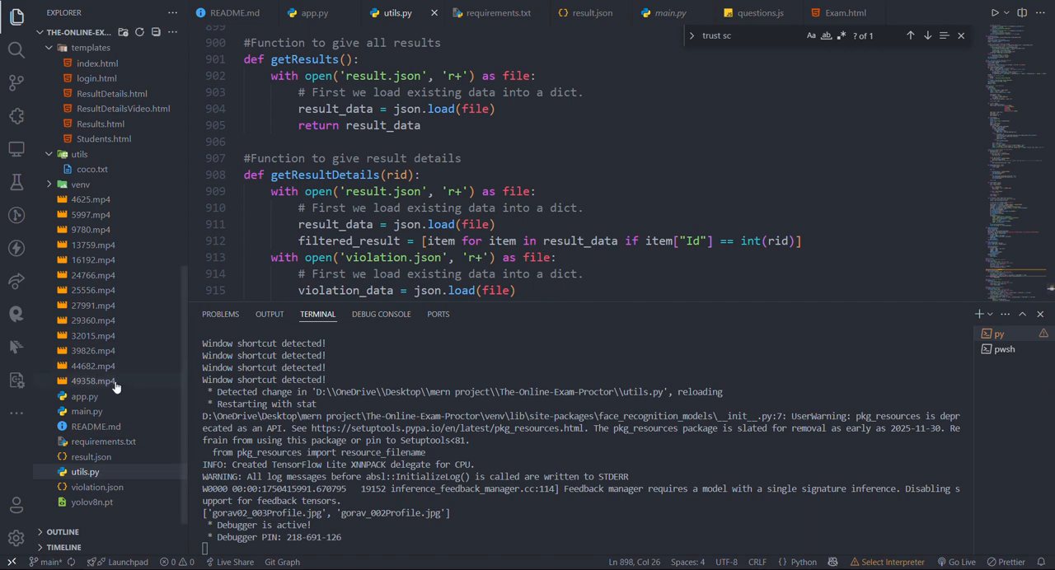
pyautogui.moveTo(96, 426)
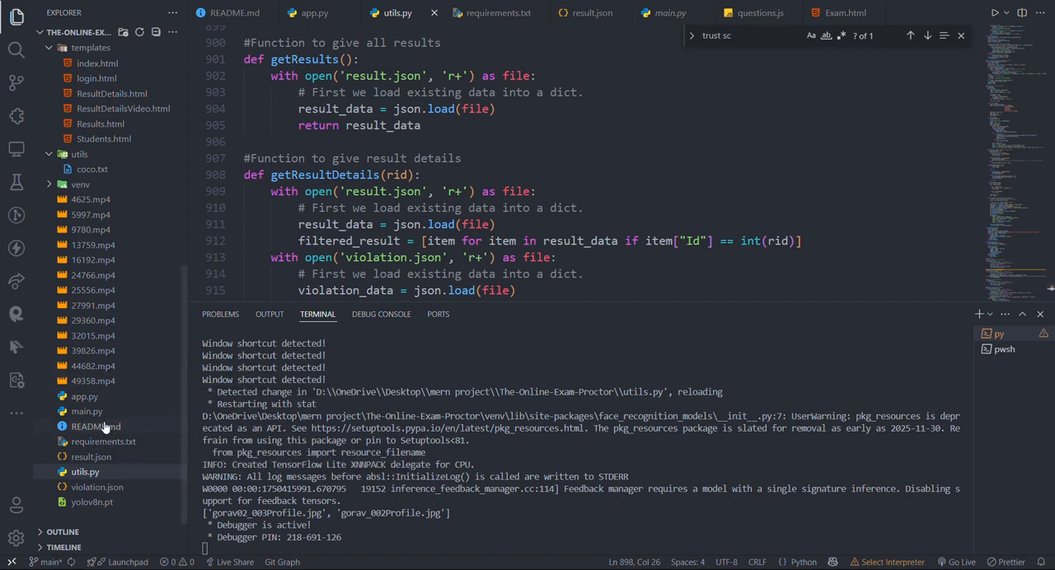
pyautogui.click(53, 47)
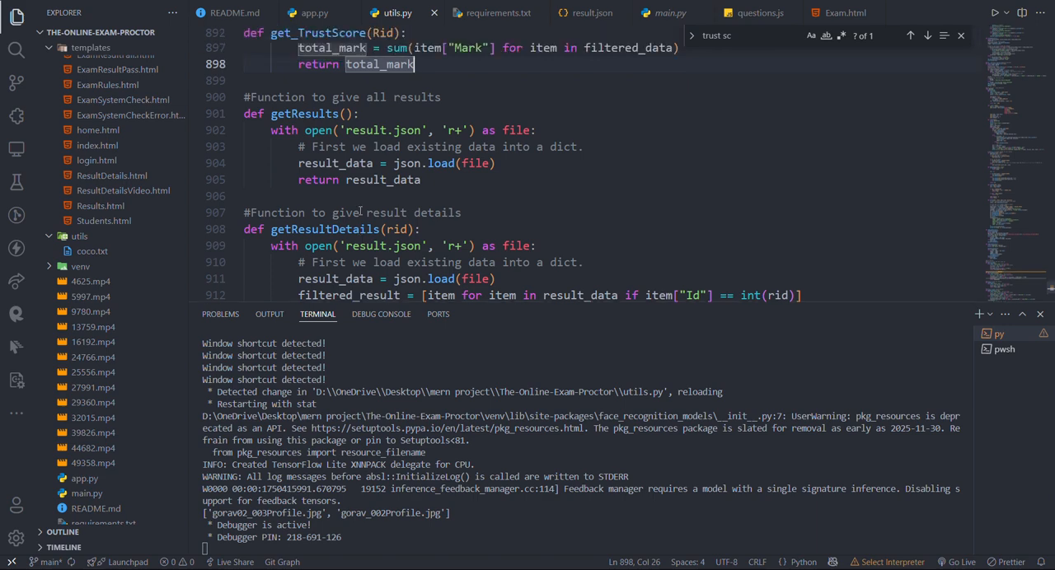
pyautogui.scroll(3)
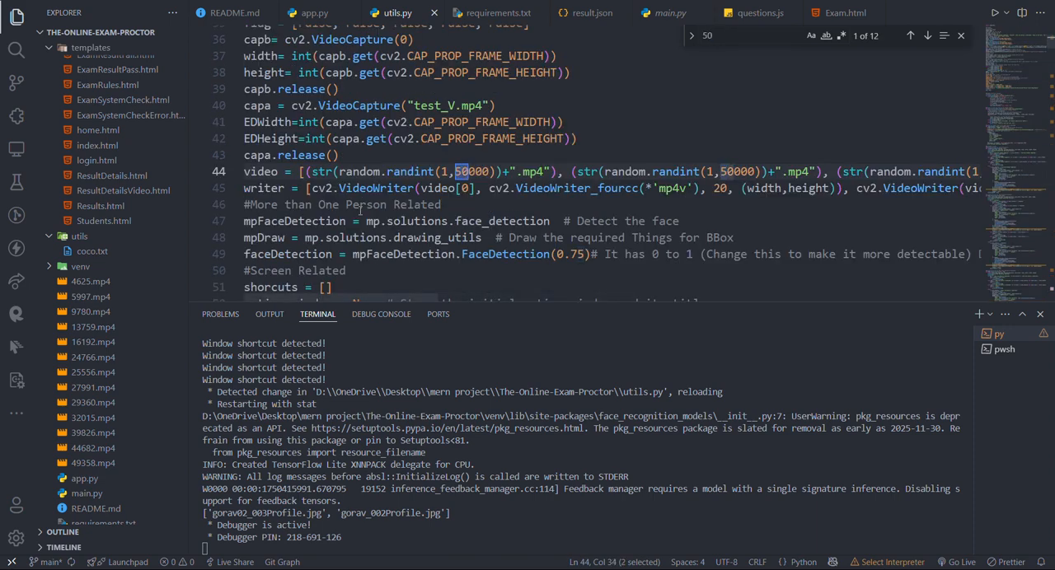
# Use the Find widget to jump to faceDetectionRecording checking for 'Verified Student appeared'
pyautogui.click(927, 34)
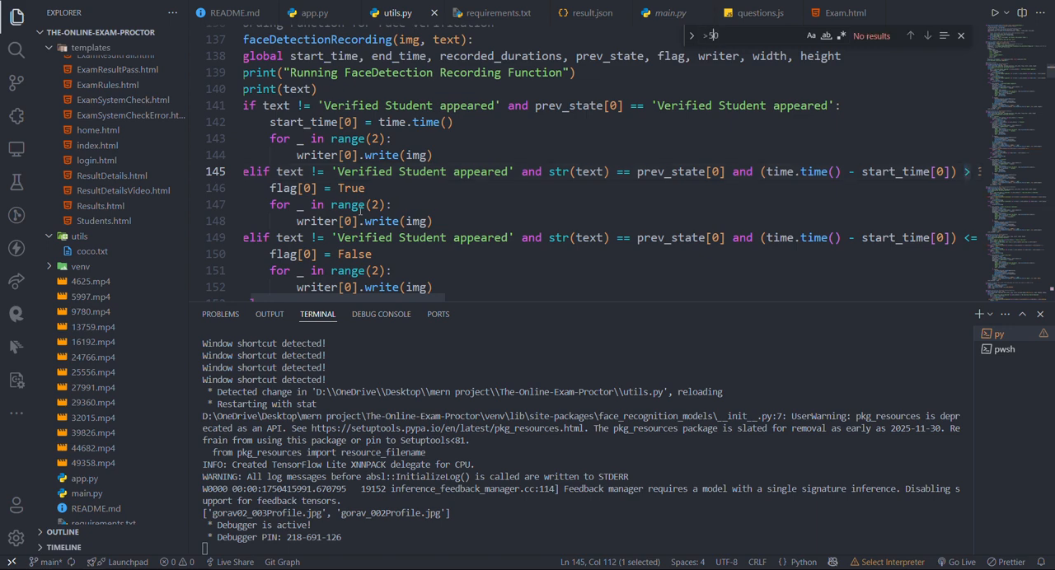
pyautogui.write('5')
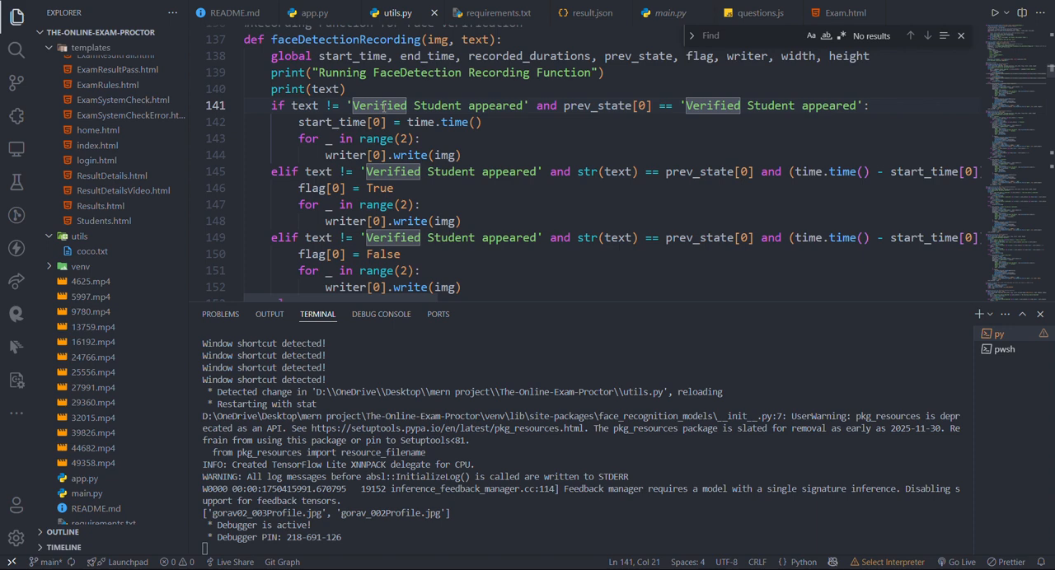
pyautogui.moveTo(736, 135)
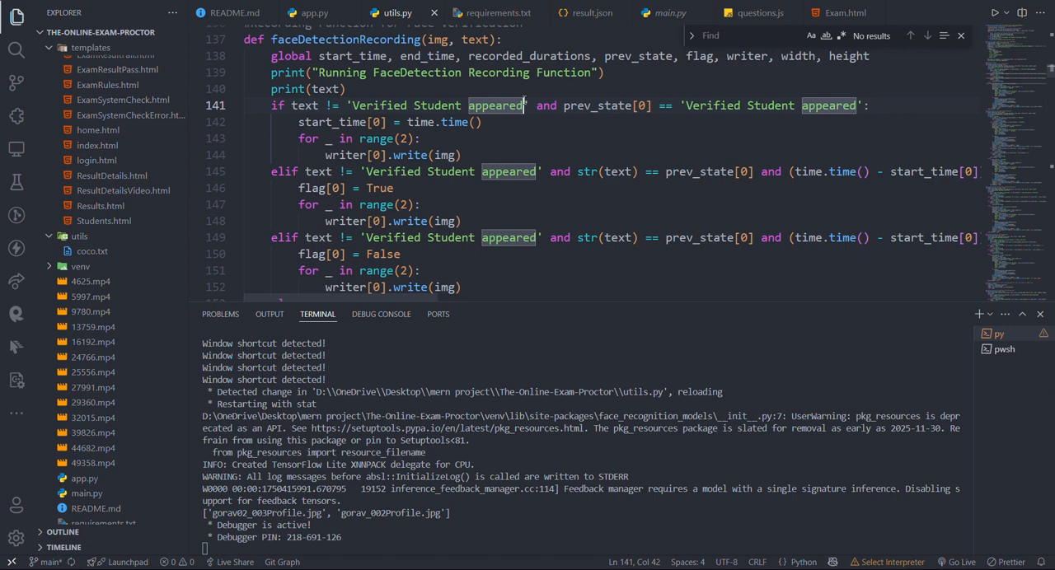
# Scroll past faceDetectionRecording to the HeadViolation dictionary in Head_record_duration
pyautogui.scroll(3)
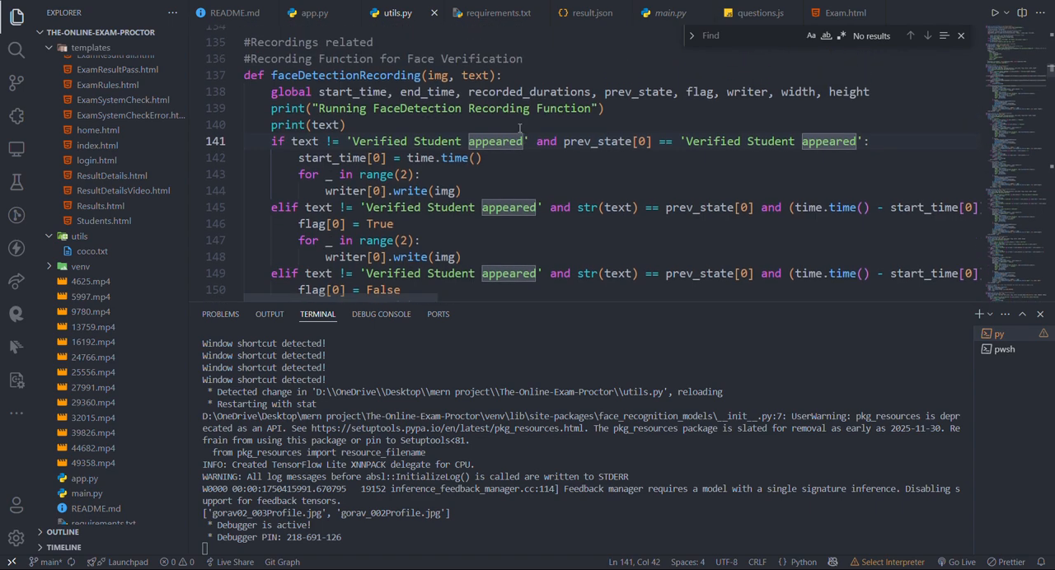
pyautogui.scroll(-3)
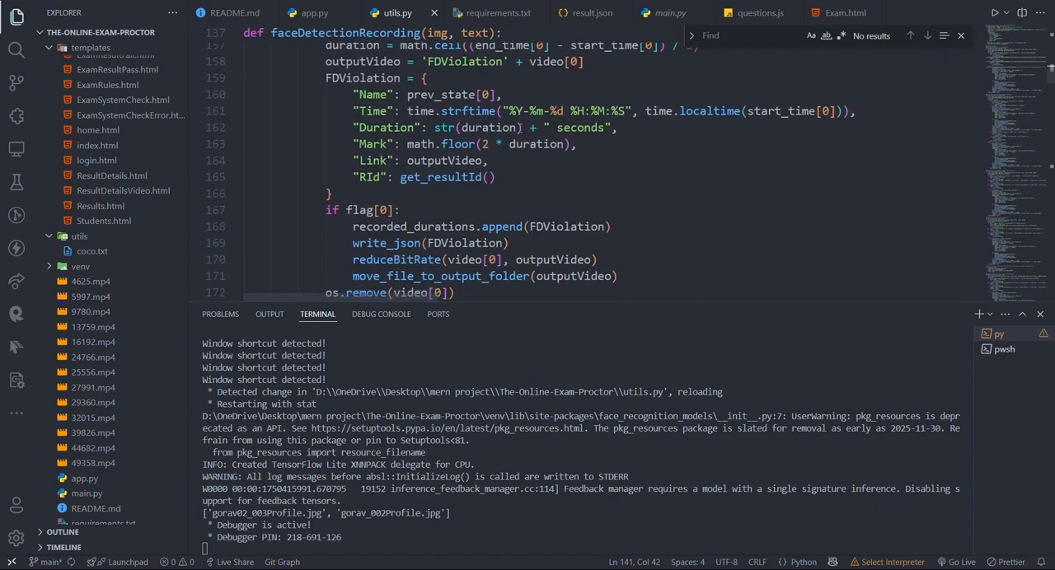
pyautogui.scroll(3)
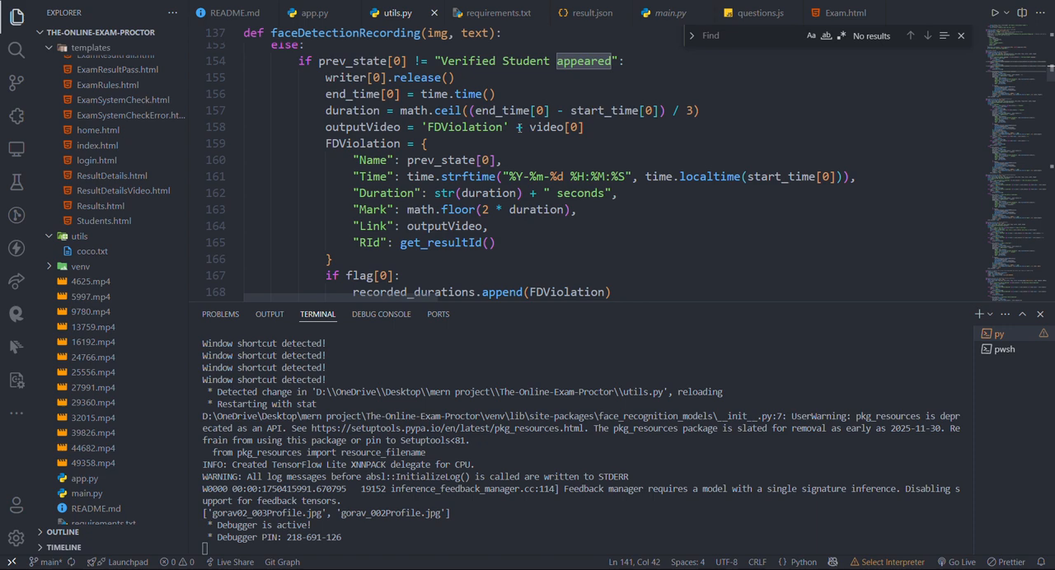
pyautogui.scroll(-3)
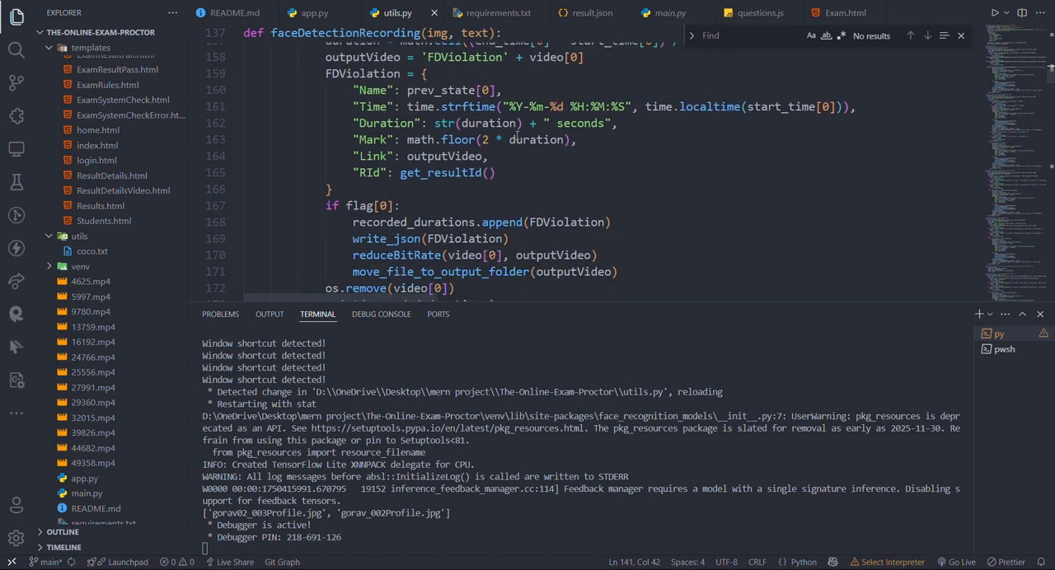
pyautogui.scroll(-3)
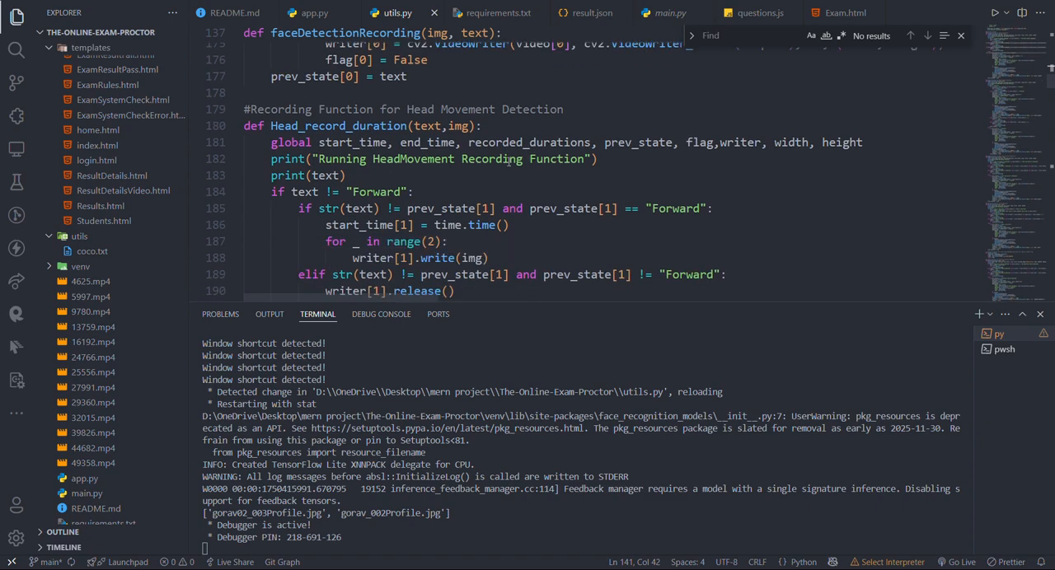
pyautogui.scroll(-3)
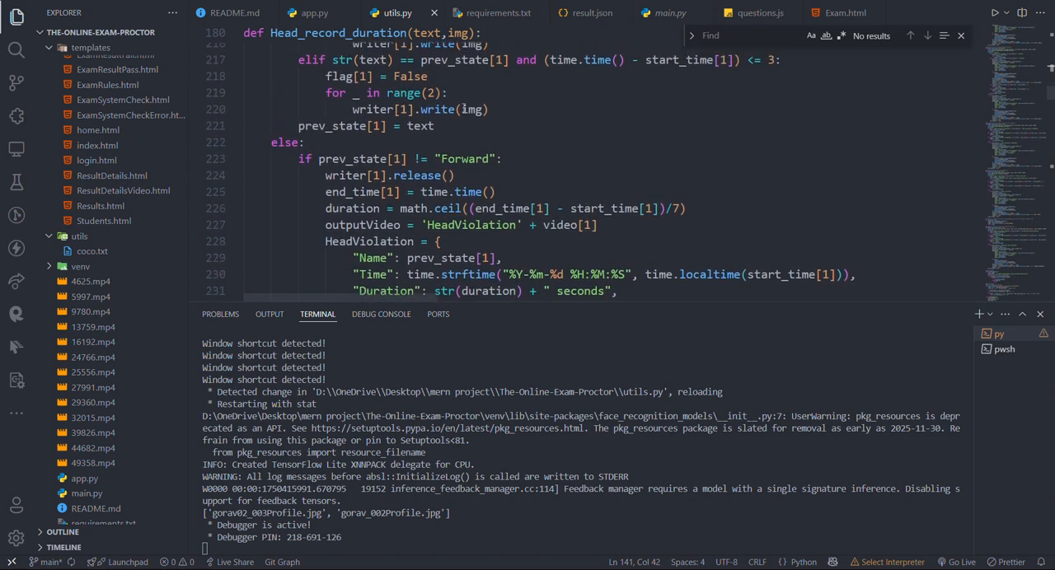
pyautogui.scroll(-3)
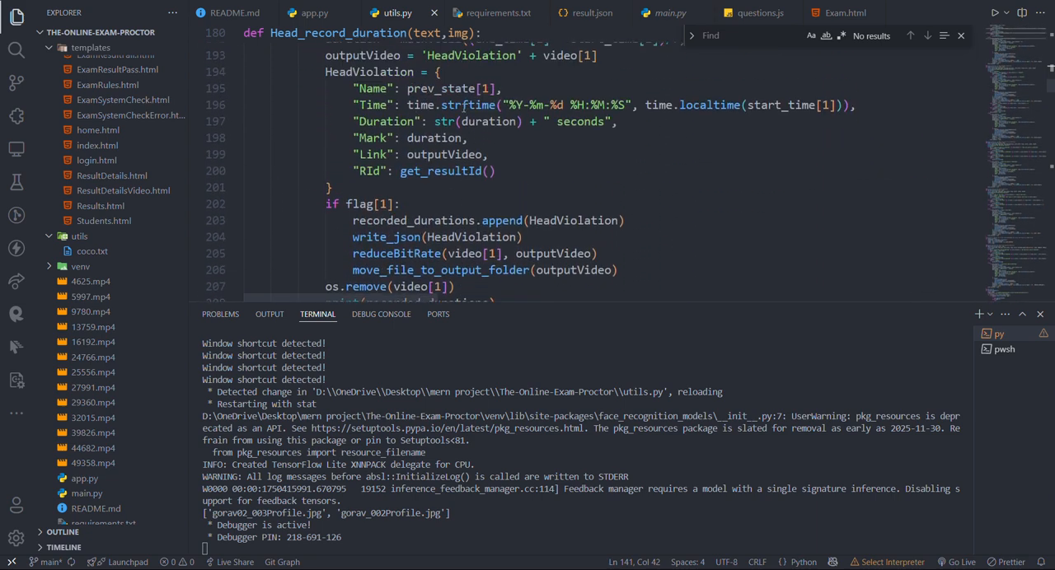
pyautogui.scroll(3)
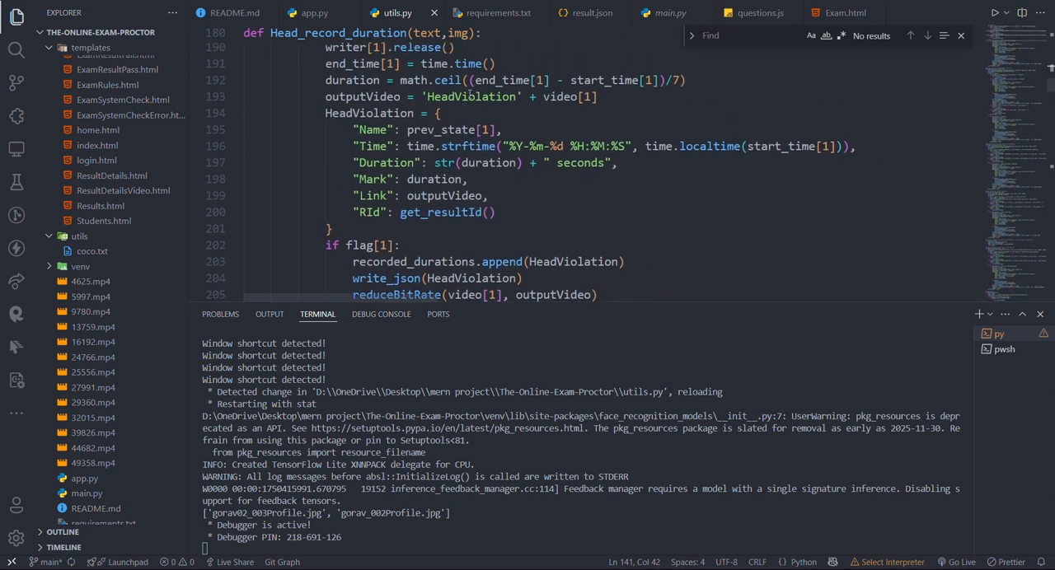